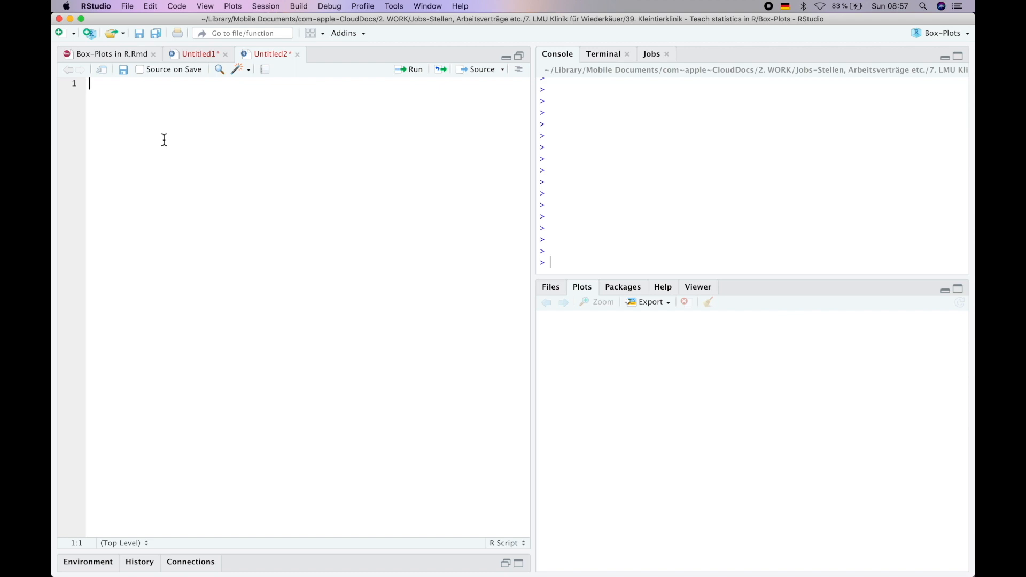
# - Write library(ggstatsplot), library(tidyverse) and library(ISLR) on the script's first three lines
pyautogui.write('library(')
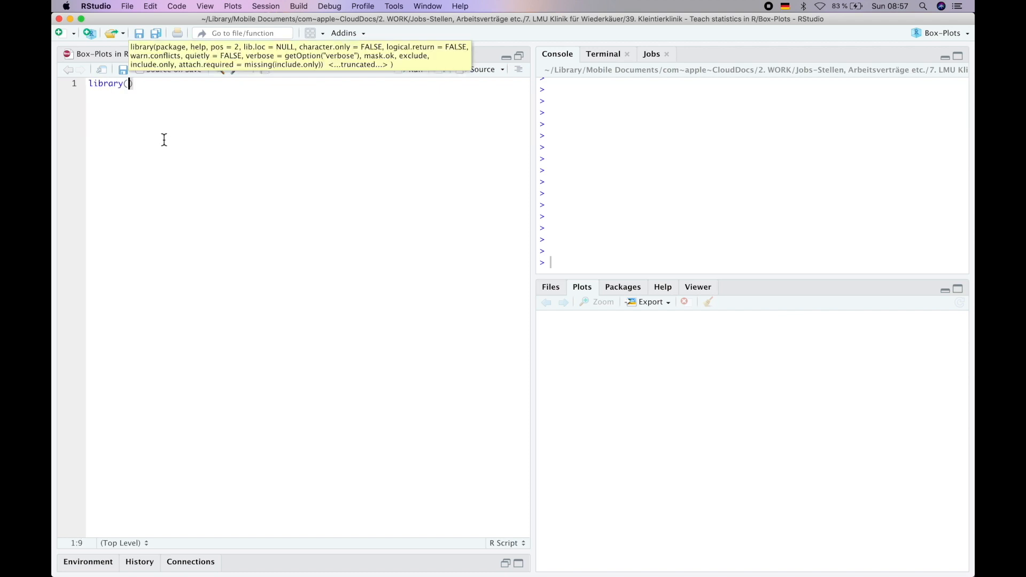
pyautogui.write('ggstatsplot')
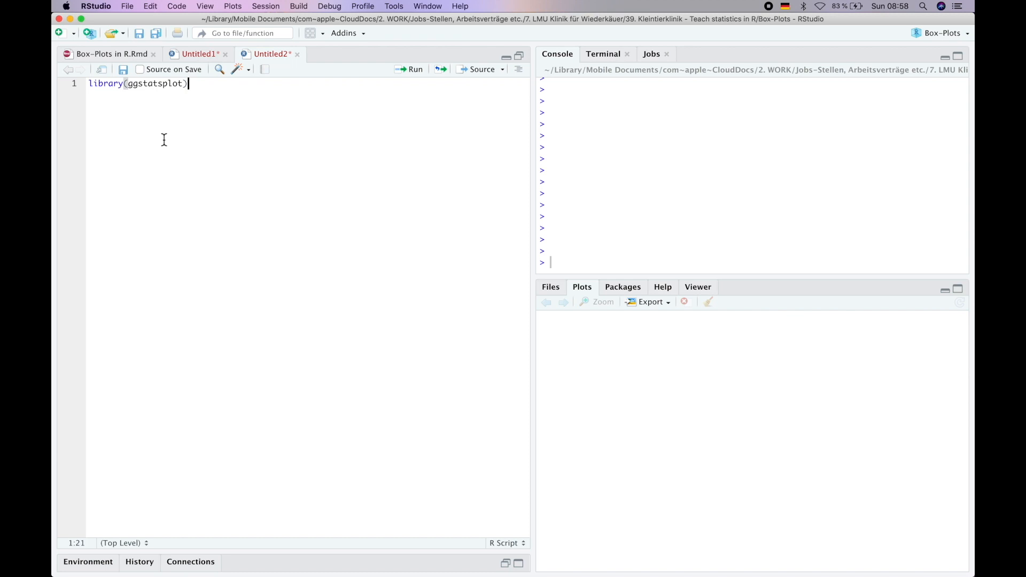
pyautogui.write('library(')
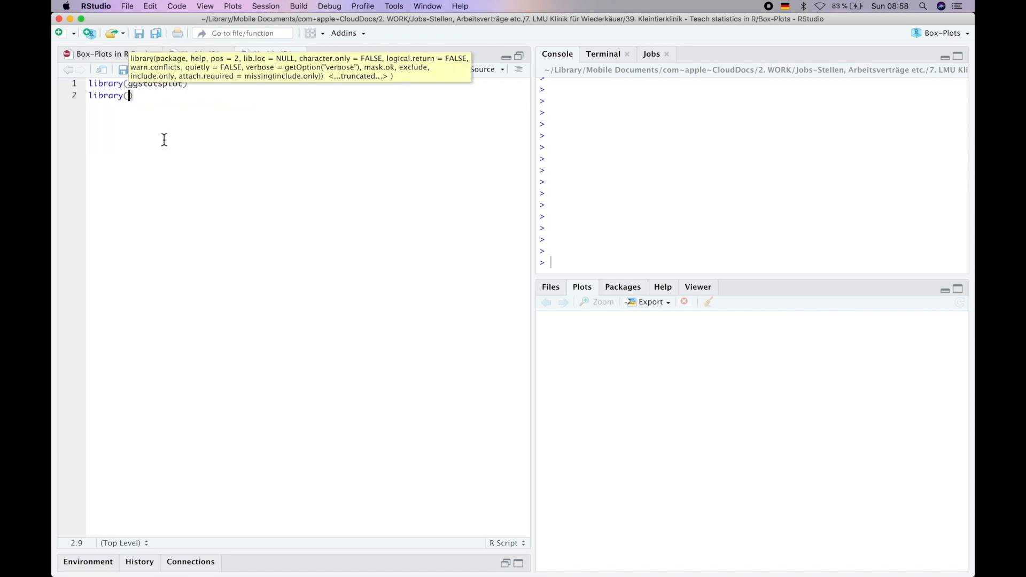
pyautogui.write('tidyverse')
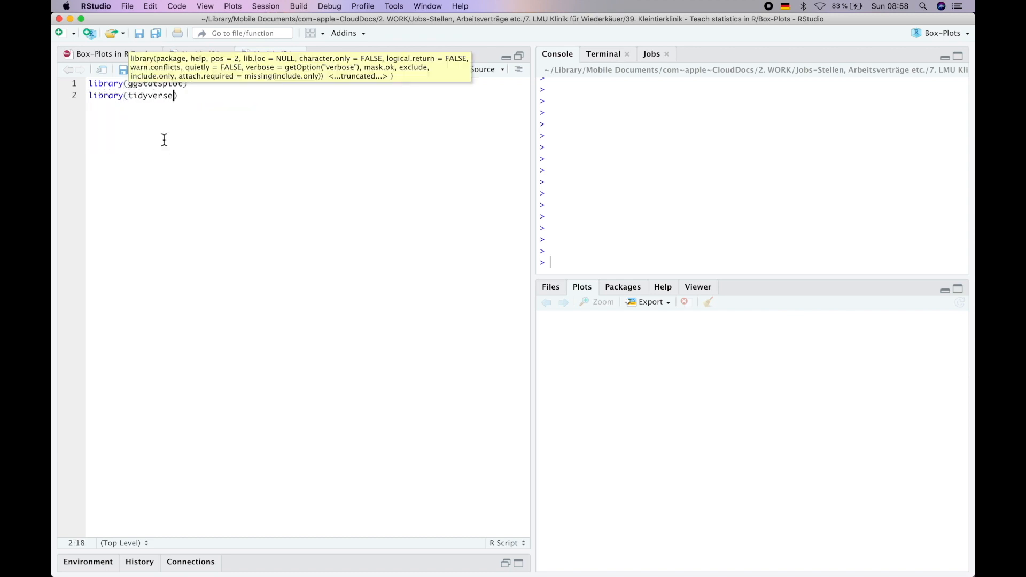
pyautogui.write('libra')
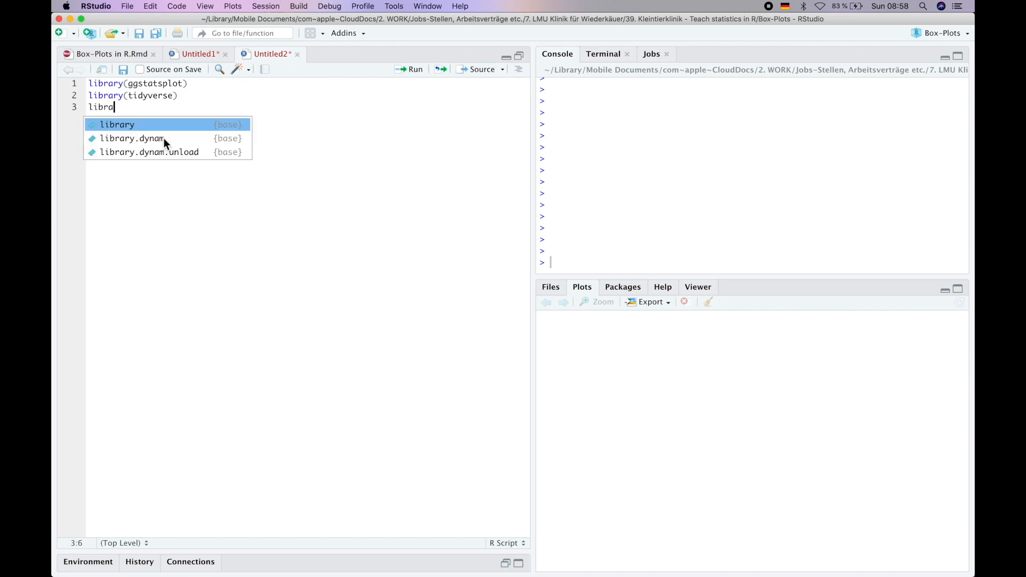
pyautogui.write('ry(ISL')
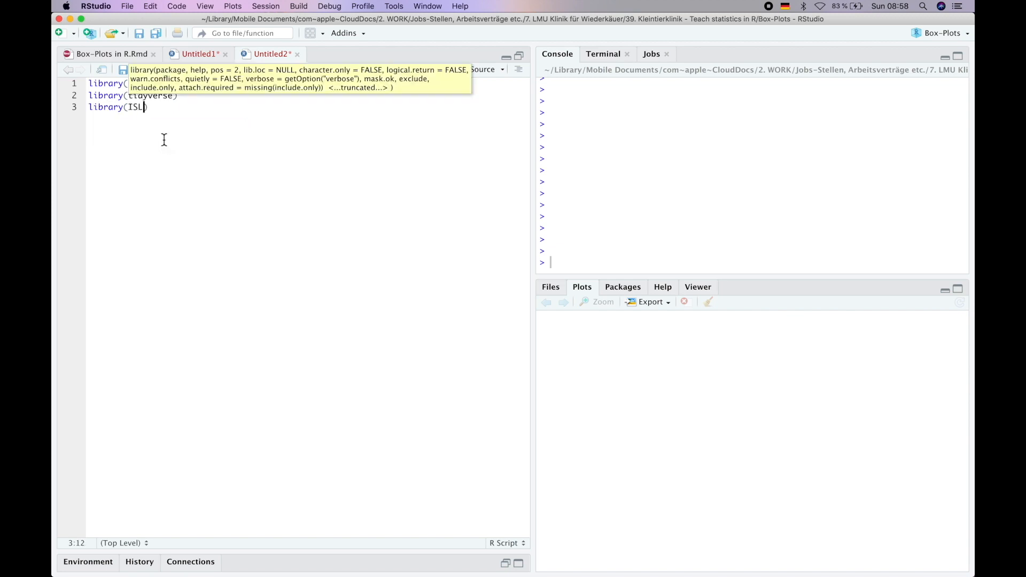
pyautogui.write('R)')
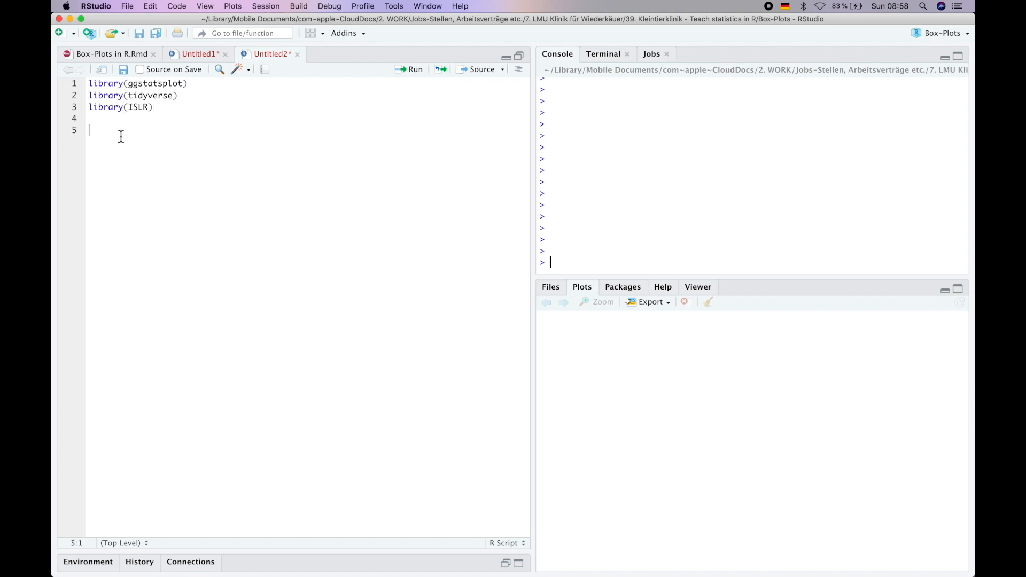
# - Add glimpse(Wage) and table(Wage$education) and run them to view structure and education counts
pyautogui.write('glimpse(Wage')
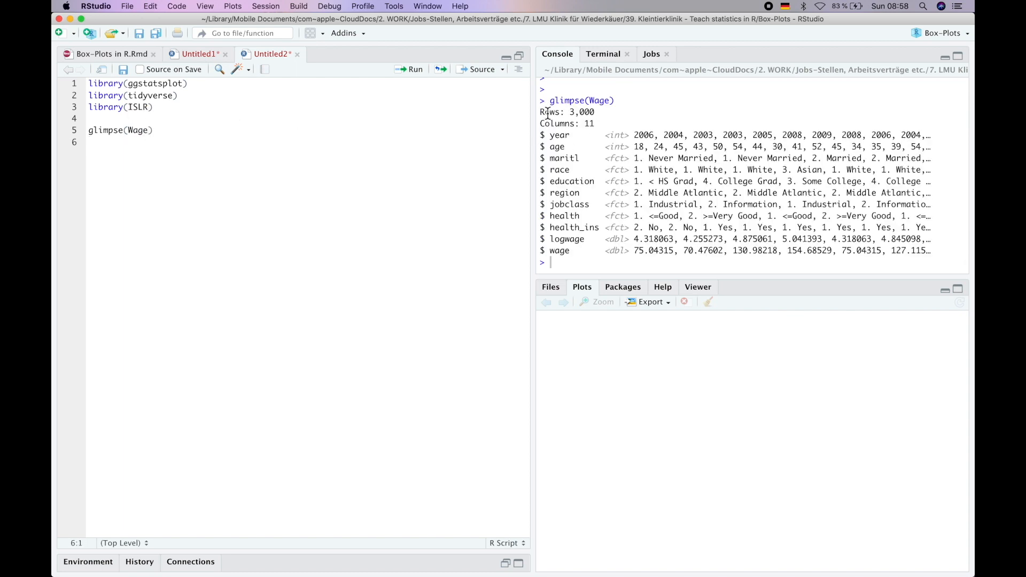
pyautogui.moveTo(541, 112); pyautogui.dragTo(592, 124)
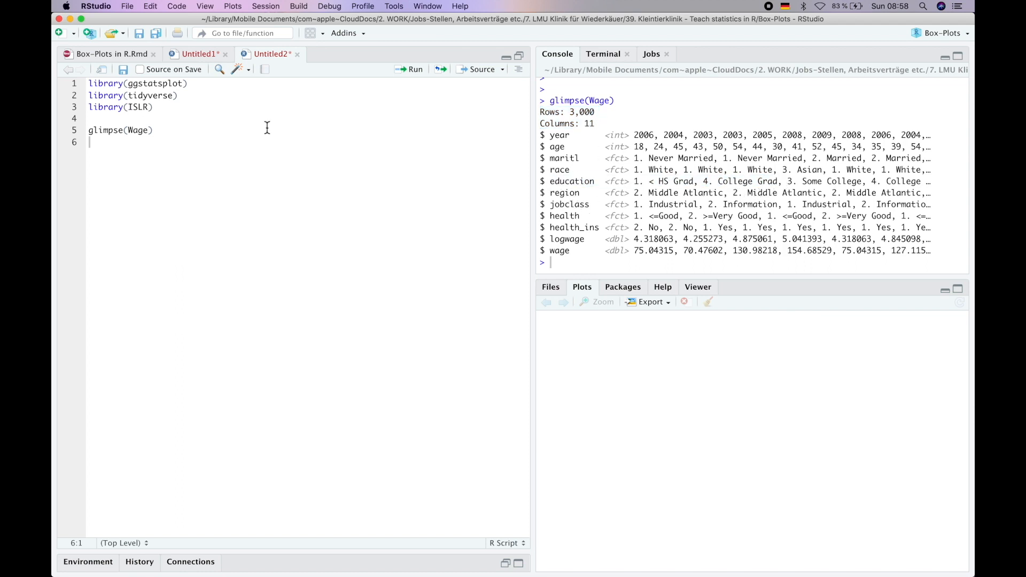
pyautogui.press('enter')
pyautogui.write('table(')
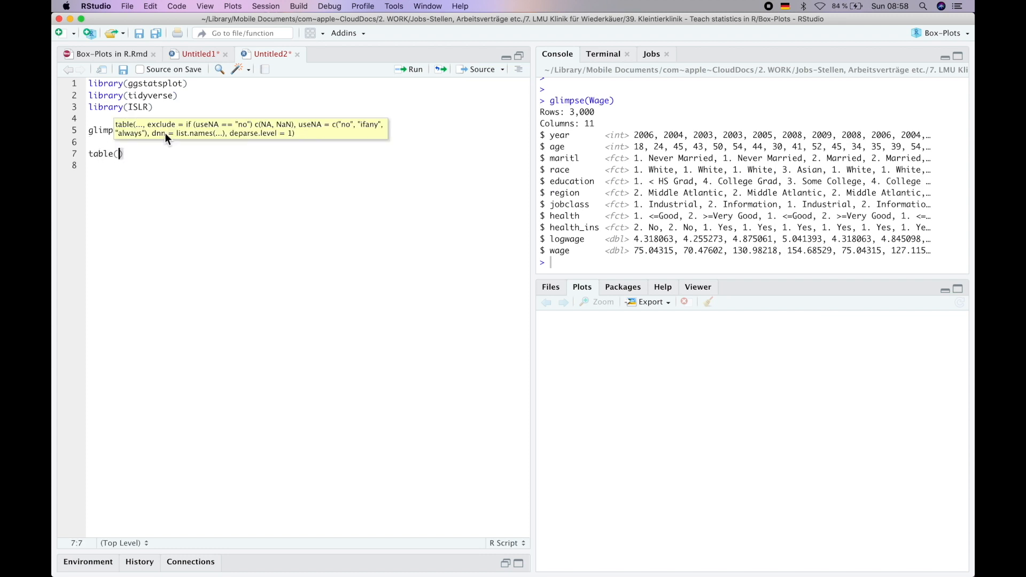
pyautogui.write('Wage$education')
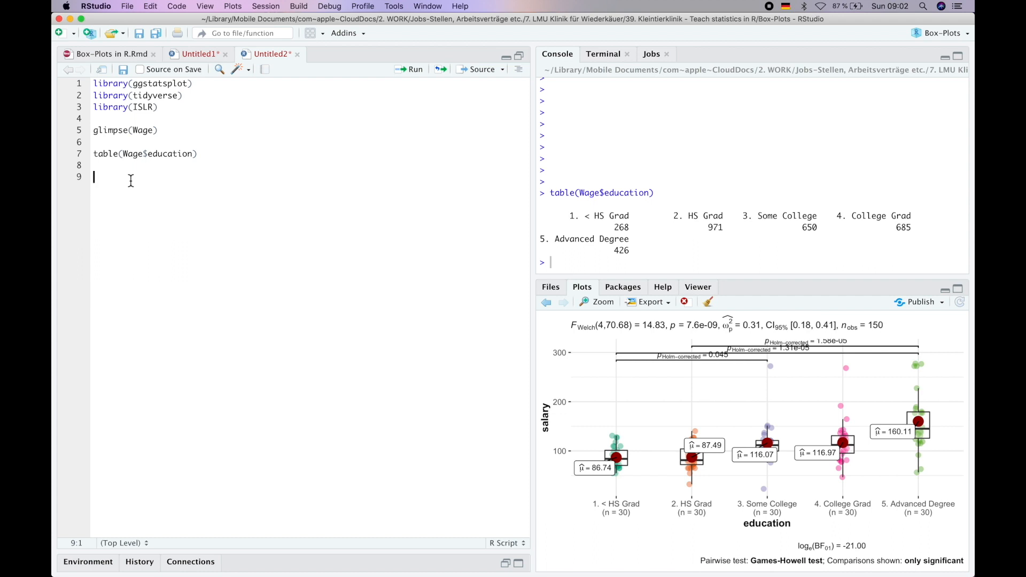
# - Write d <- Wage %>% rename(salary = wage) %>% group_by(education) %>% sample_n(30)
pyautogui.write('d <- Wage')
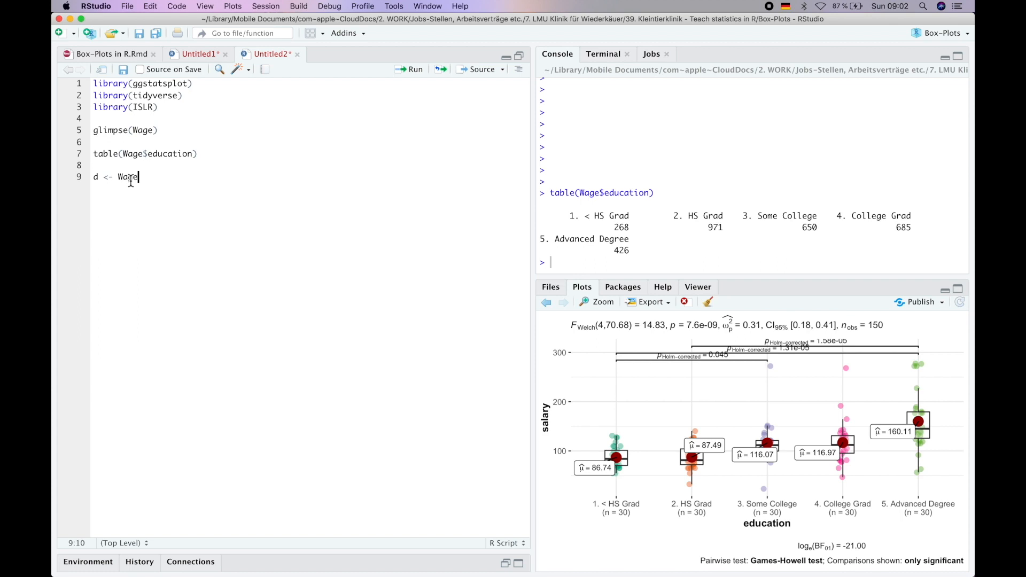
pyautogui.write('%>%')
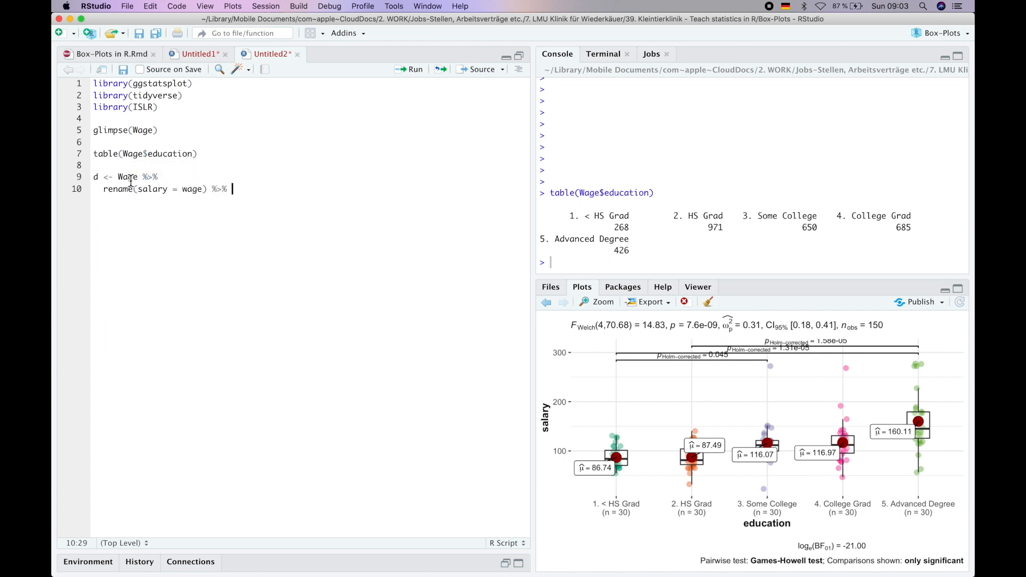
pyautogui.write('group_by(education')
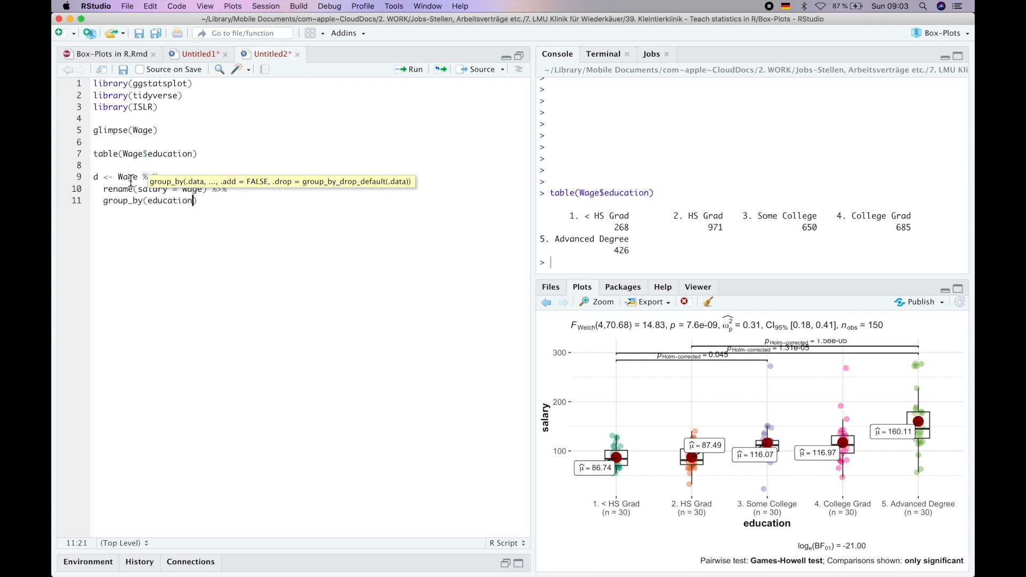
pyautogui.write('%>%')
pyautogui.write('sample_n(')
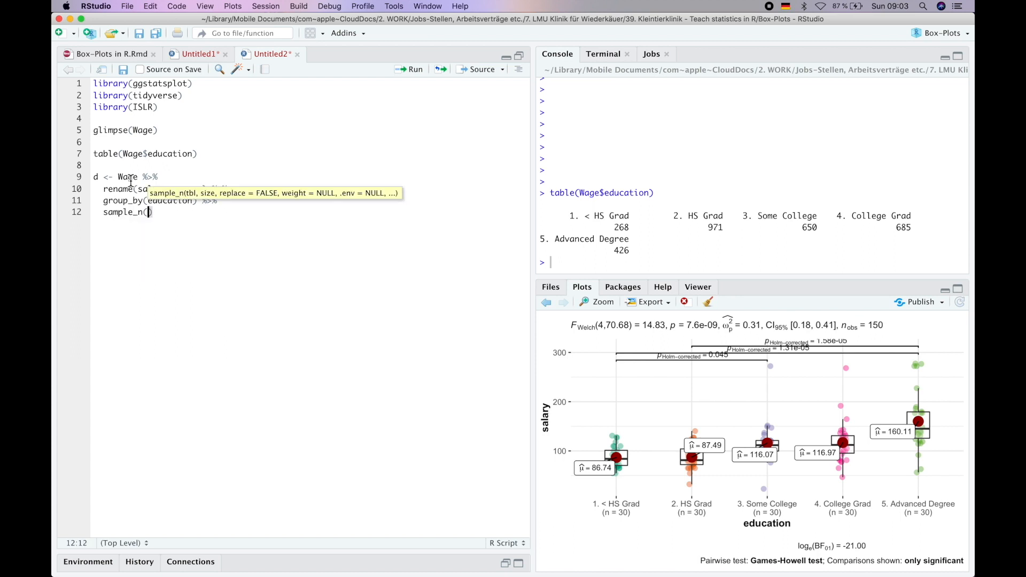
pyautogui.write('30')
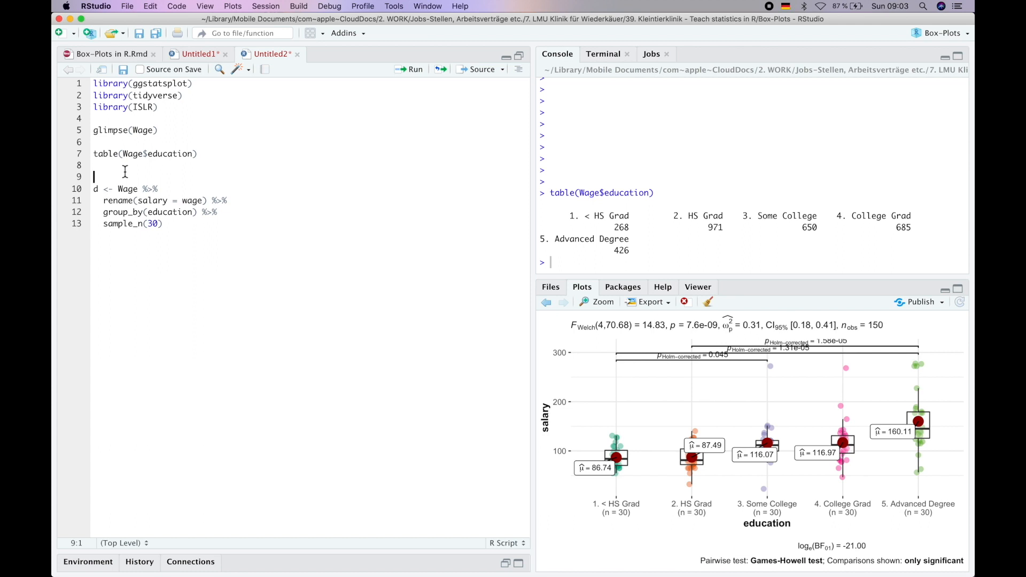
# - Add set.seed(3) above the pipeline and continue it with another %>% after sample_n
pyautogui.write('s')
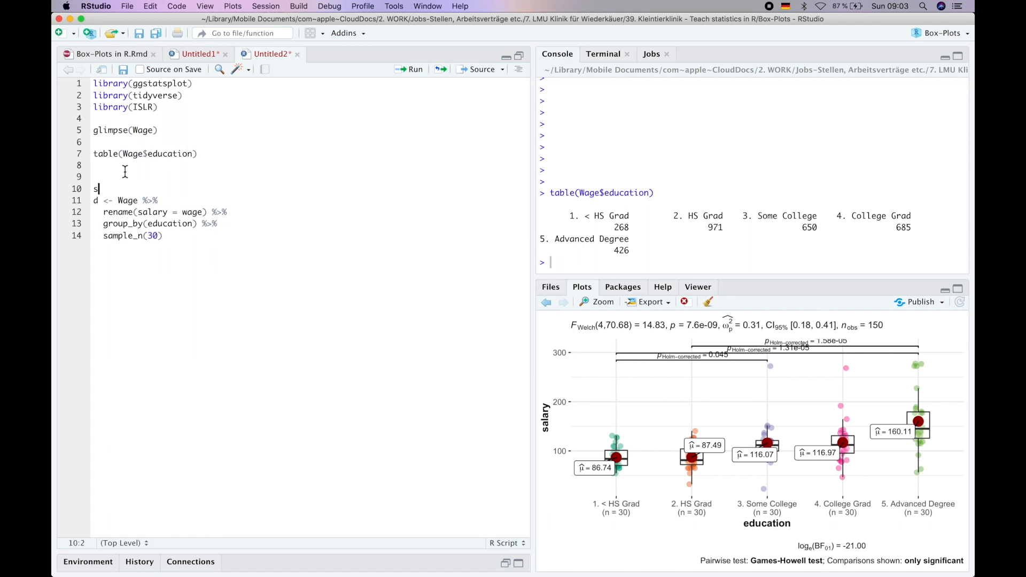
pyautogui.write('et.seed(3')
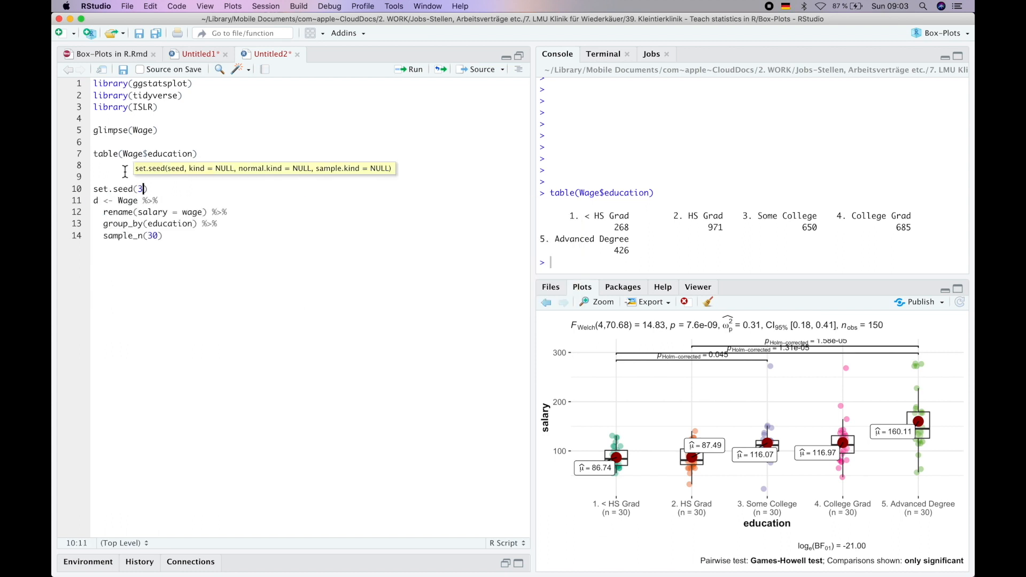
pyautogui.click(164, 235)
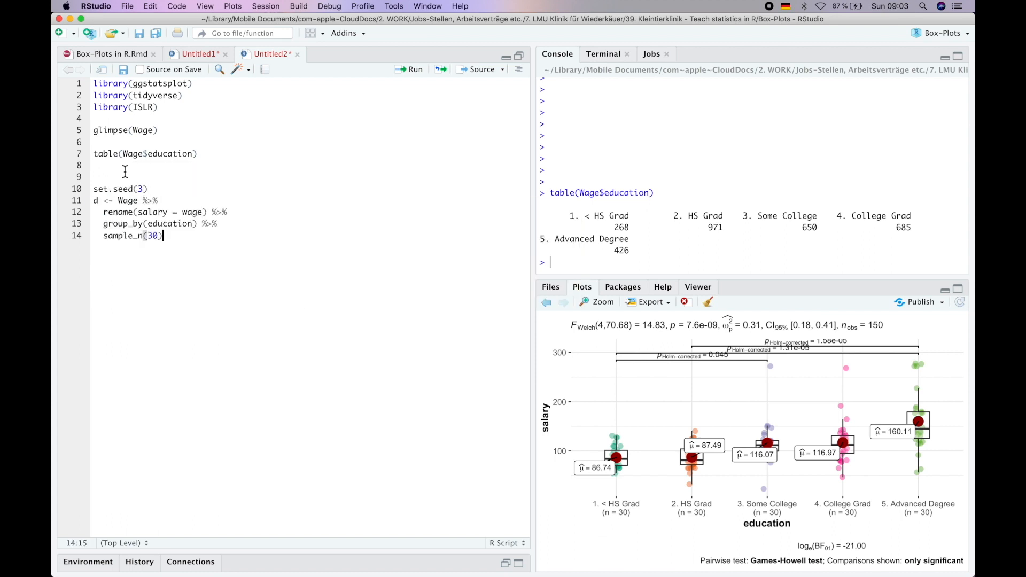
pyautogui.write('%>%')
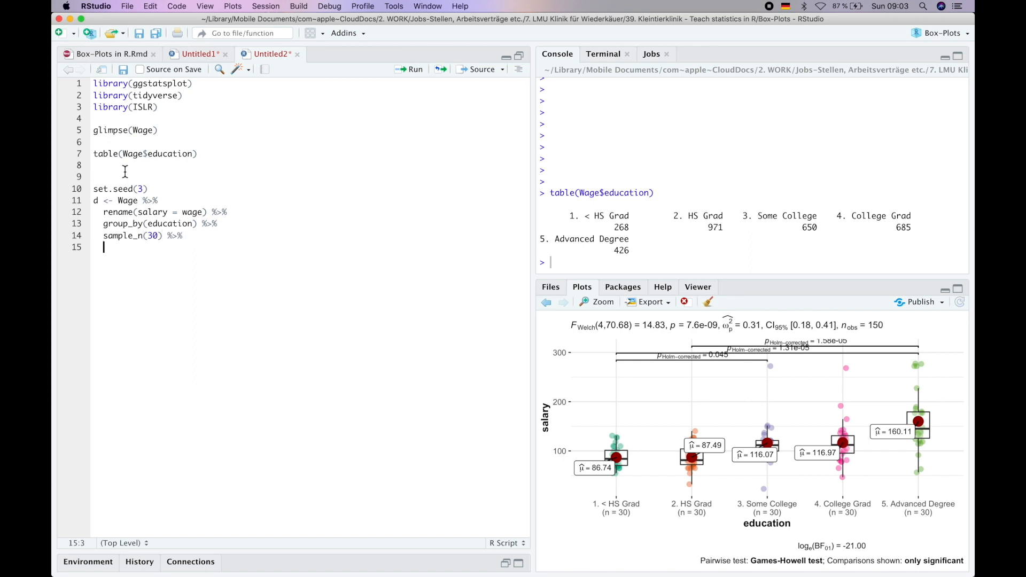
# - Filter education to "1. < HS Grad", "3. Some College" and "5. Advanced Degree" and run the pipeline
pyautogui.write('filter(')
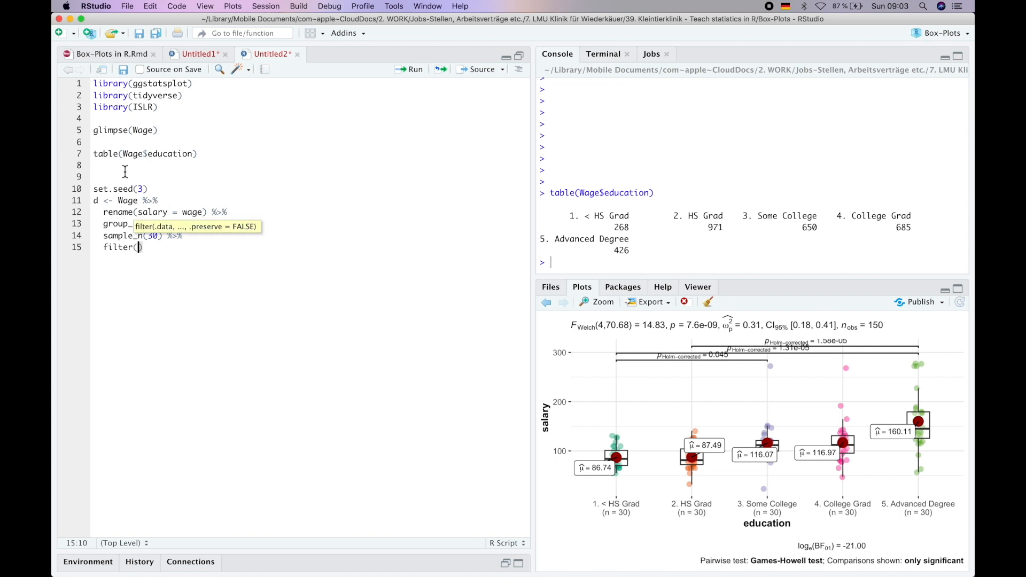
pyautogui.write('education')
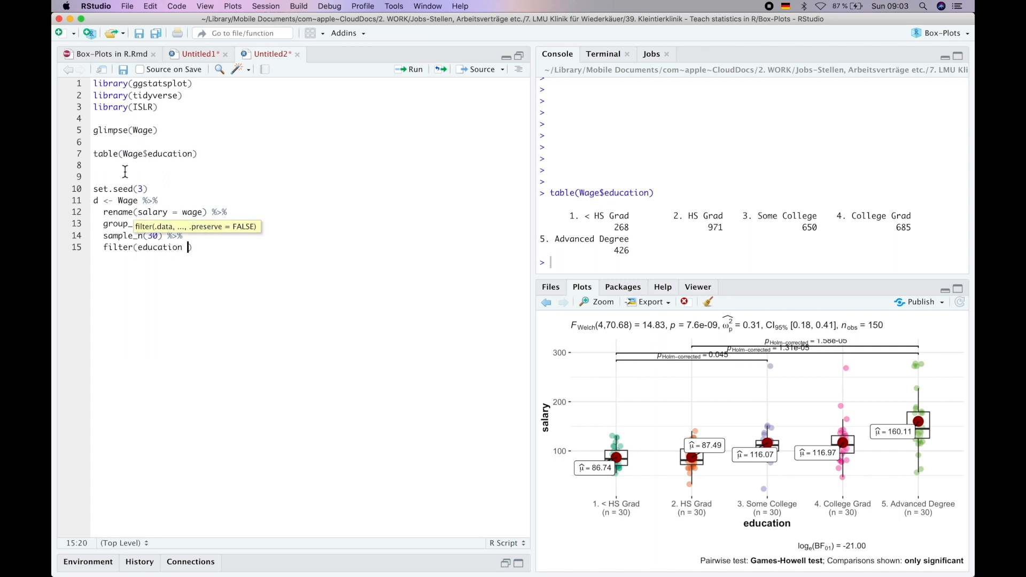
pyautogui.write('%in%')
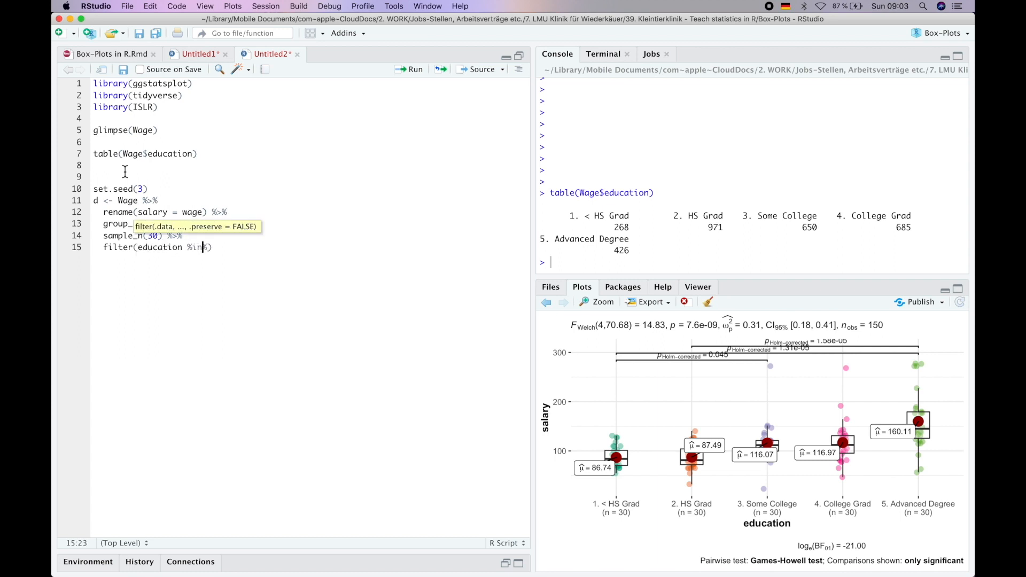
pyautogui.write('c(')
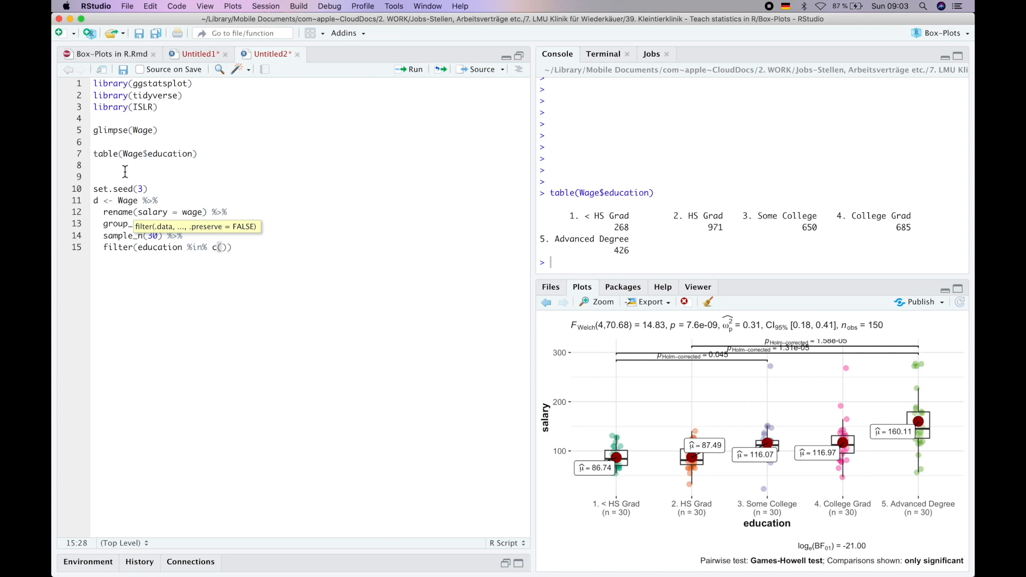
pyautogui.write('"1. < HS Grad')
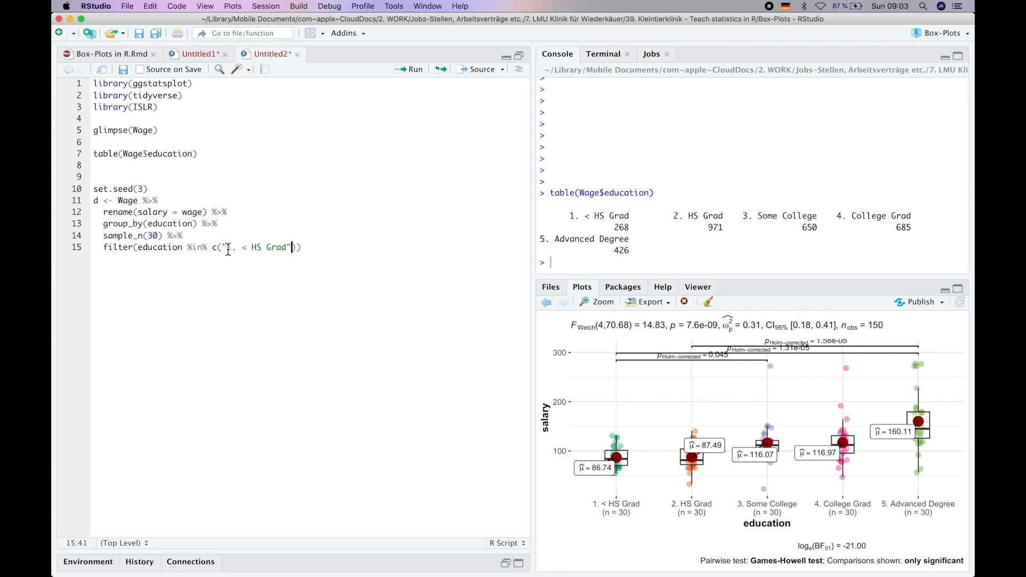
pyautogui.write(', ""')
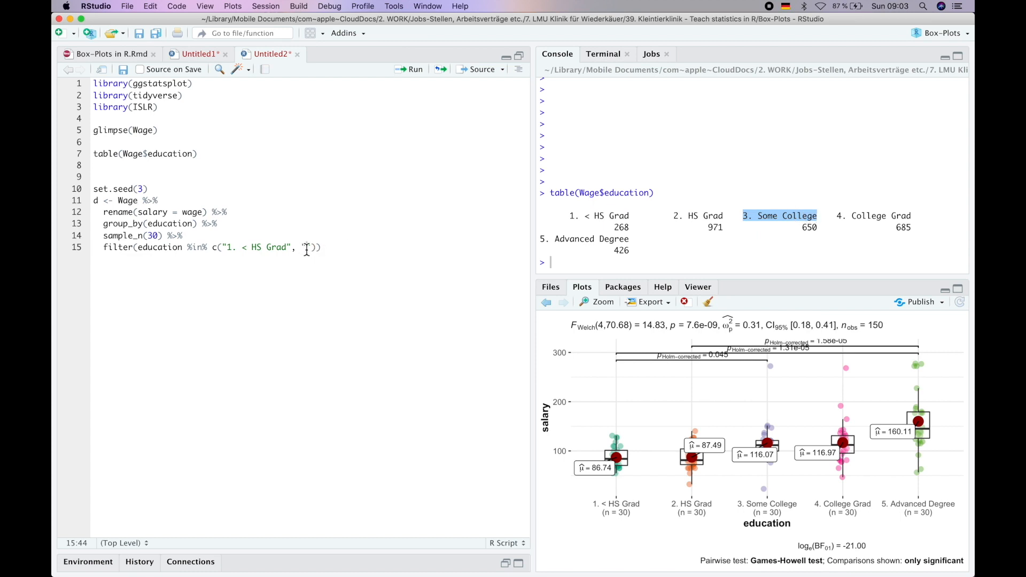
pyautogui.write('3. Some College", "5. Advanced Degree')
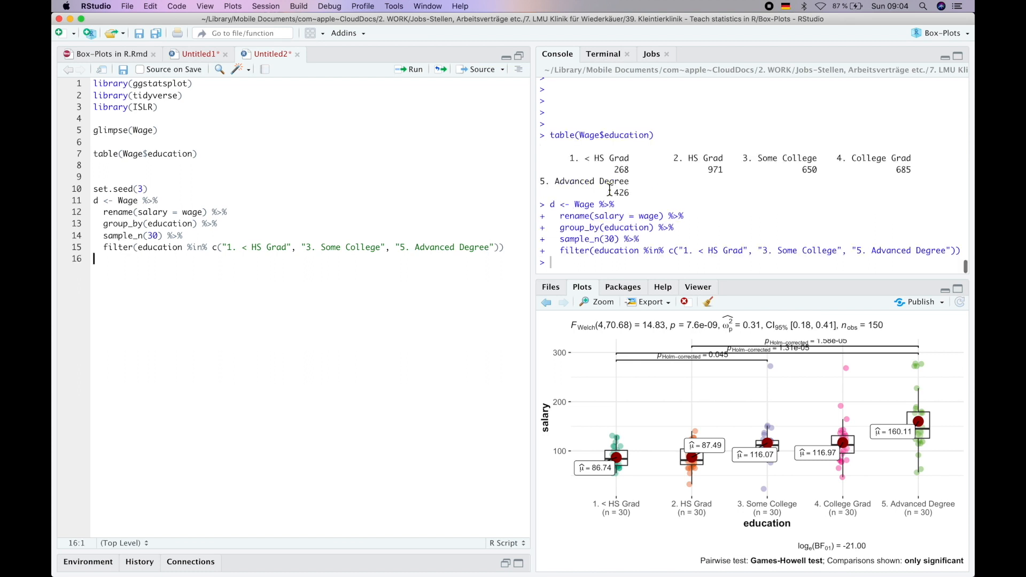
# - Run the whole script, then glimpse(d) and table(d$education) to confirm 30 rows per level
pyautogui.press('cmd+a')
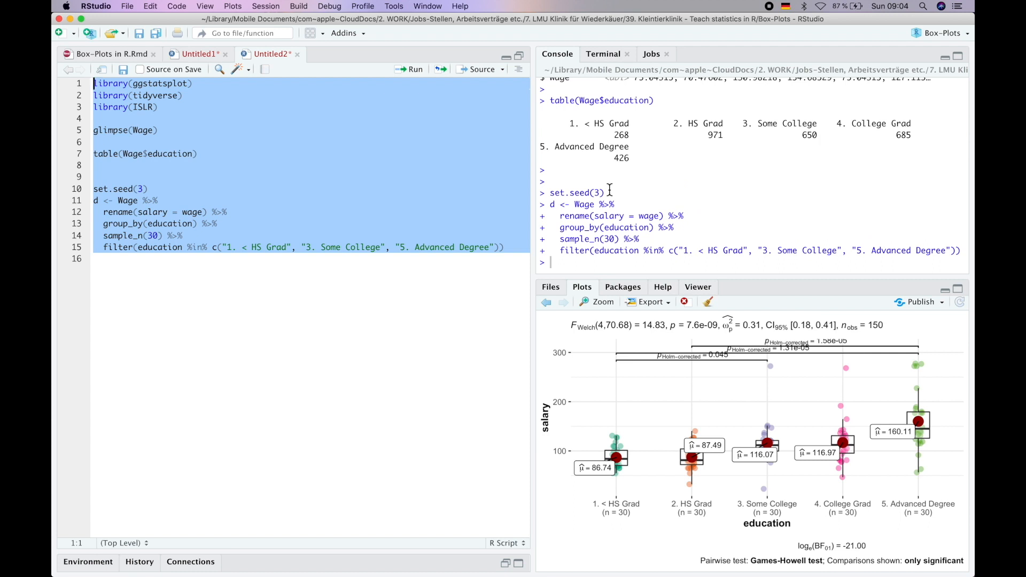
pyautogui.write('glimpse(d')
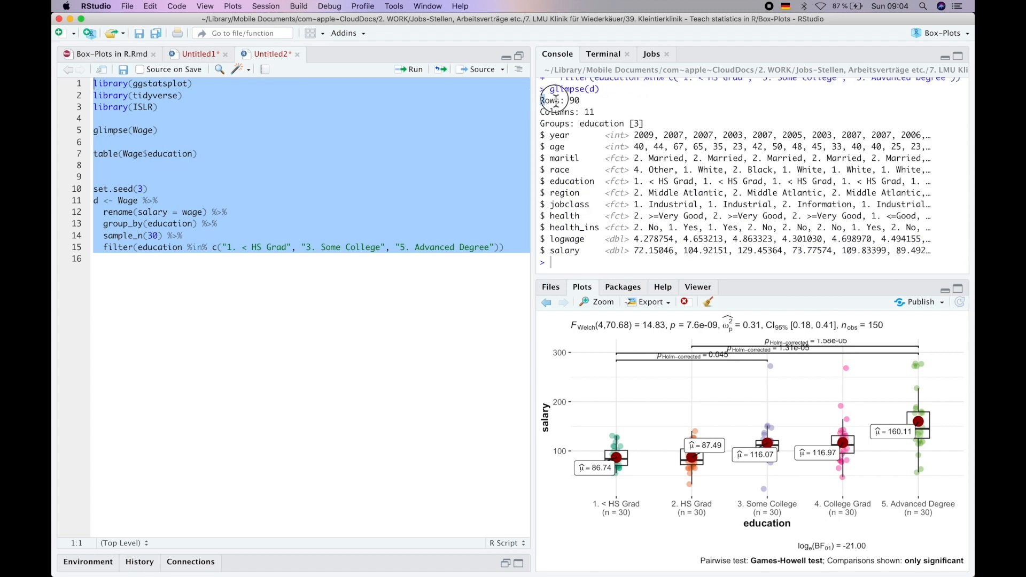
pyautogui.write('tab')
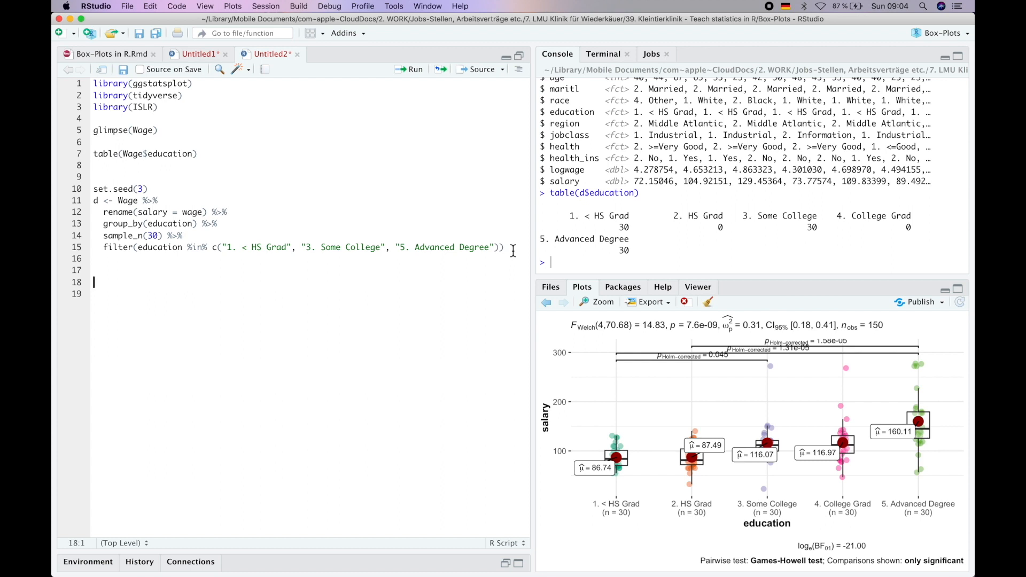
# - Write and run ggbetweenstats(data = d, x = education, y = salary) for a three-group plot
pyautogui.write('ggbetweenstats(')
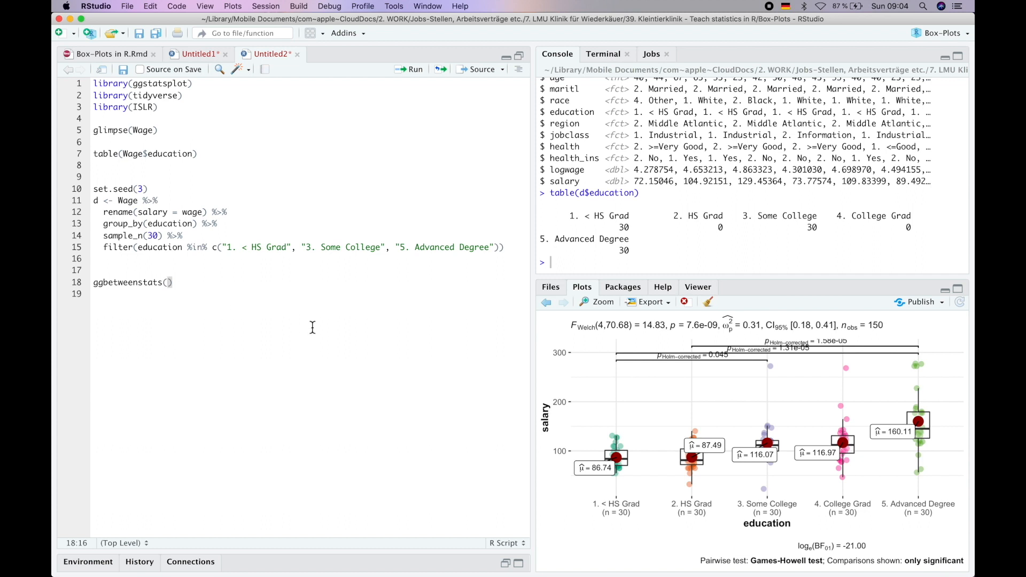
pyautogui.write('data = d,')
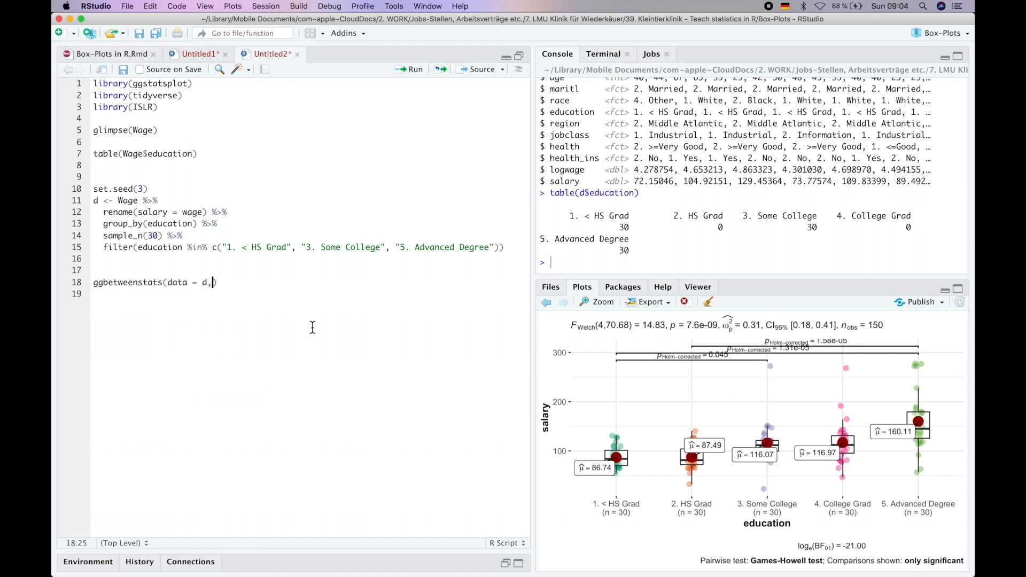
pyautogui.write('x =')
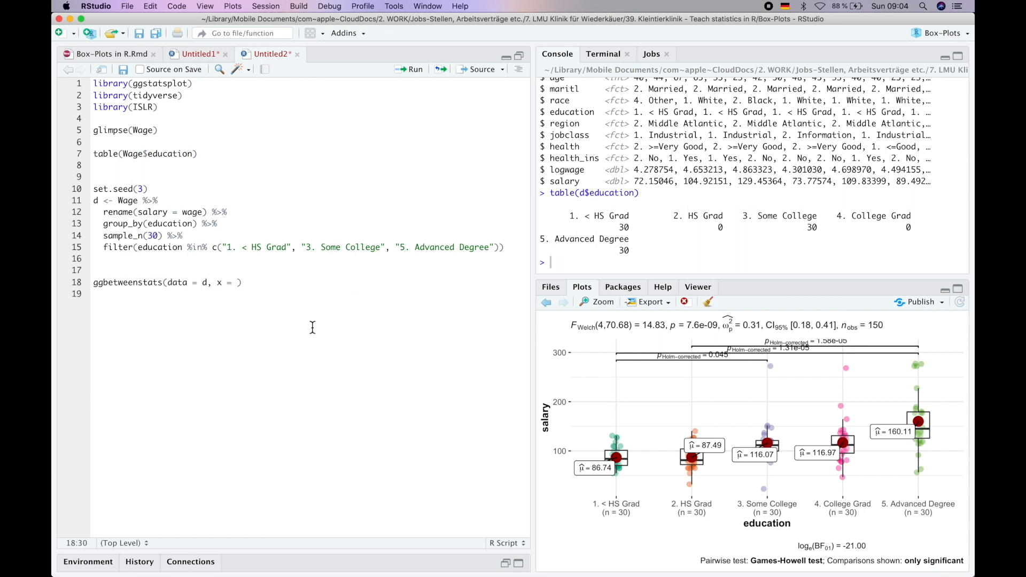
pyautogui.write('education,')
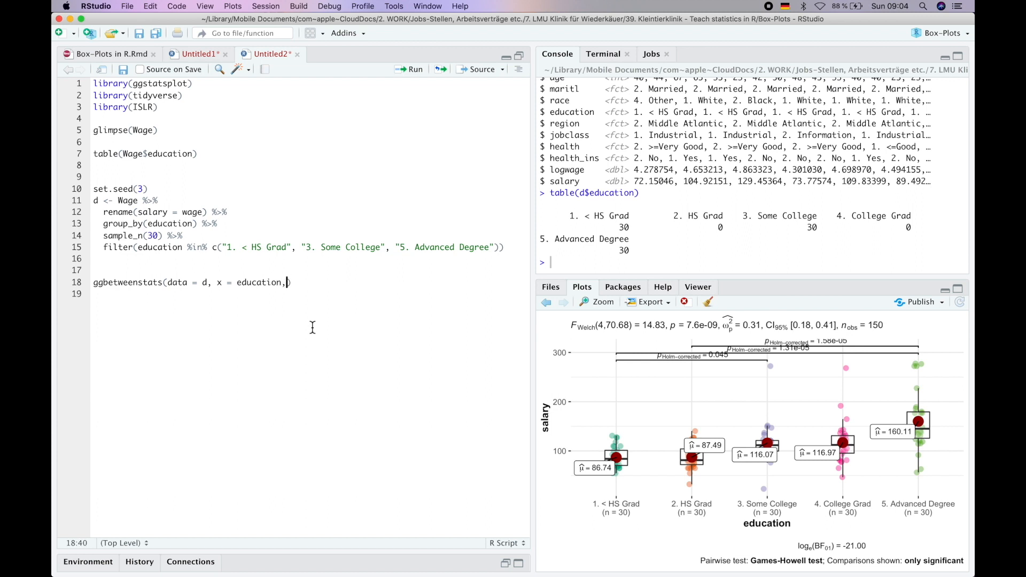
pyautogui.write('y)')
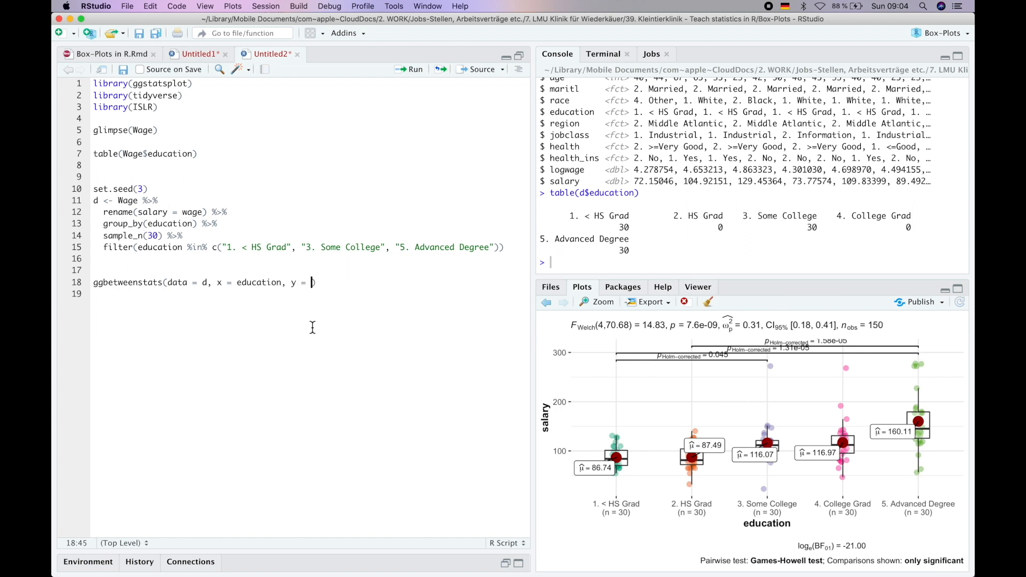
pyautogui.write('salary)')
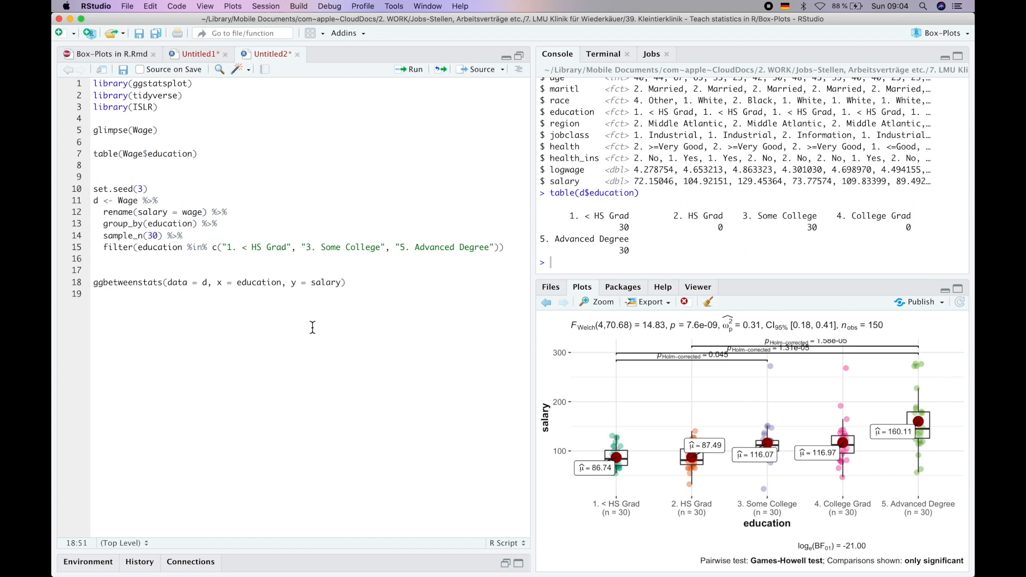
pyautogui.click(410, 70)
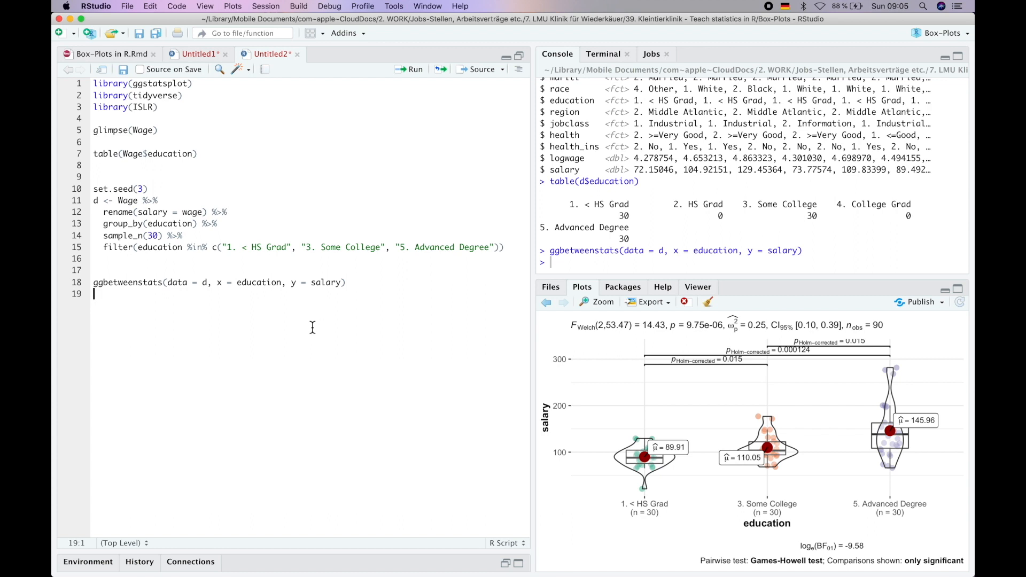
pyautogui.moveTo(789, 369)
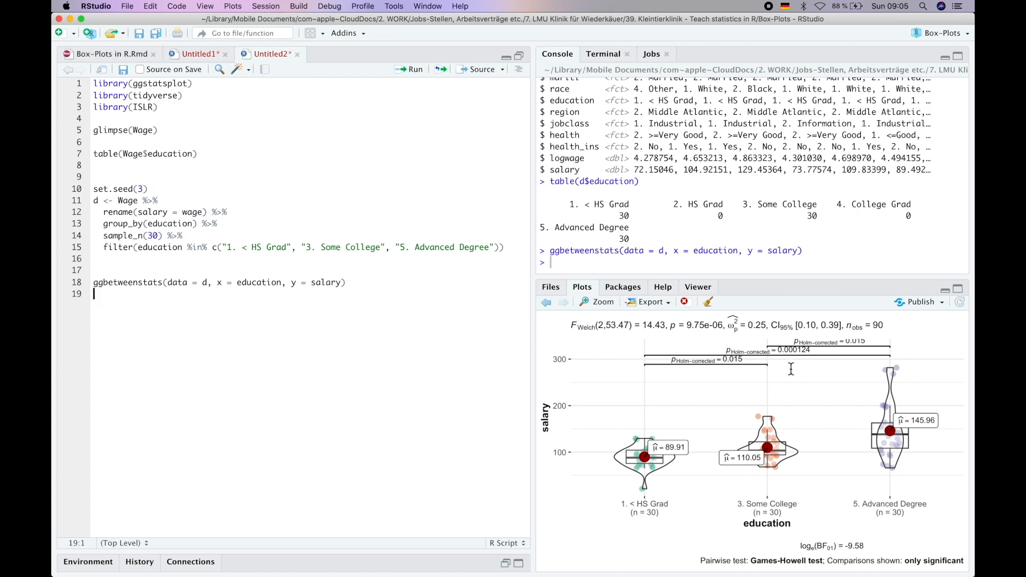
pyautogui.moveTo(608, 326)
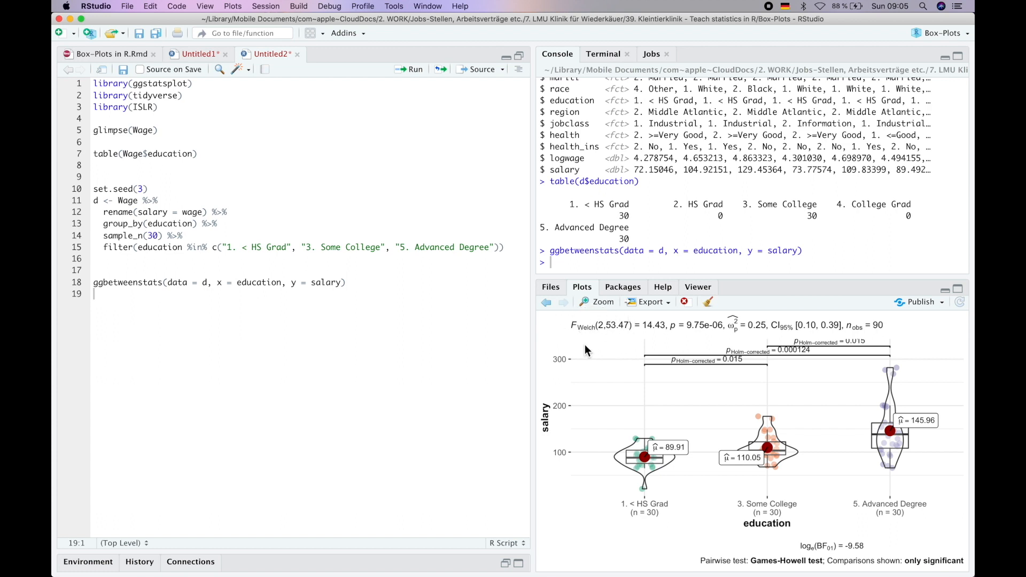
pyautogui.moveTo(724, 522)
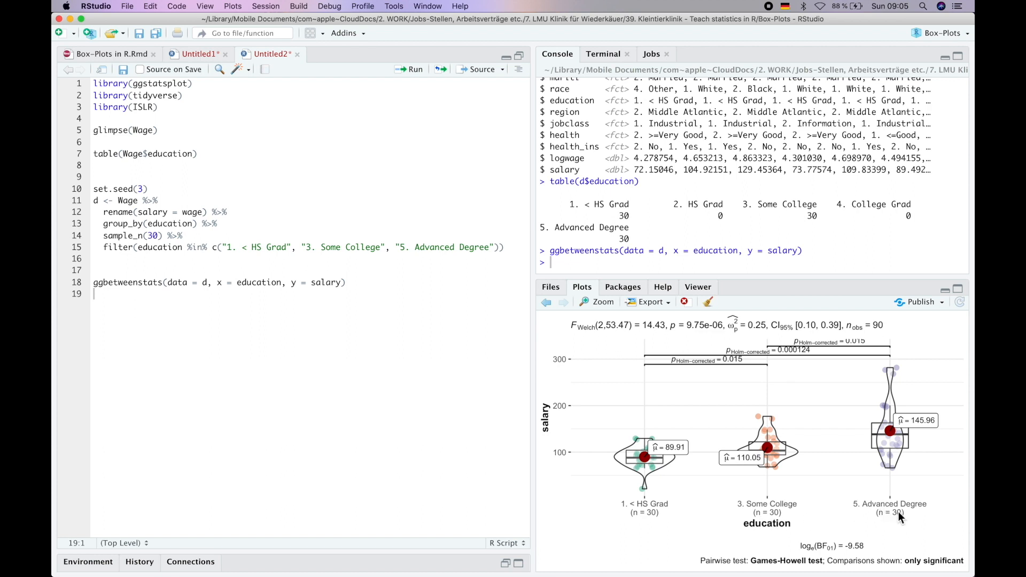
pyautogui.moveTo(683, 368)
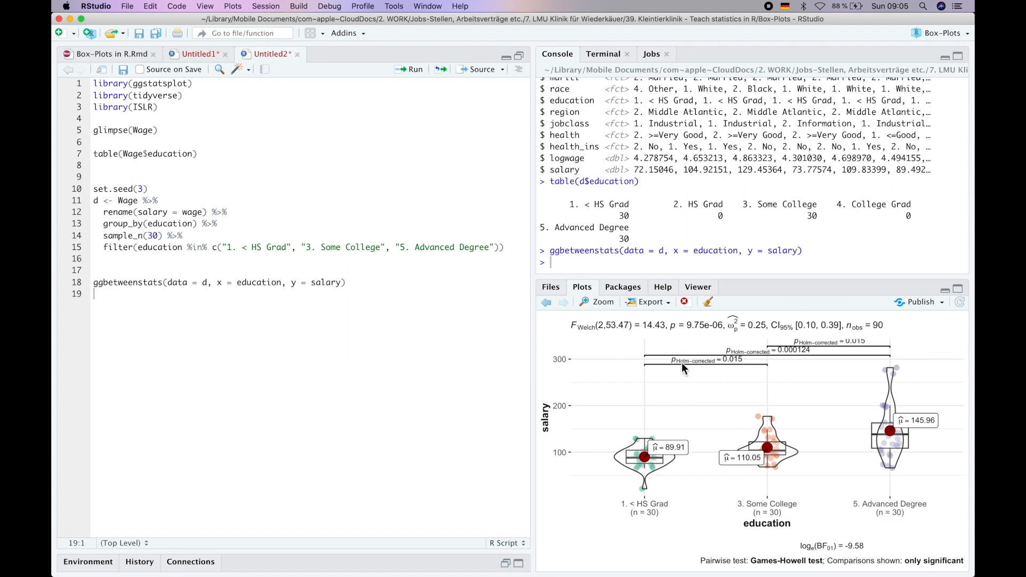
pyautogui.moveTo(849, 347)
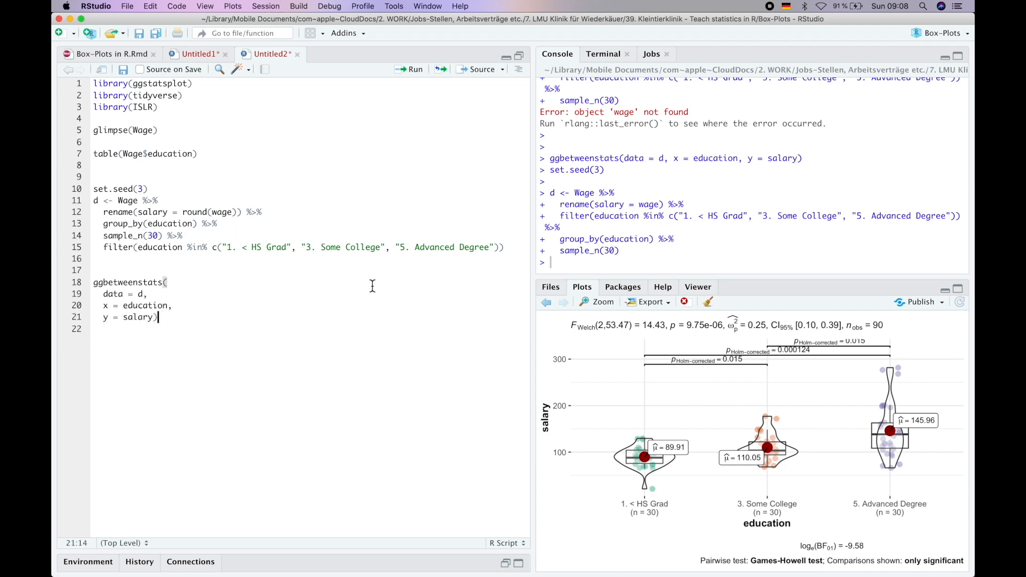
# - Set plot.type = "box", try type = "np", then type = "p" for Welch statistics and rerun
pyautogui.write(',')
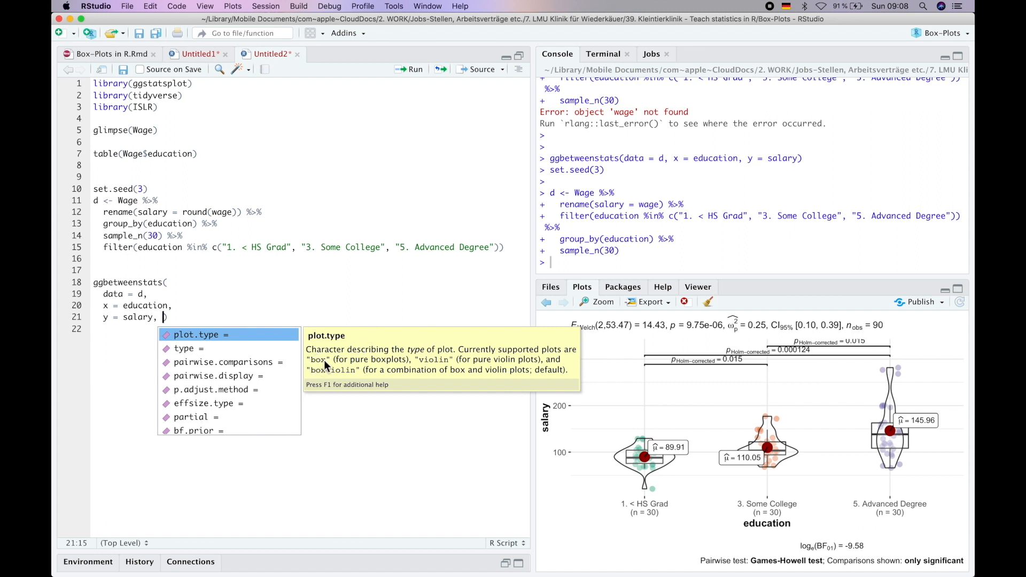
pyautogui.moveTo(426, 366)
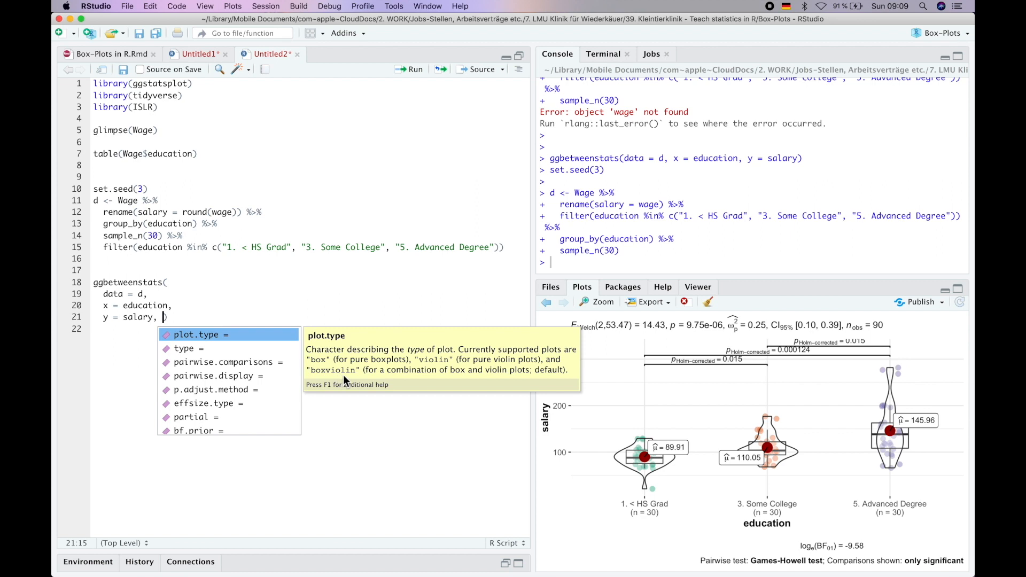
pyautogui.moveTo(547, 376)
pyautogui.write('plot.type = "box", )')
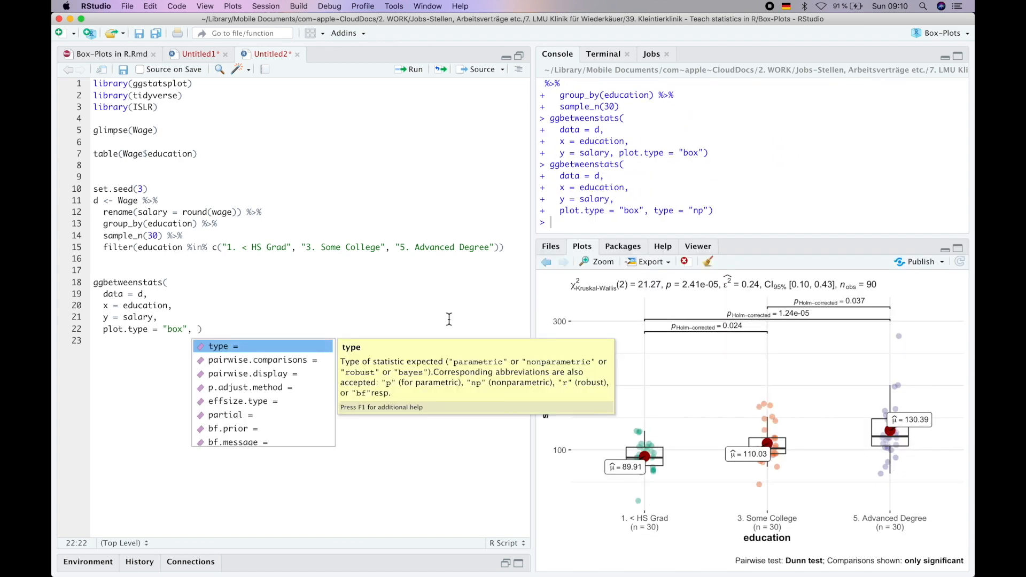
pyautogui.moveTo(480, 373)
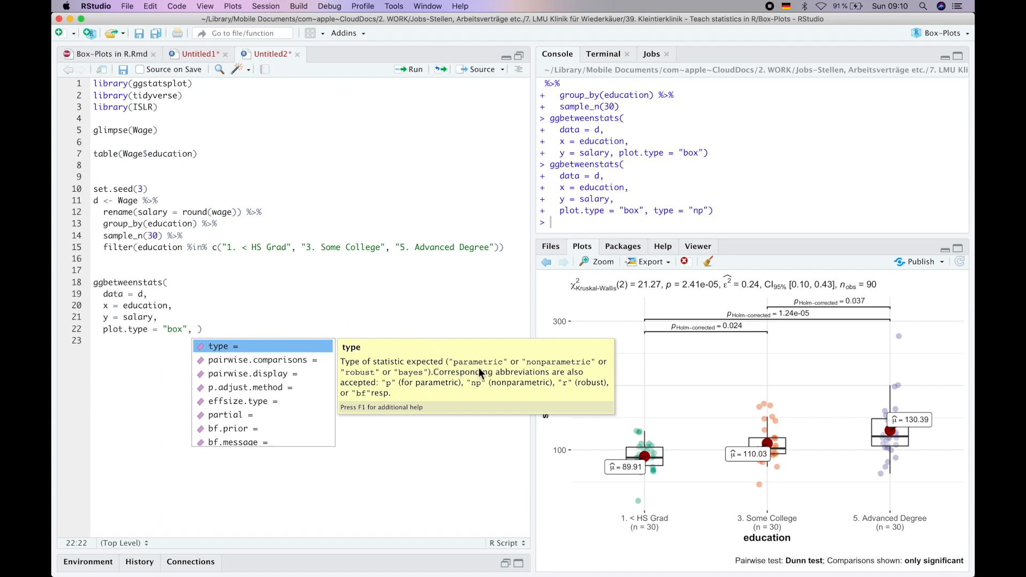
pyautogui.moveTo(538, 369)
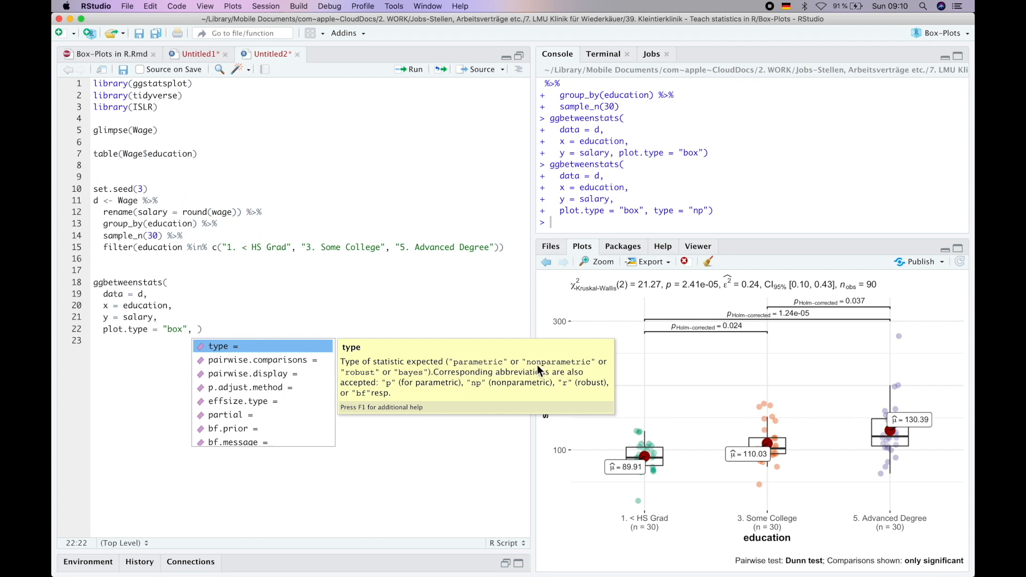
pyautogui.moveTo(406, 381)
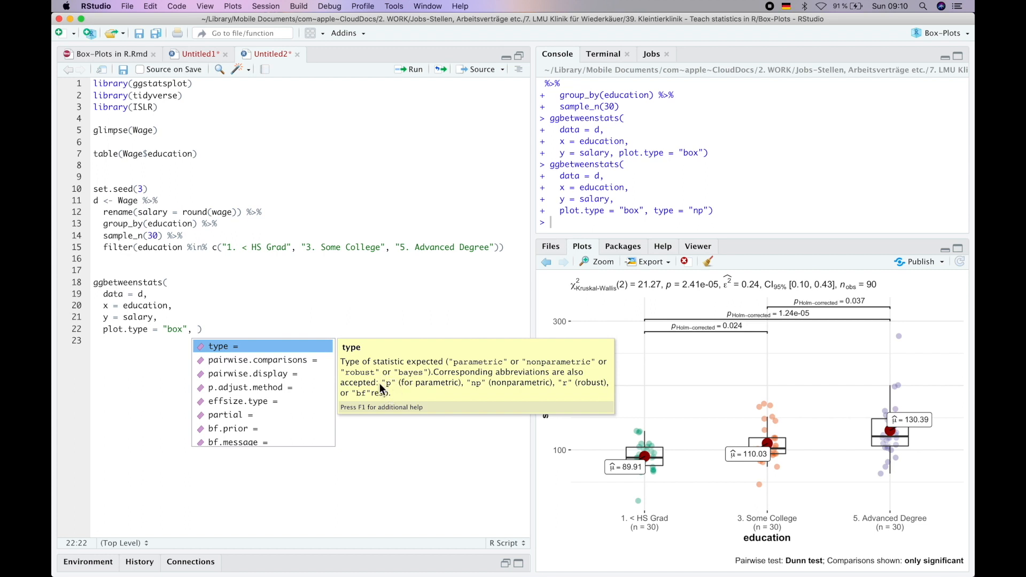
pyautogui.moveTo(472, 398)
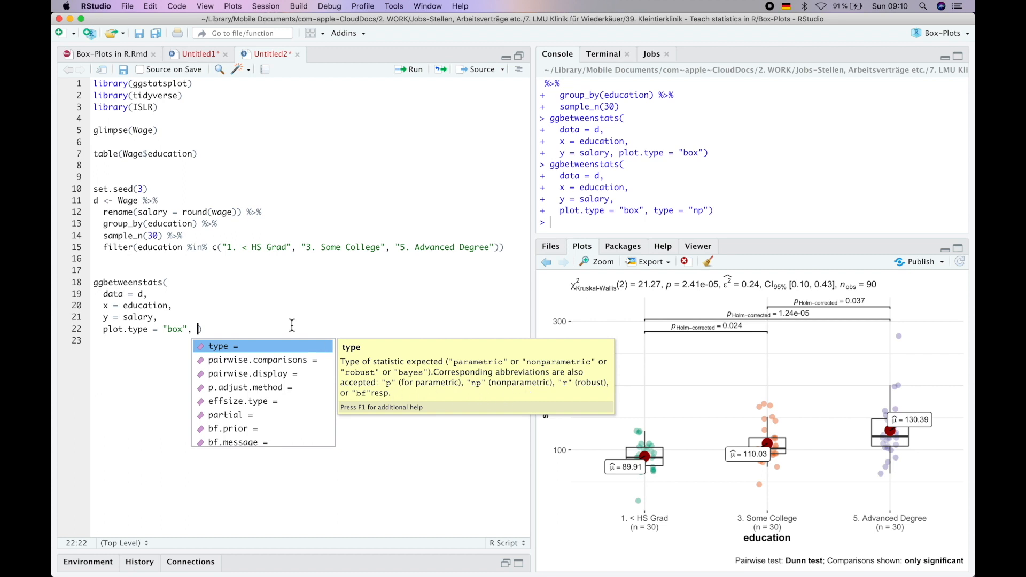
pyautogui.write('type = "np')
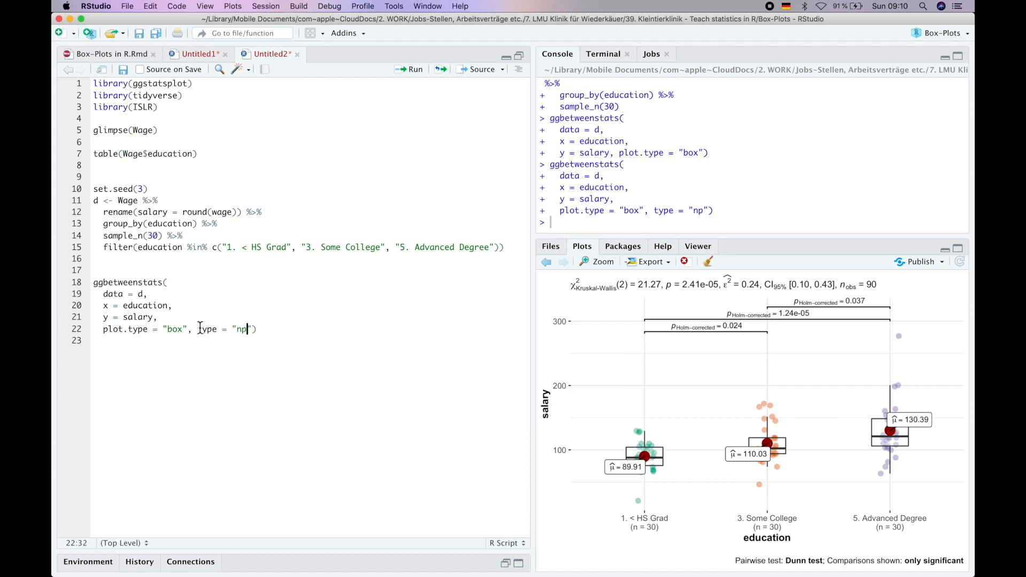
pyautogui.press('Backspace')
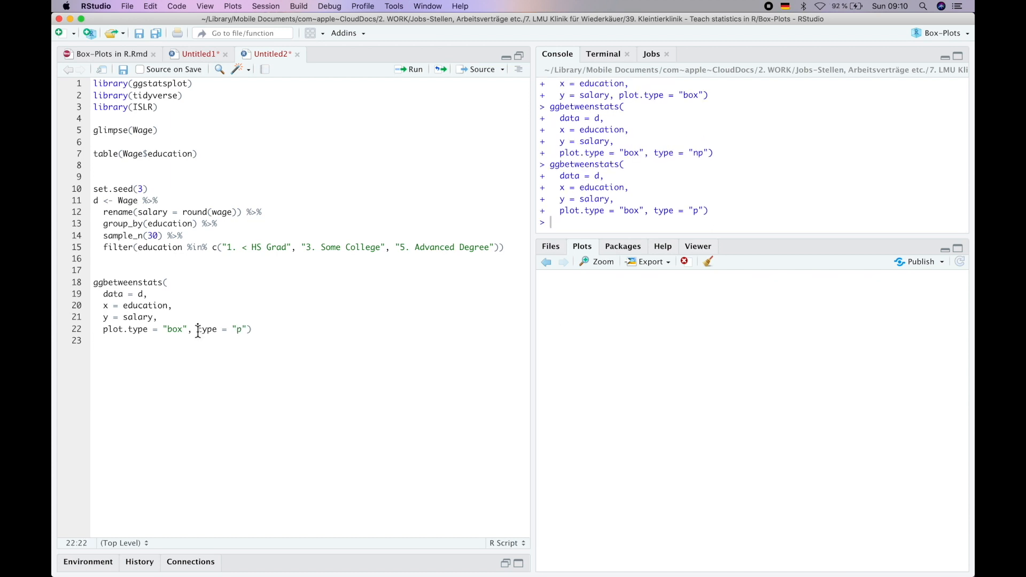
pyautogui.click(411, 68)
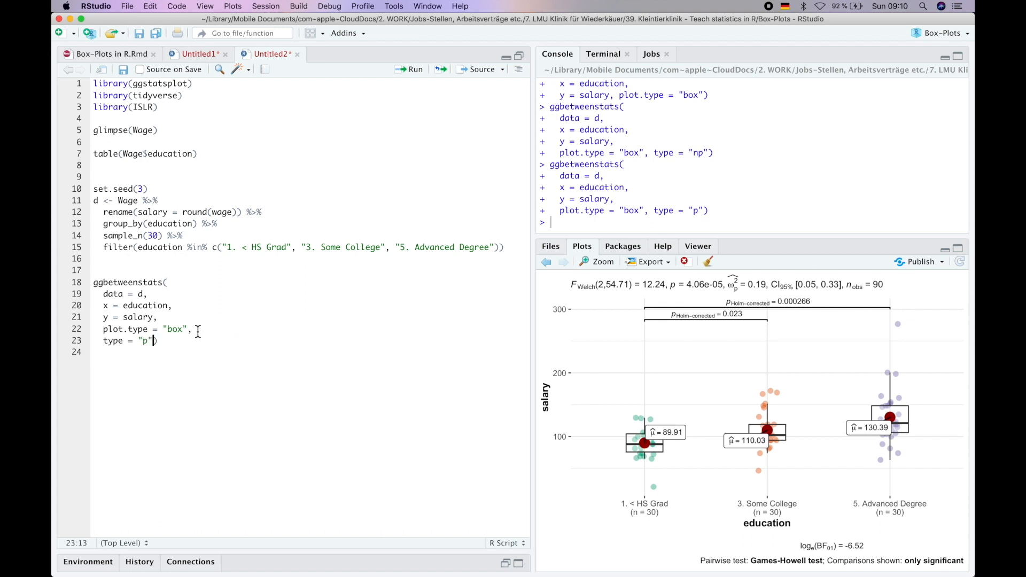
# - Add var.equal = T so pairwise tests become Student's t-tests
pyautogui.write(', var')
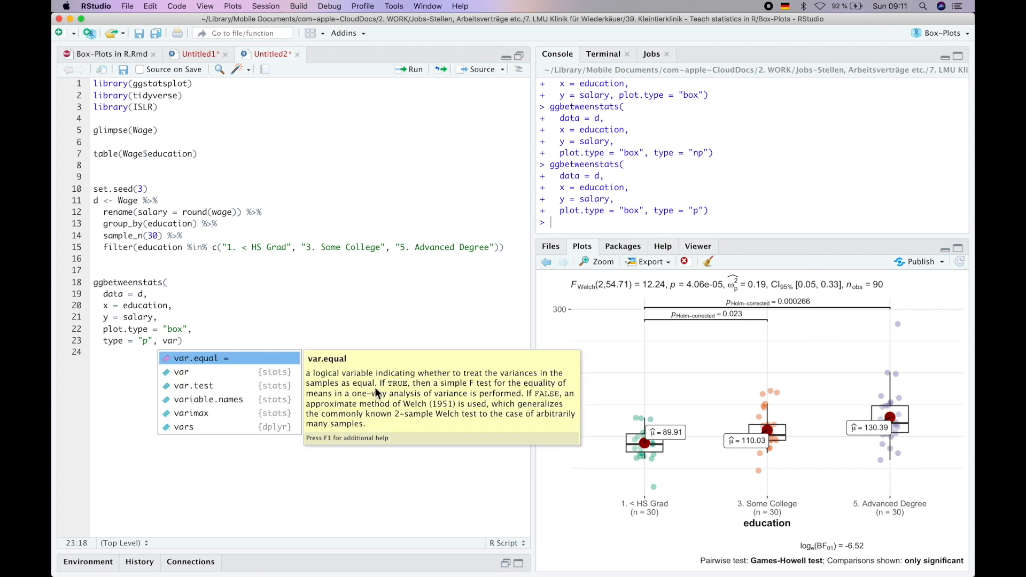
pyautogui.moveTo(533, 392)
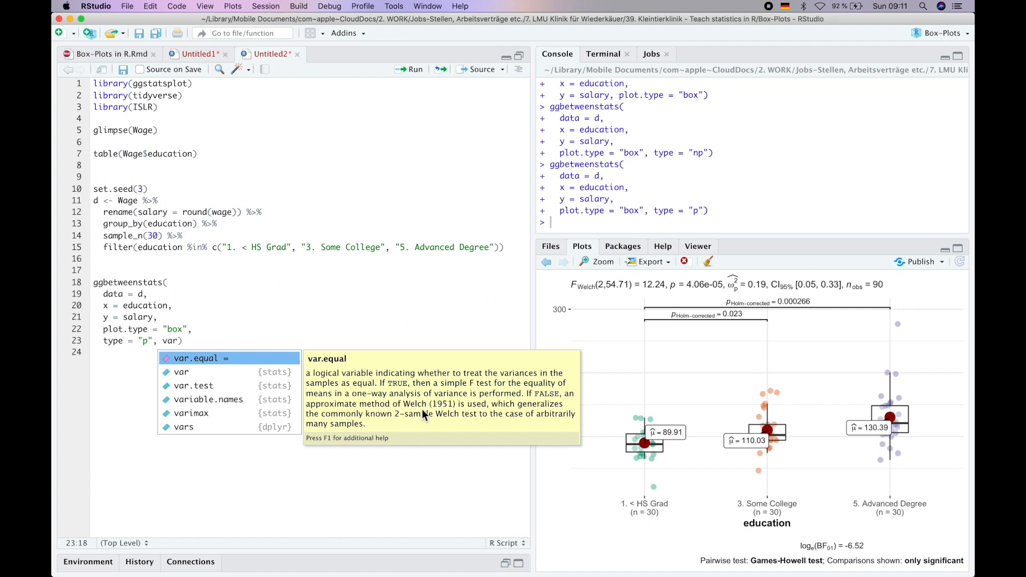
pyautogui.moveTo(517, 415)
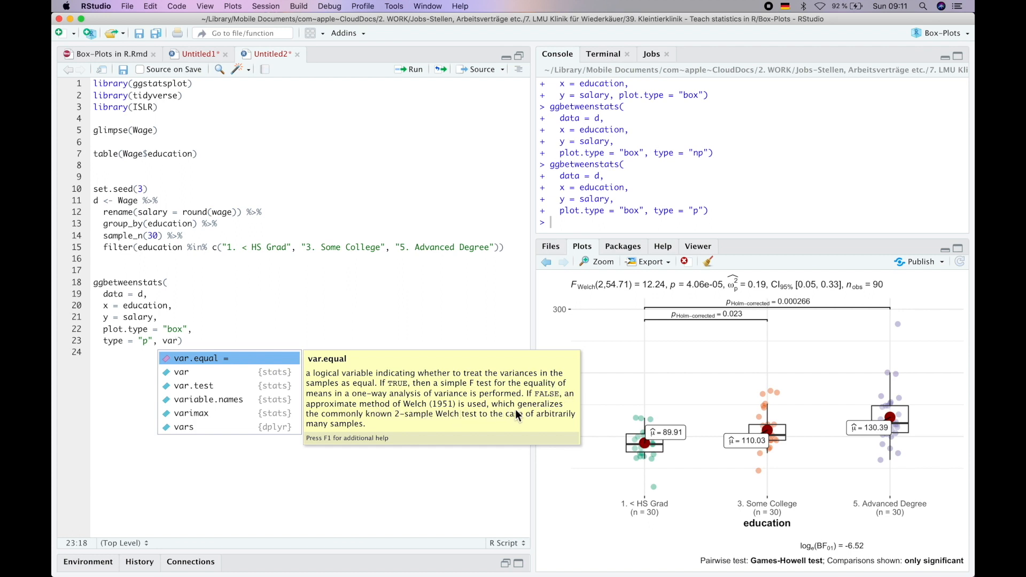
pyautogui.moveTo(431, 430)
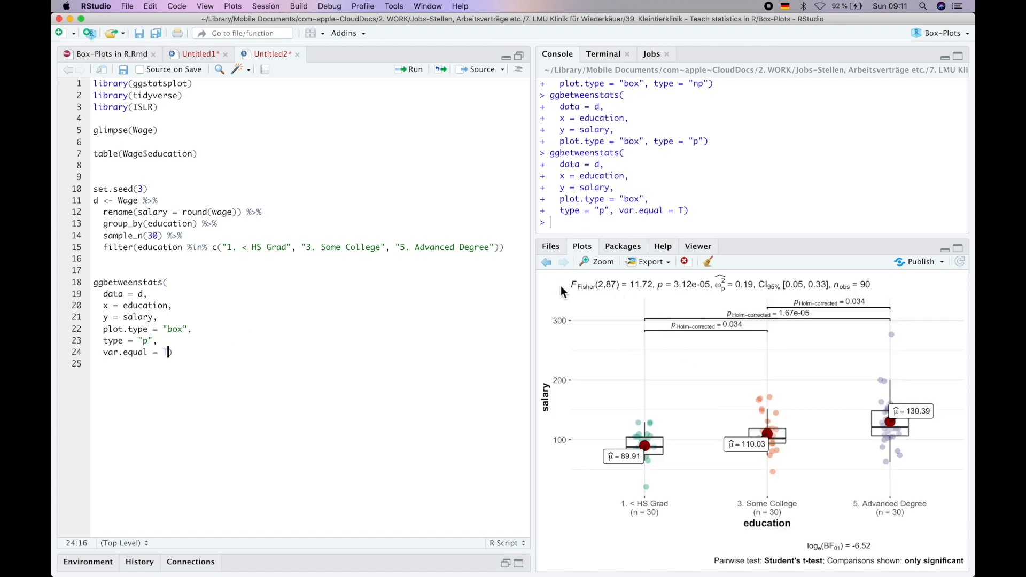
pyautogui.moveTo(746, 351)
pyautogui.write(', p.adjust.method = ')
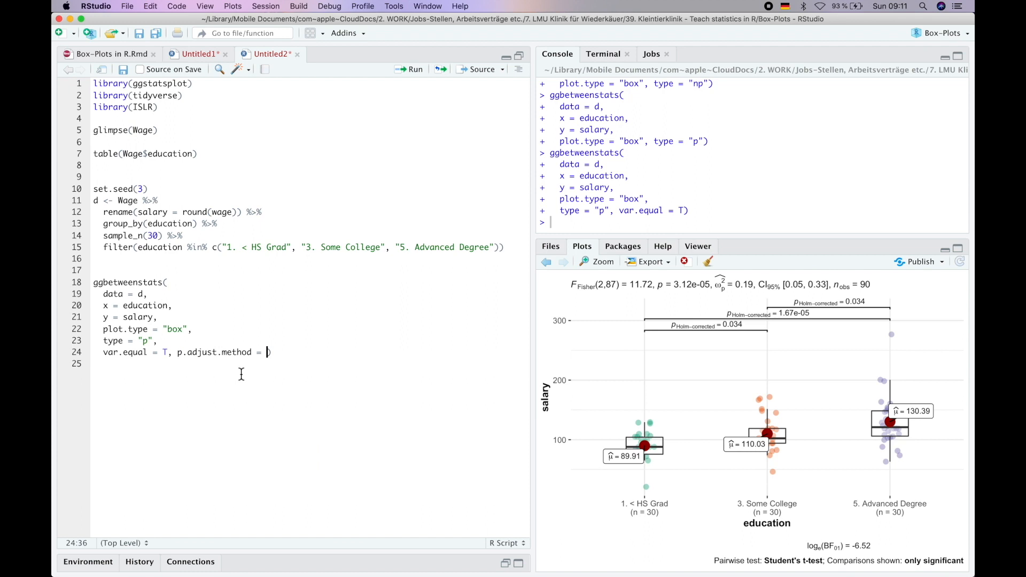
# - Set p.adjust.method = "bonferroni" and redraw the plot
pyautogui.write('"bo"')
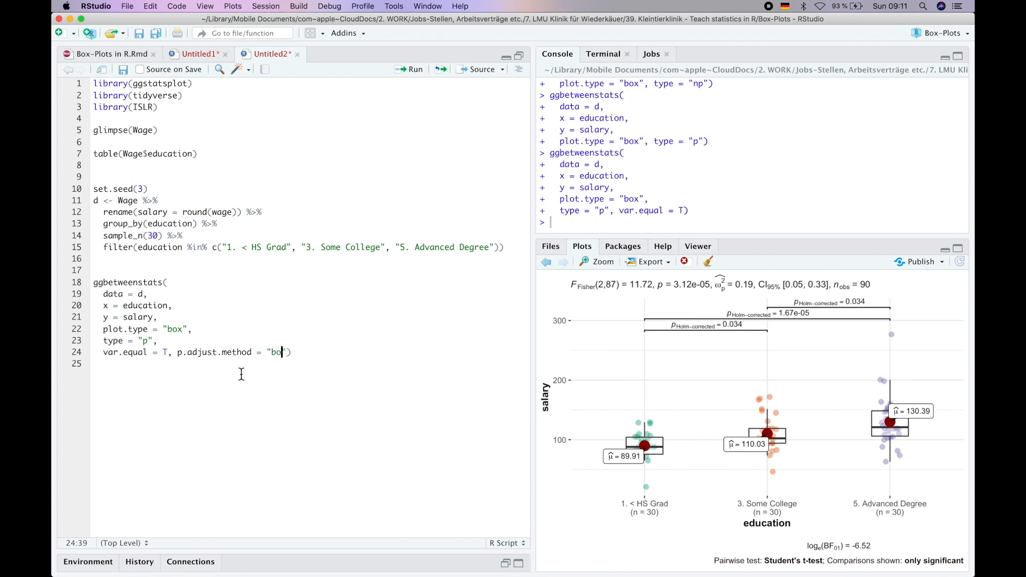
pyautogui.write('nferroni')
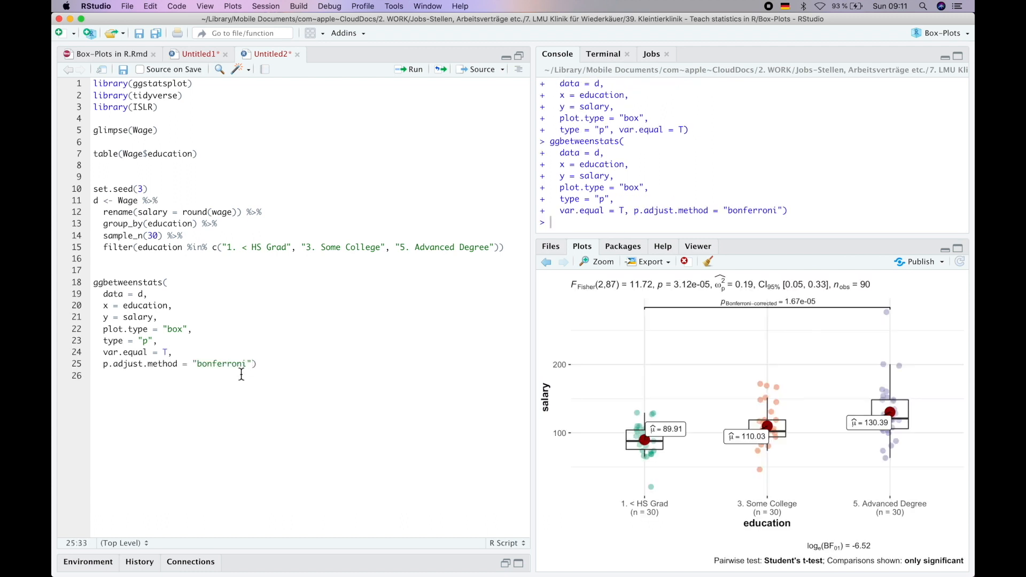
pyautogui.moveTo(429, 412)
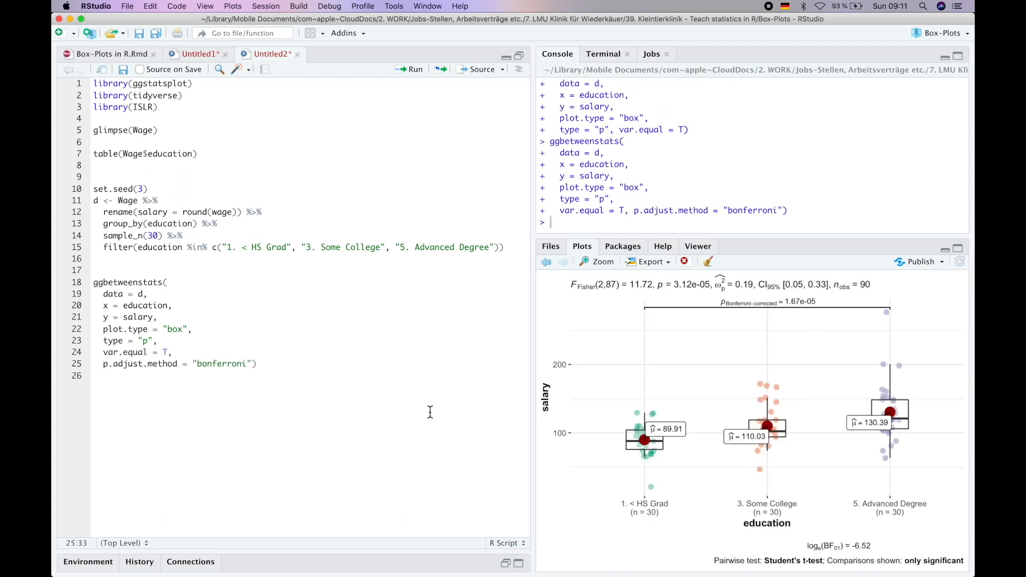
pyautogui.moveTo(746, 312)
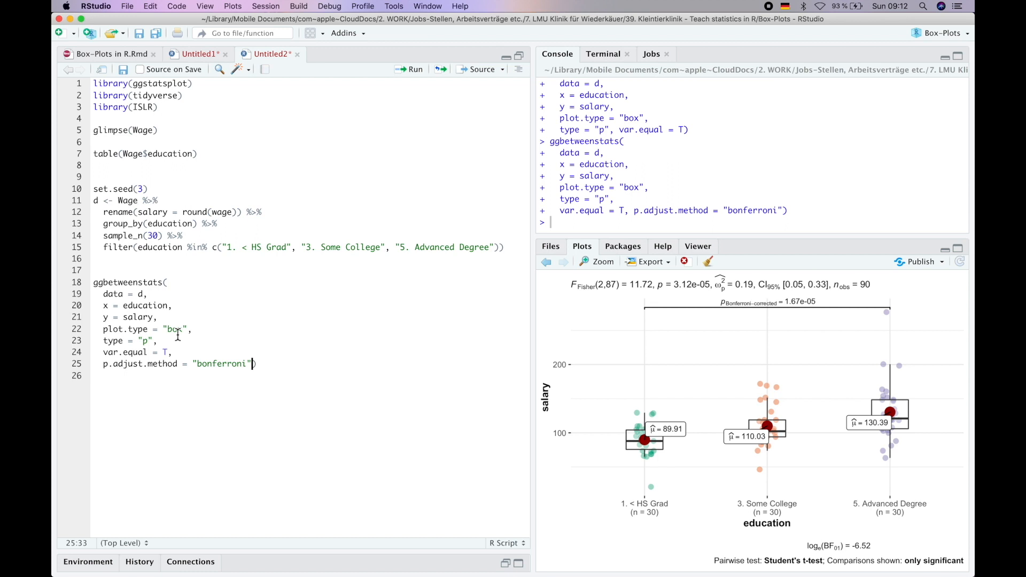
# - Add pairwise.display = "ns" to show only non-significant comparisons
pyautogui.write(',')
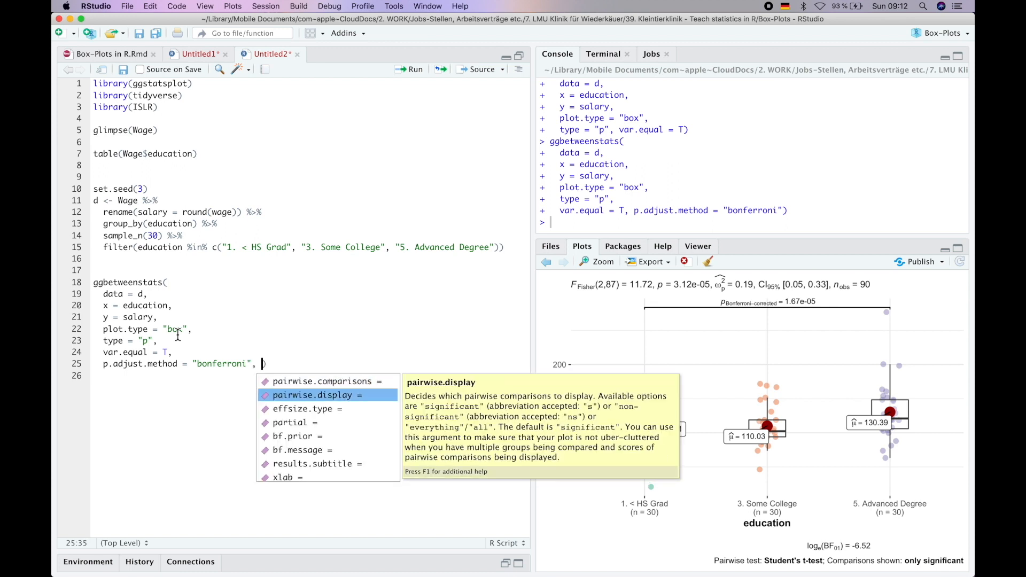
pyautogui.press('Down')
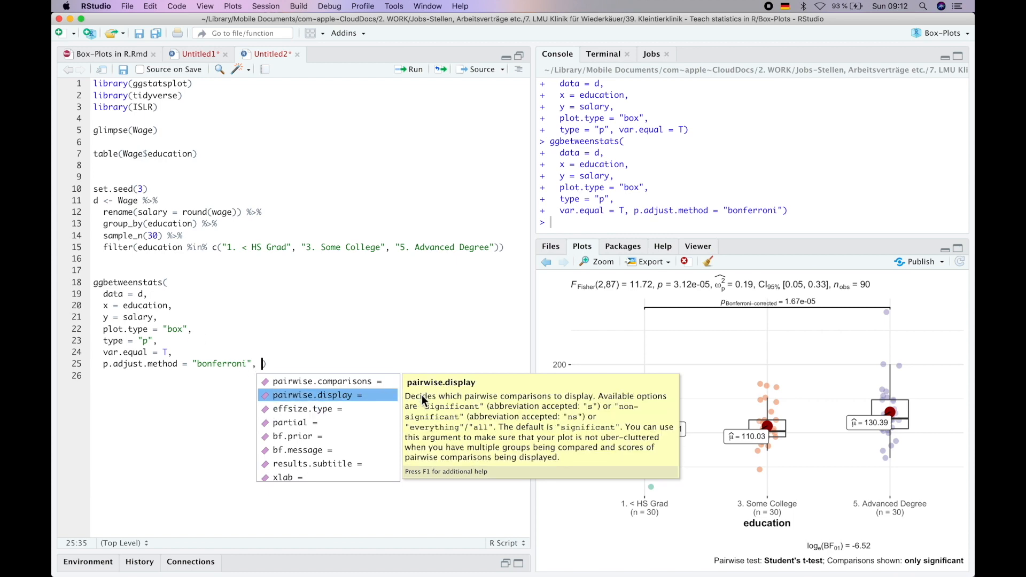
pyautogui.moveTo(457, 417)
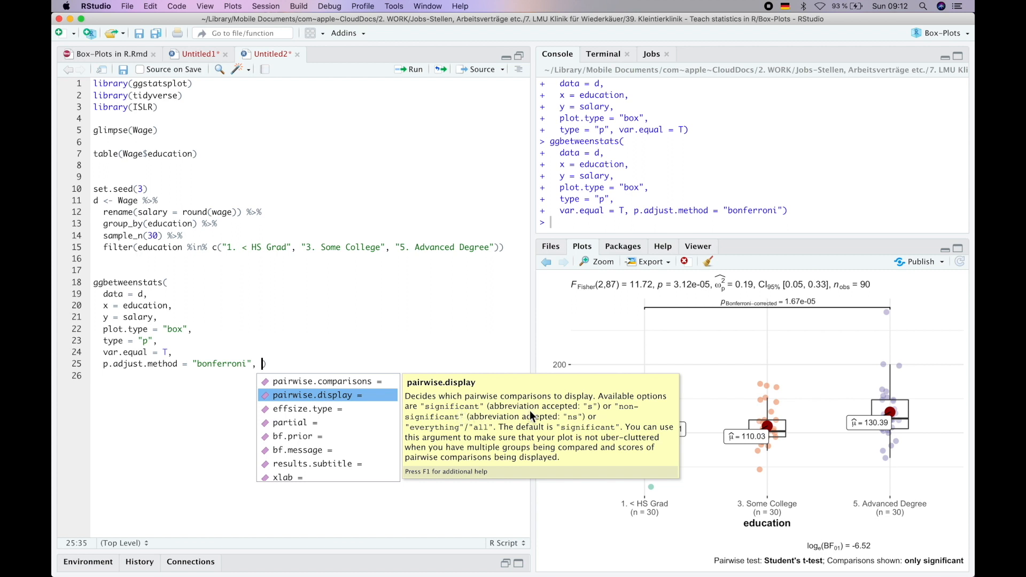
pyautogui.moveTo(444, 432)
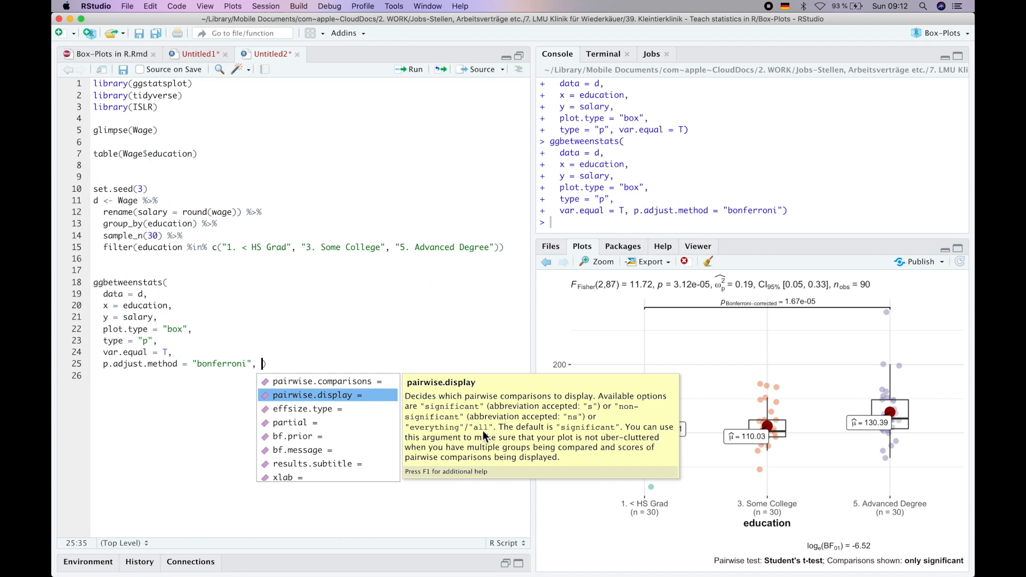
pyautogui.moveTo(484, 437)
pyautogui.write(' pairwise.display = "ns")')
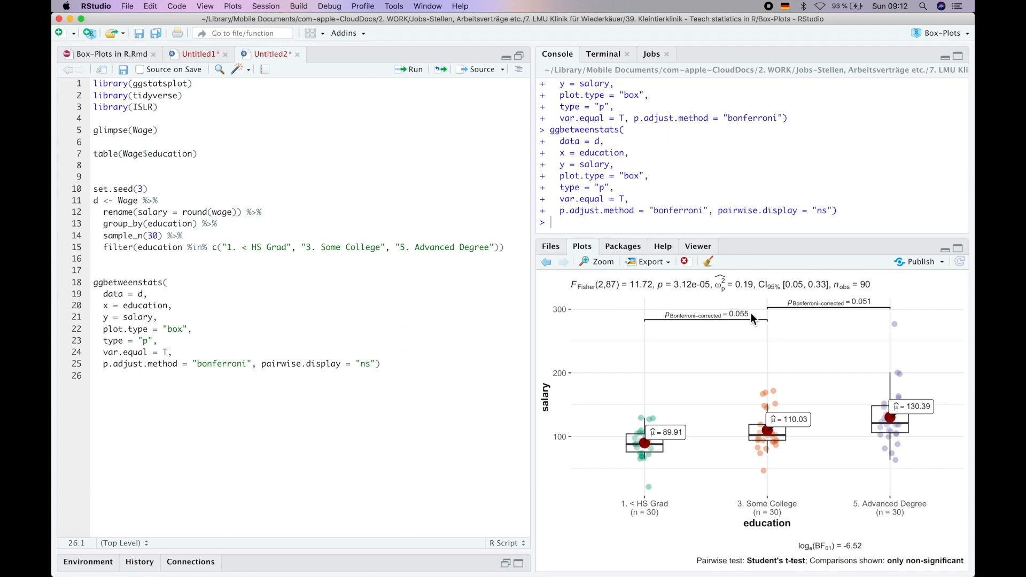
pyautogui.moveTo(867, 307)
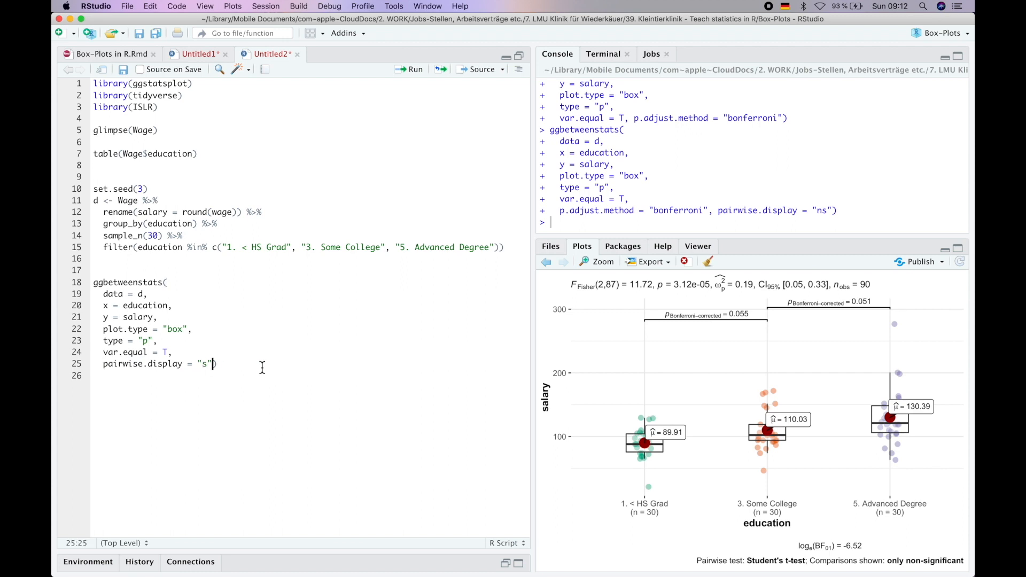
# - Begin a new argument after the Bonferroni line to switch to significant-only comparisons
pyautogui.write(',')
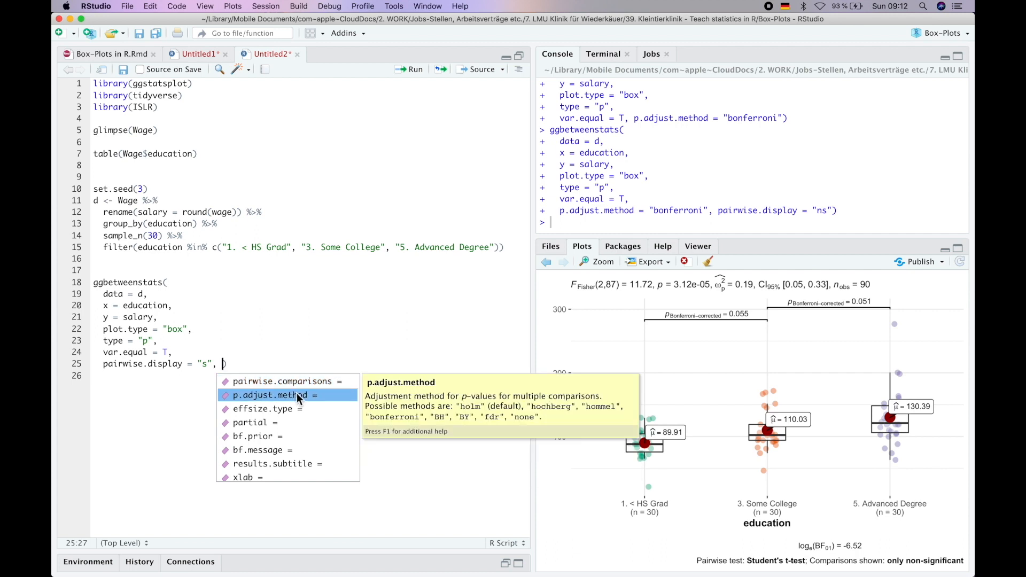
pyautogui.moveTo(477, 411)
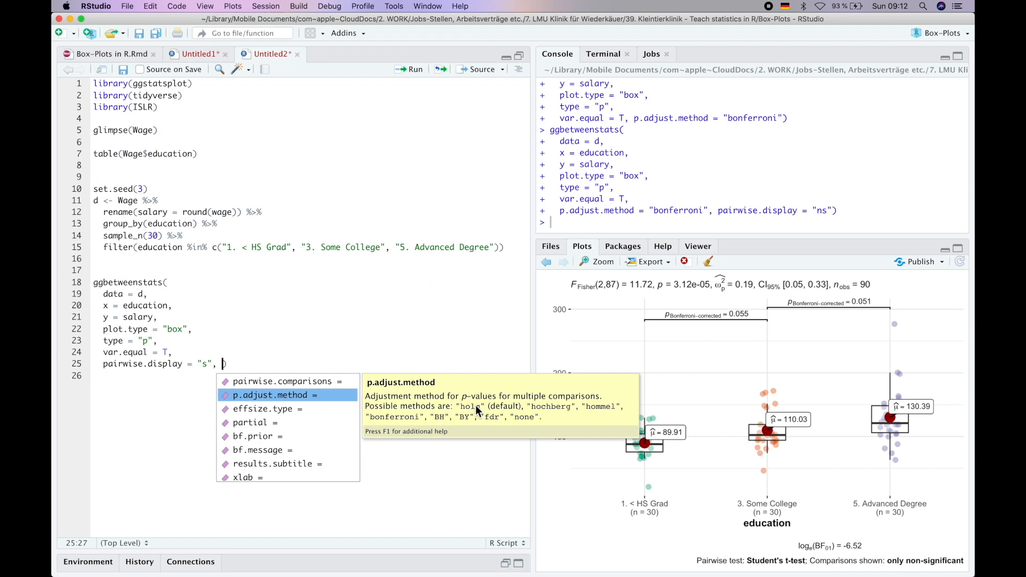
pyautogui.moveTo(550, 403)
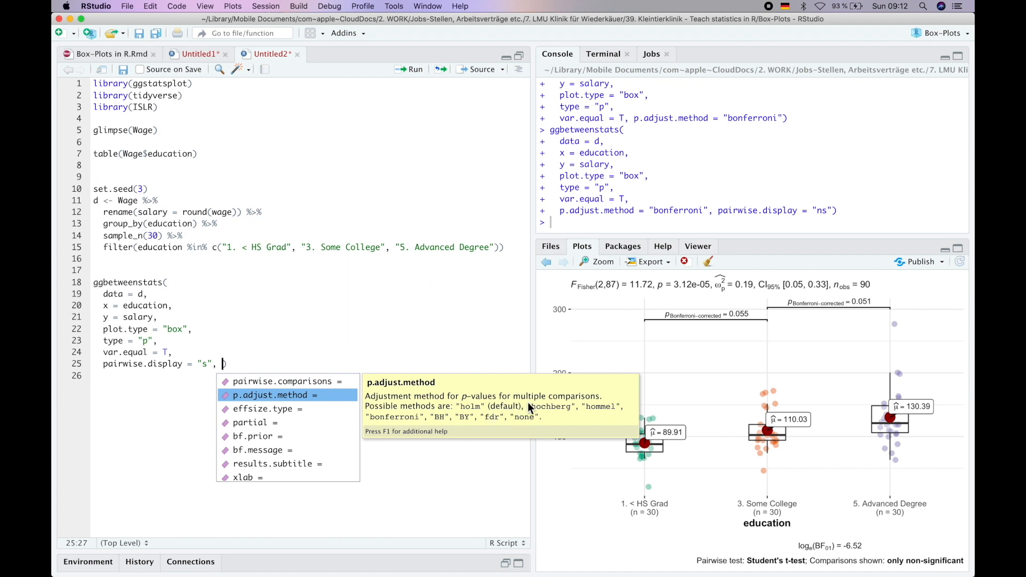
pyautogui.moveTo(494, 421)
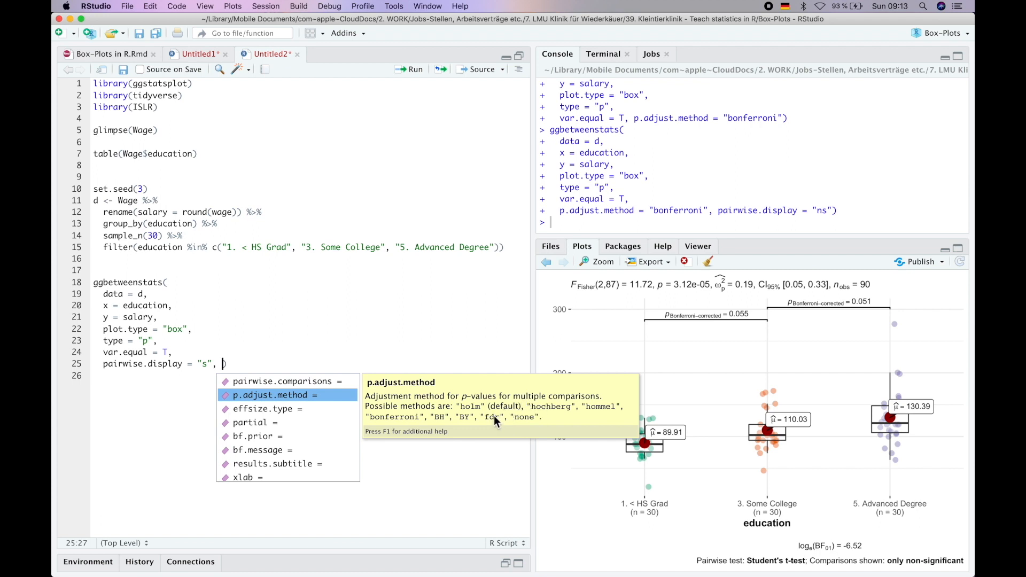
pyautogui.moveTo(521, 425)
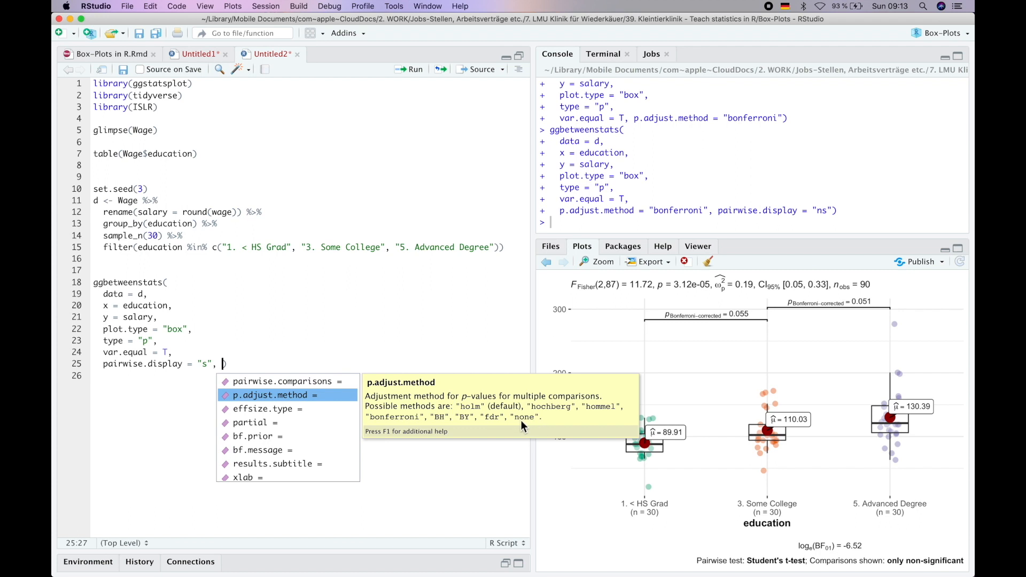
pyautogui.moveTo(250, 397)
pyautogui.write(' p.adjust.method = "fdr")')
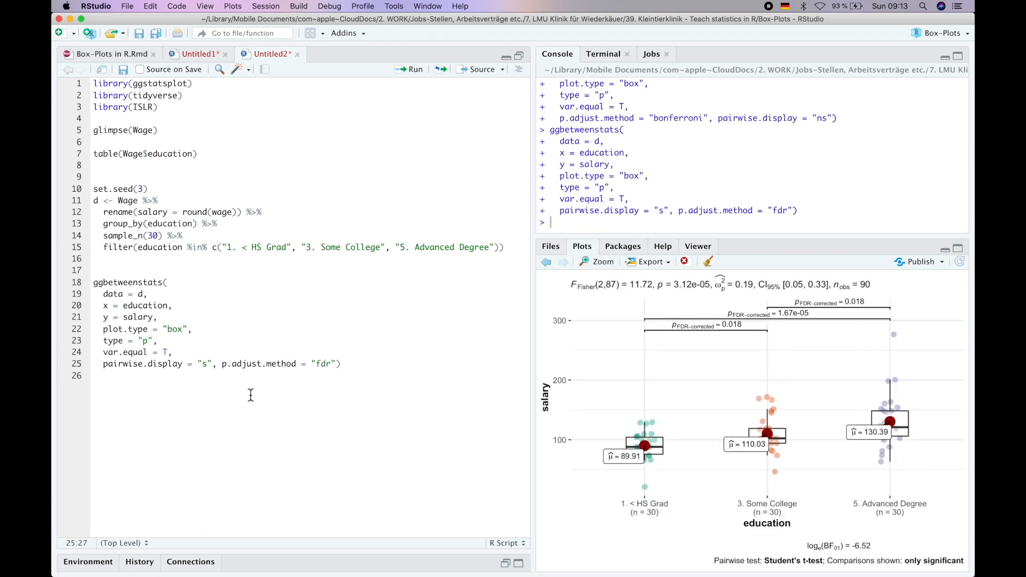
pyautogui.moveTo(806, 325)
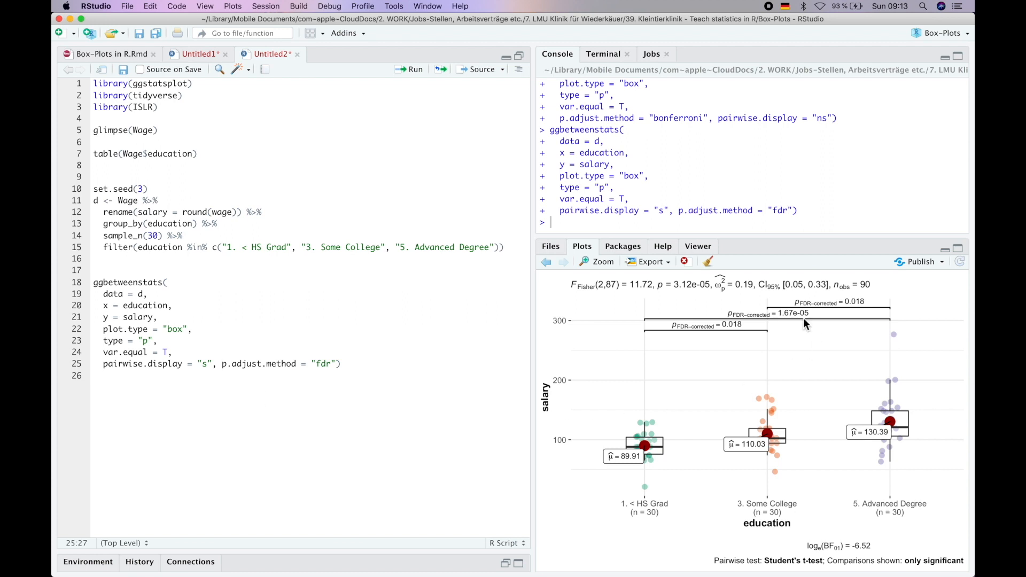
pyautogui.moveTo(800, 317)
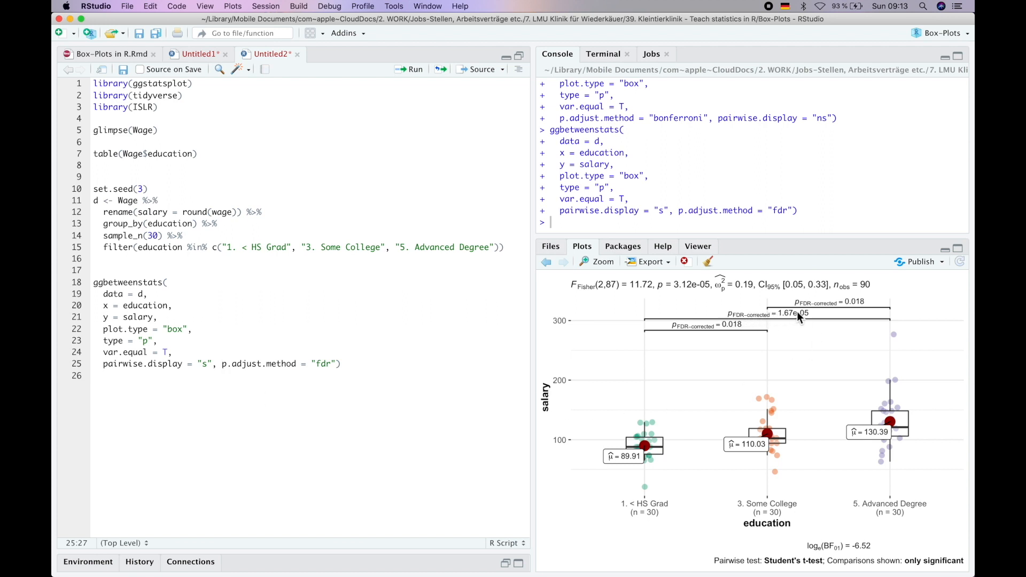
pyautogui.moveTo(854, 305)
pyautogui.write(', ')
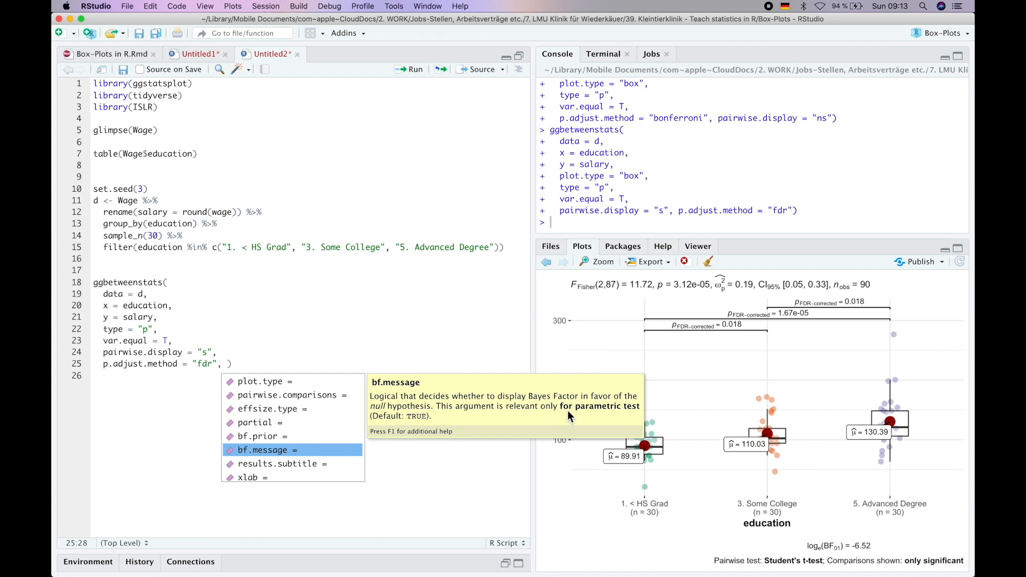
pyautogui.moveTo(633, 415)
pyautogui.write('bf.message = F')
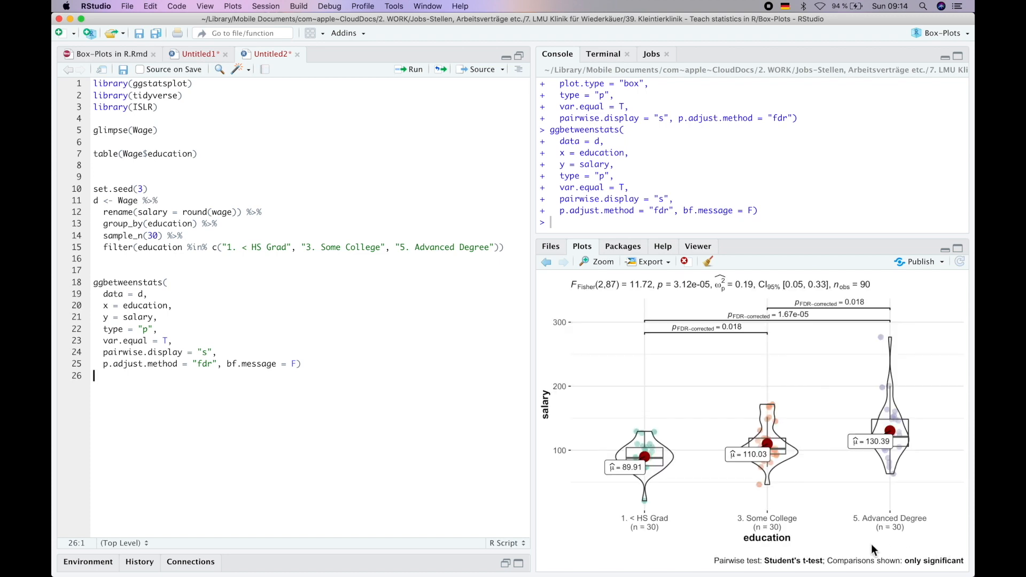
pyautogui.moveTo(841, 420)
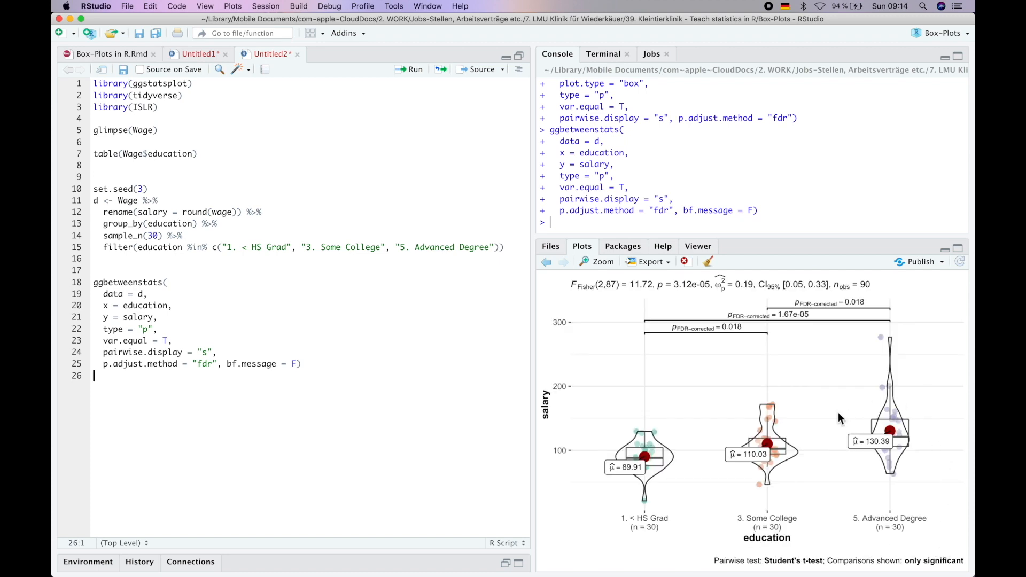
pyautogui.moveTo(870, 474)
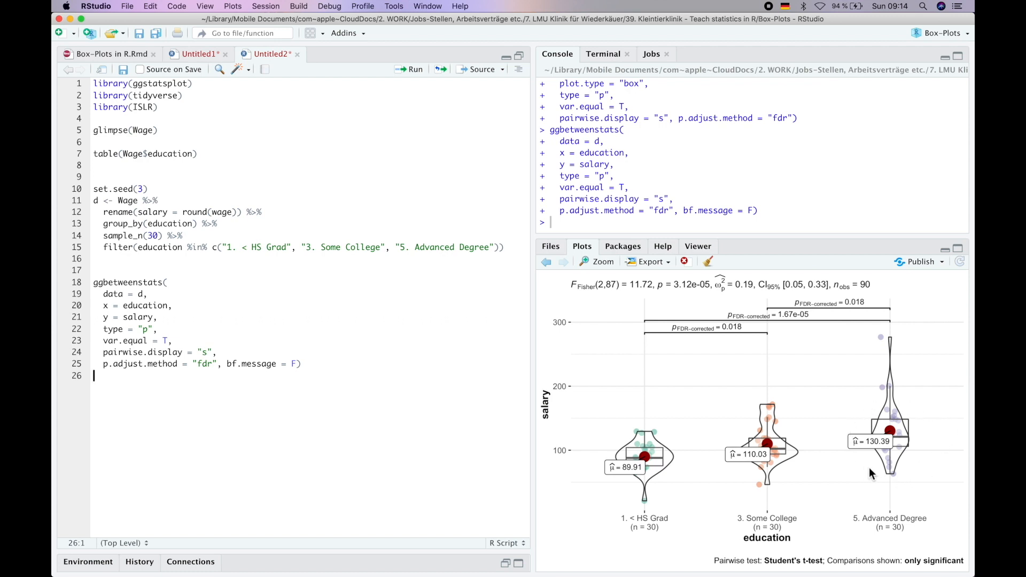
pyautogui.moveTo(873, 466)
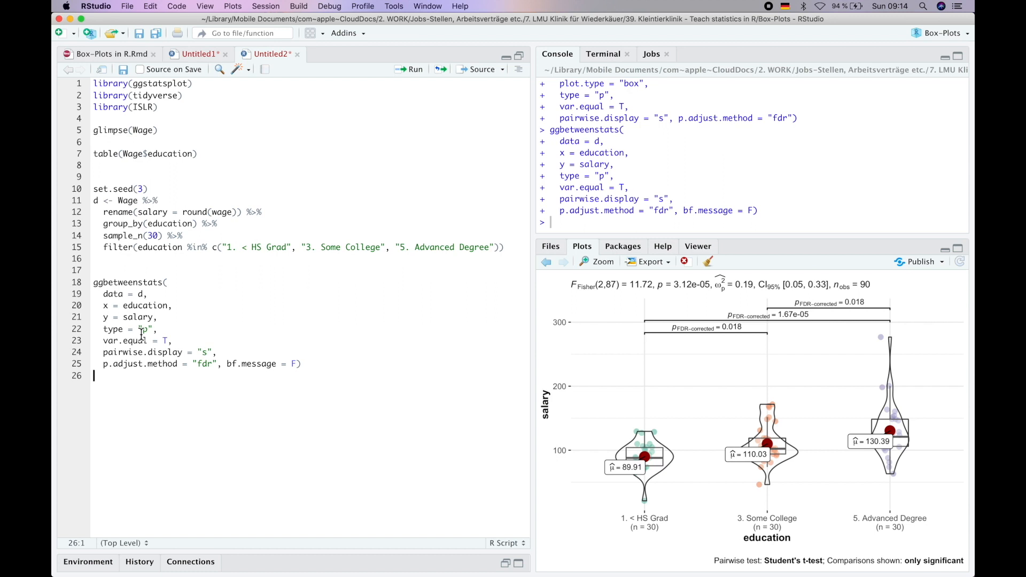
pyautogui.write('n')
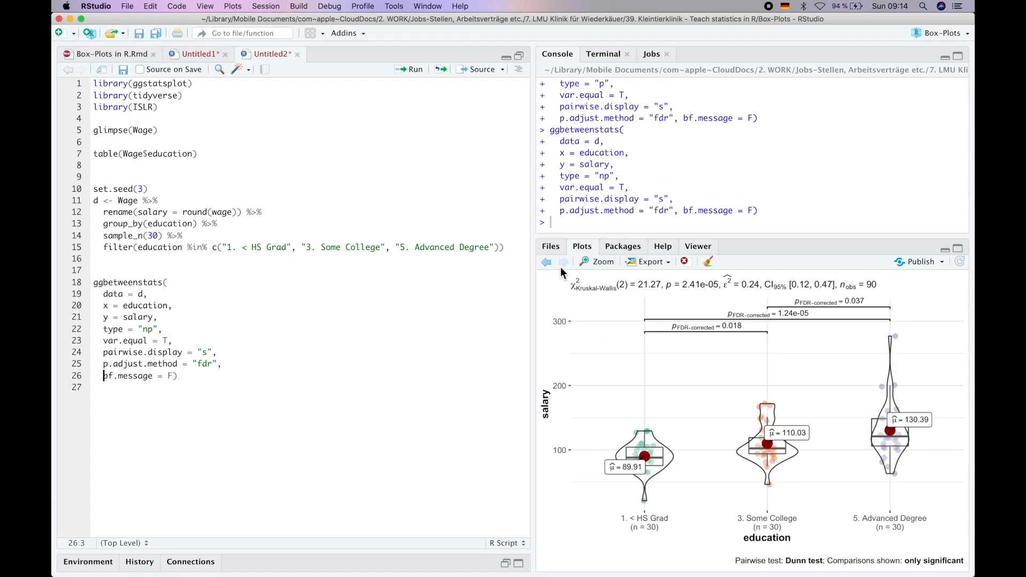
pyautogui.moveTo(777, 563)
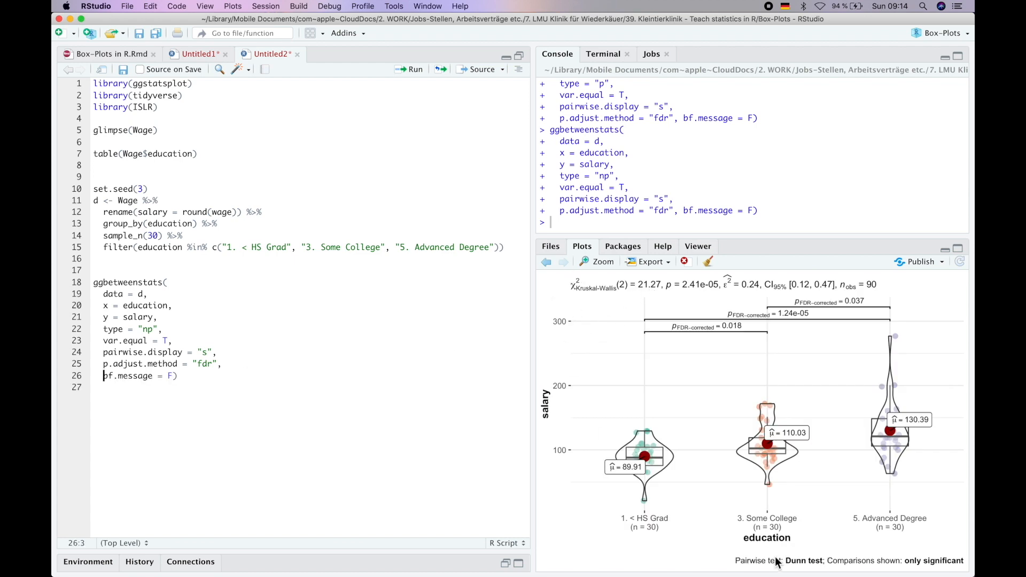
pyautogui.moveTo(849, 450)
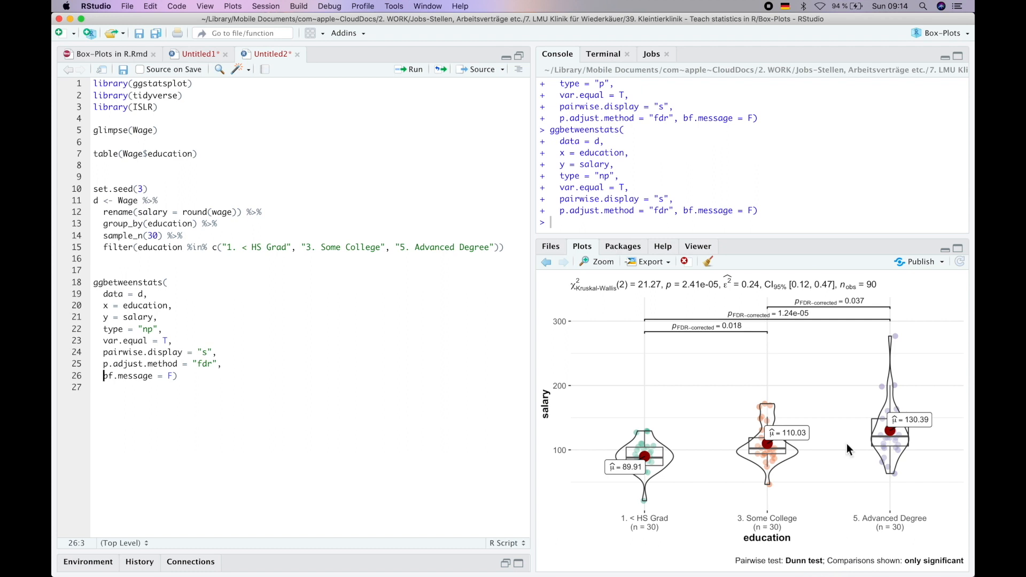
pyautogui.moveTo(767, 352)
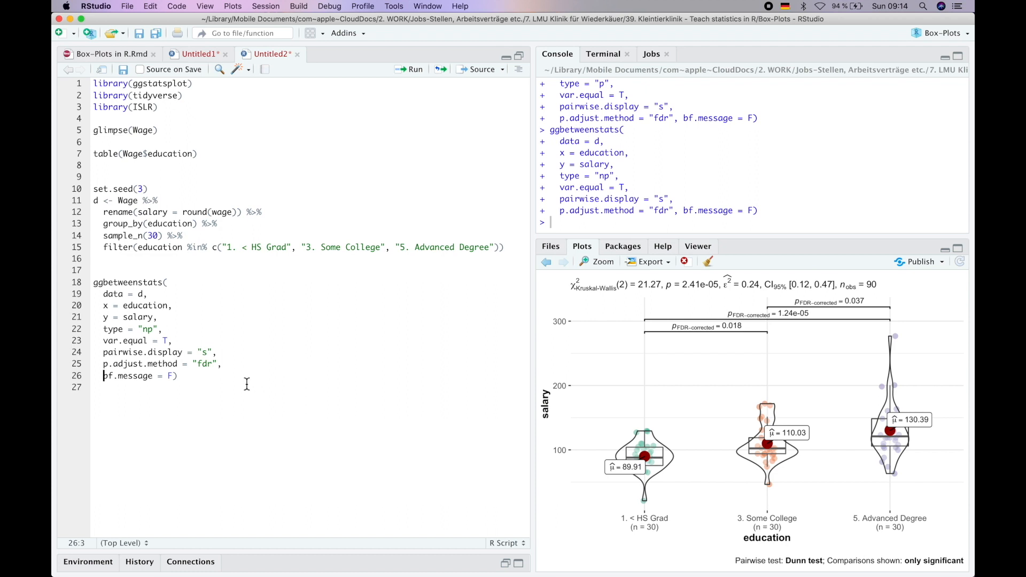
# - Add ylab = "Salary in thousands of dollars" to the ggbetweenstats call
pyautogui.write(',')
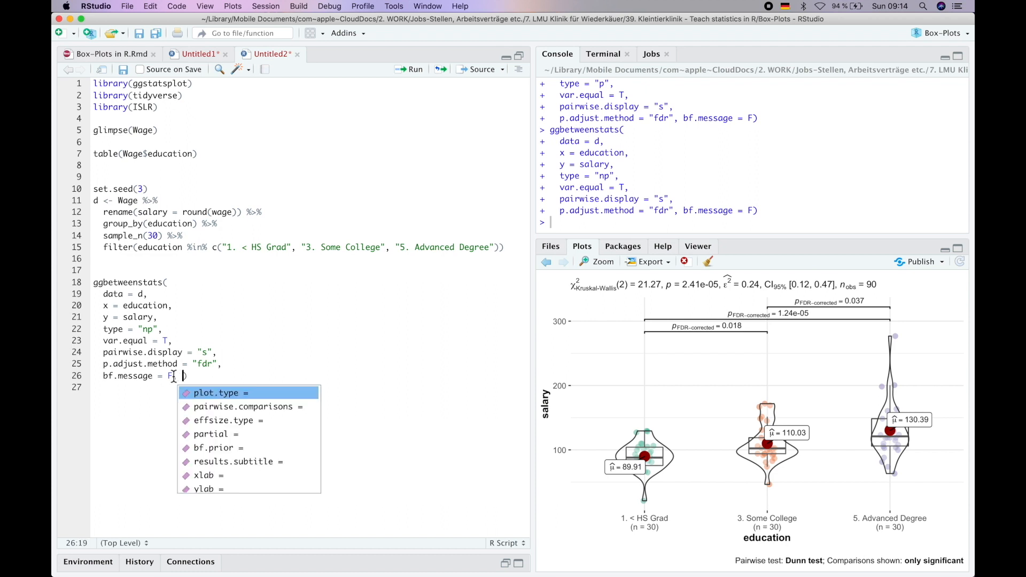
pyautogui.write('ylab = ""')
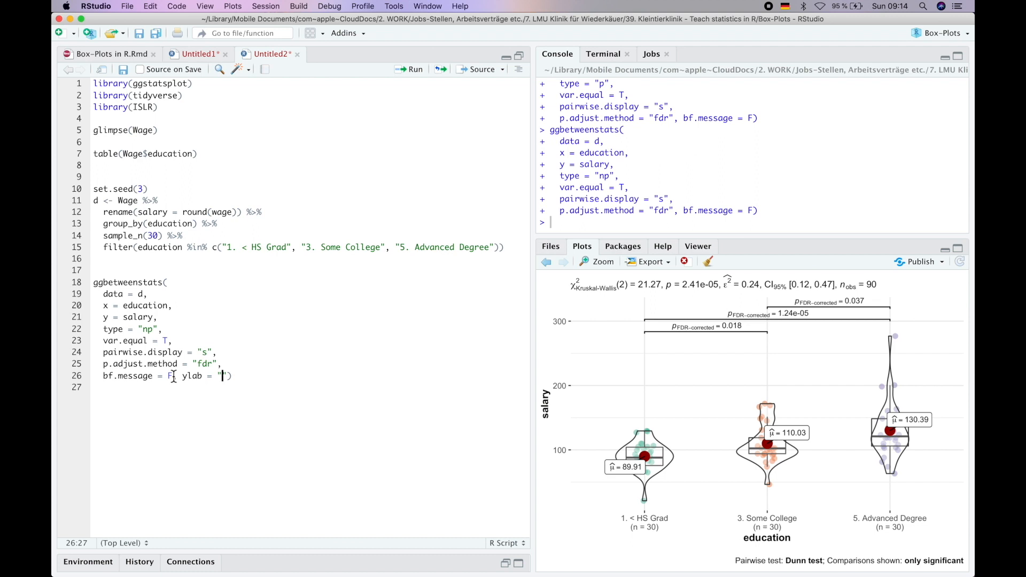
pyautogui.write('Salary 9')
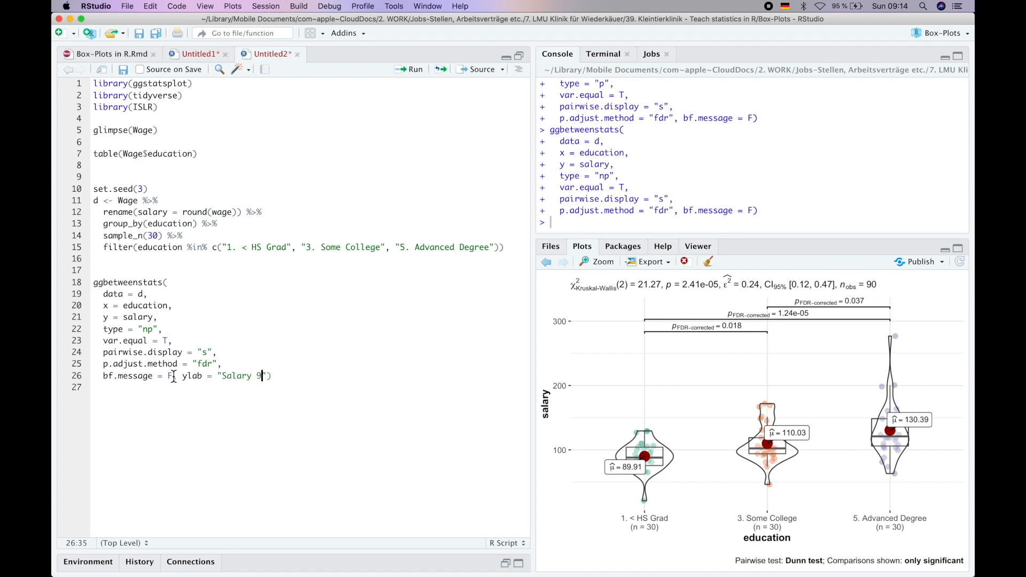
pyautogui.write('in thour')
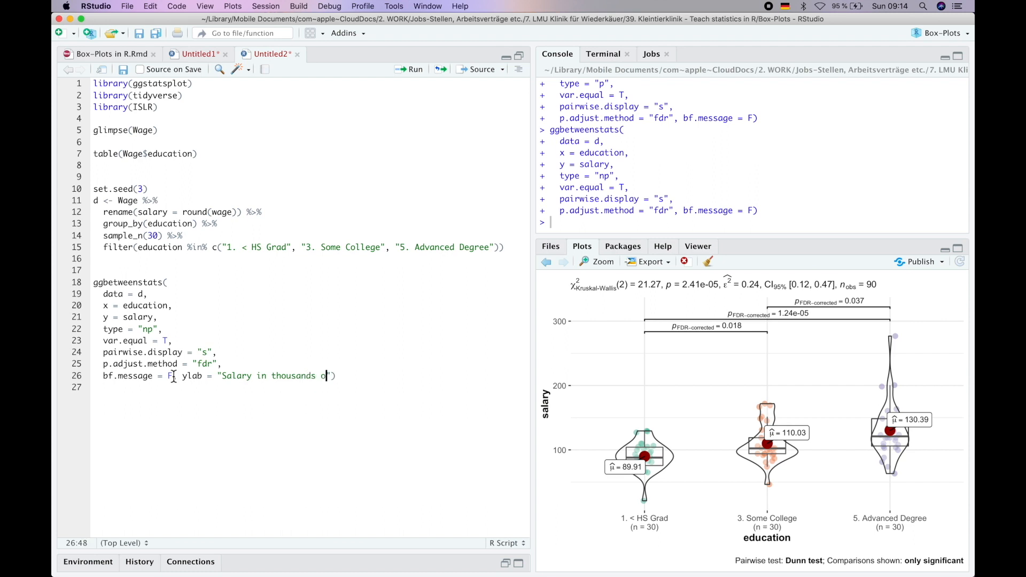
pyautogui.write('of')
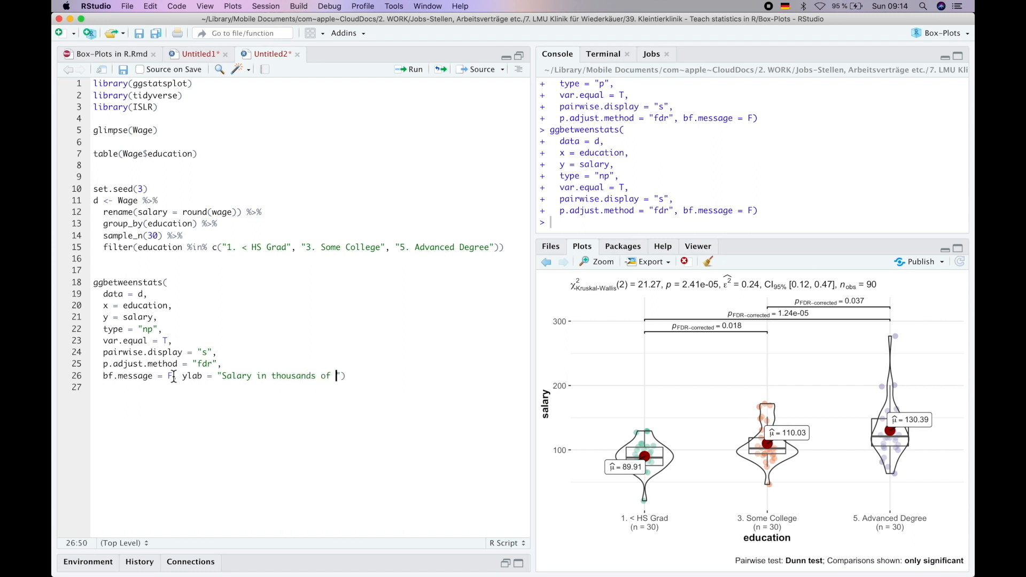
pyautogui.write('dollars')
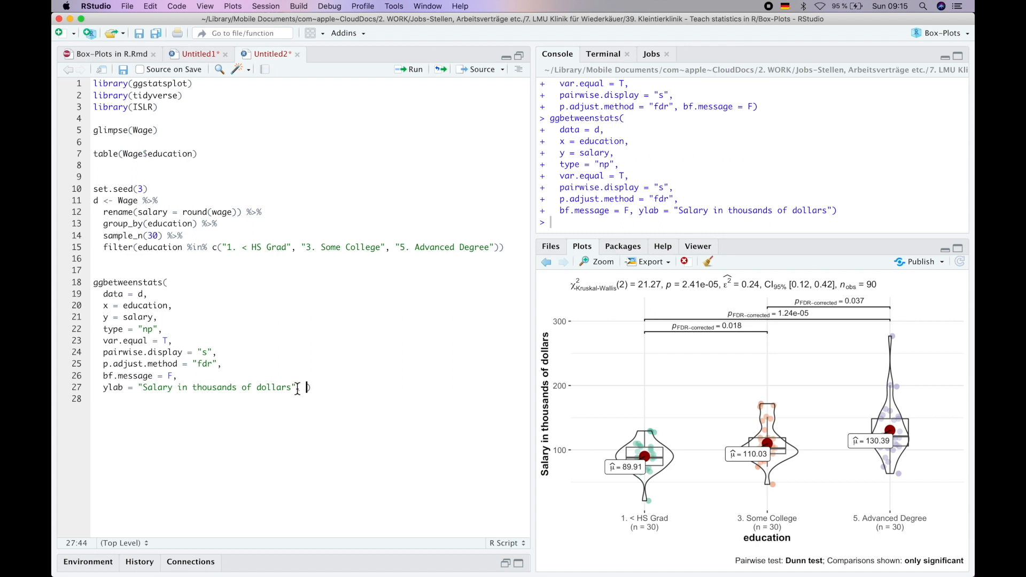
# - Start adding the notch argument after the ylab label
pyautogui.write('not')
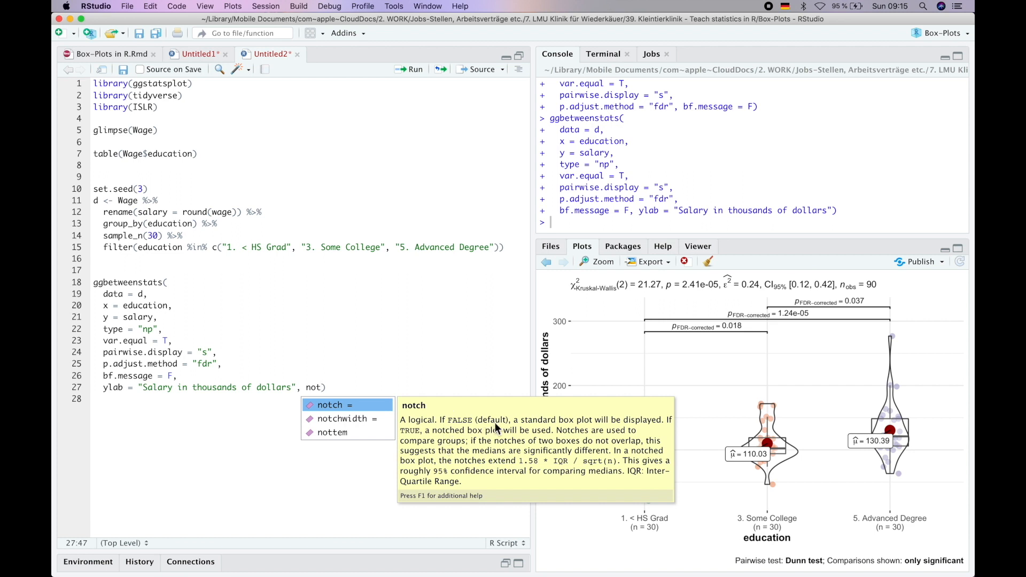
pyautogui.moveTo(571, 462)
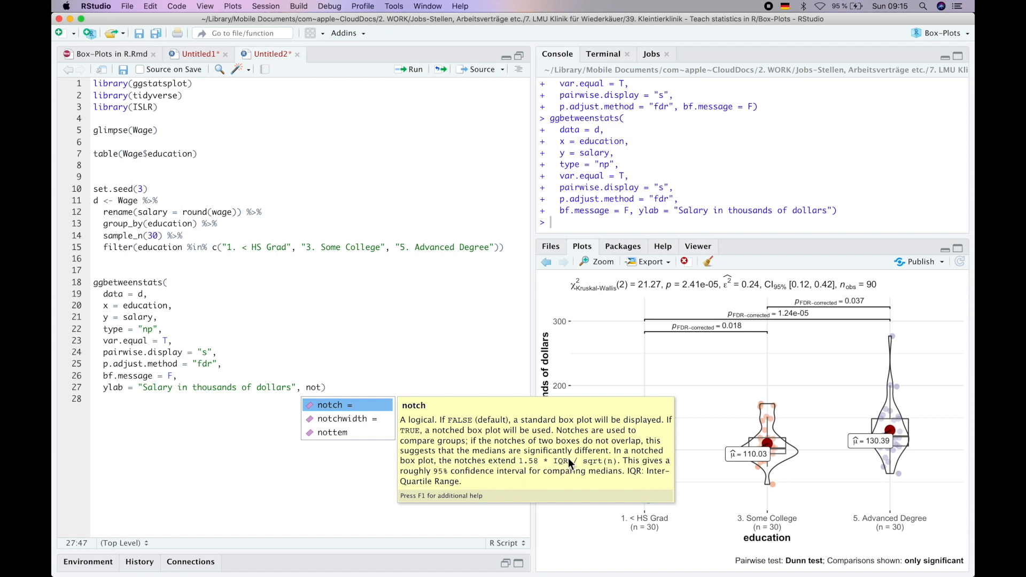
pyautogui.moveTo(555, 470)
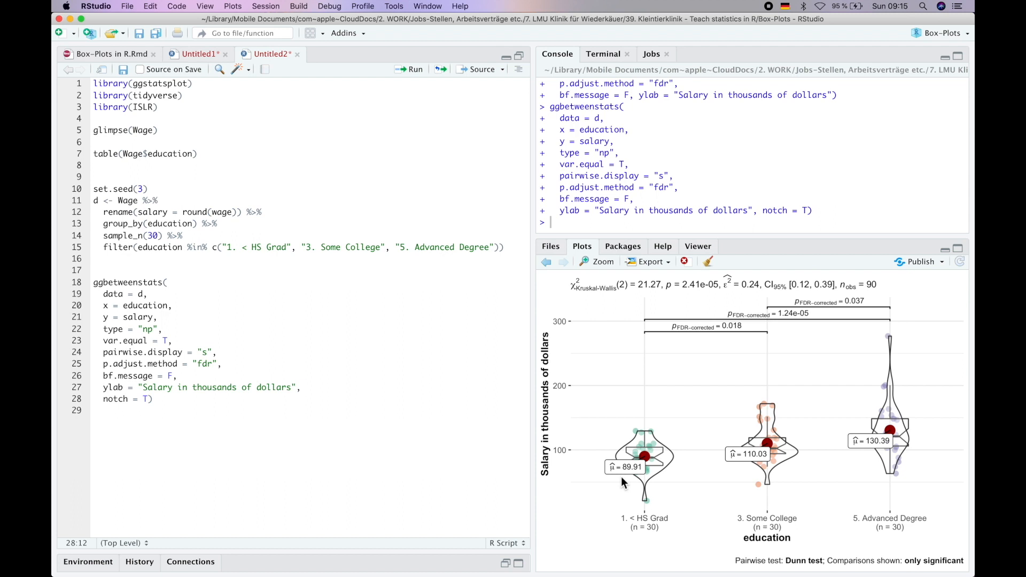
pyautogui.moveTo(909, 435)
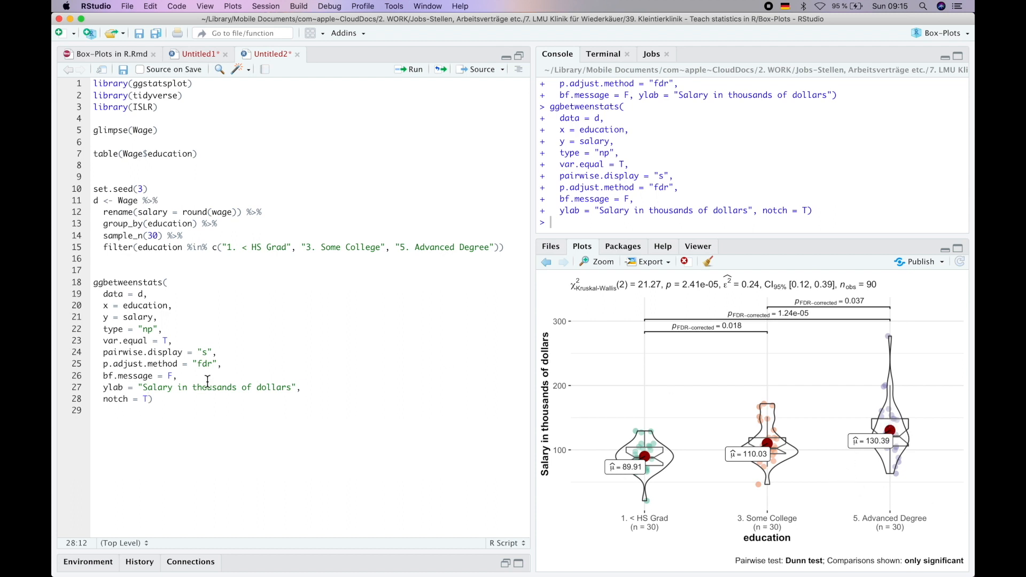
# - Add notchwidth = 0.1 to narrow the box notches
pyautogui.write(', notchwidth =')
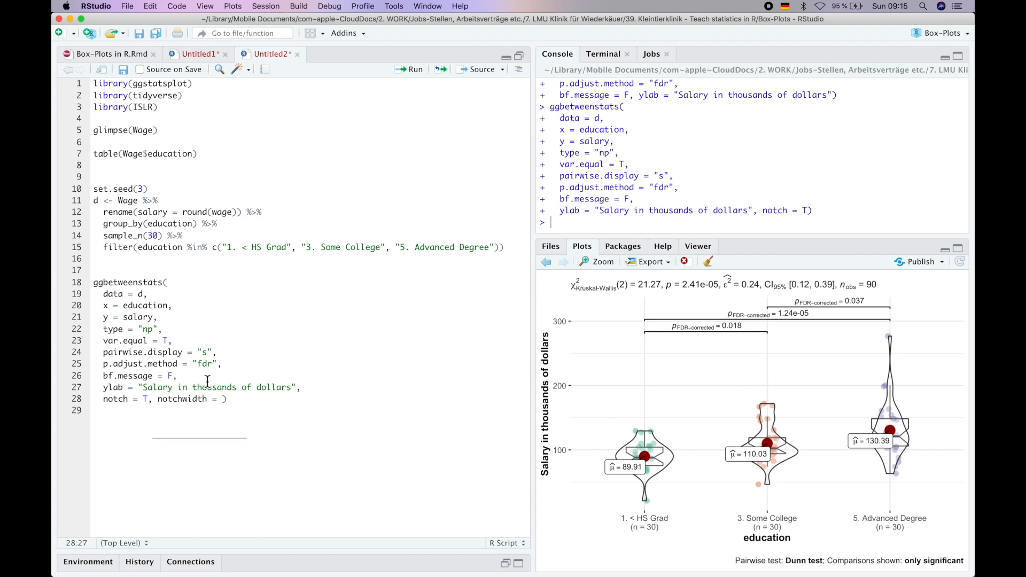
pyautogui.write('0.1')
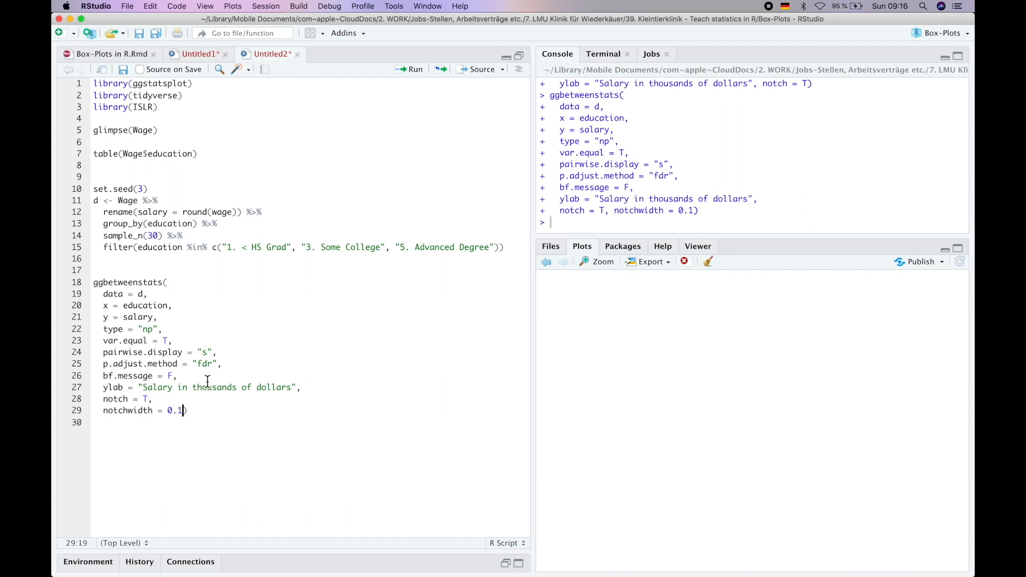
pyautogui.click(409, 69)
pyautogui.write(', mean')
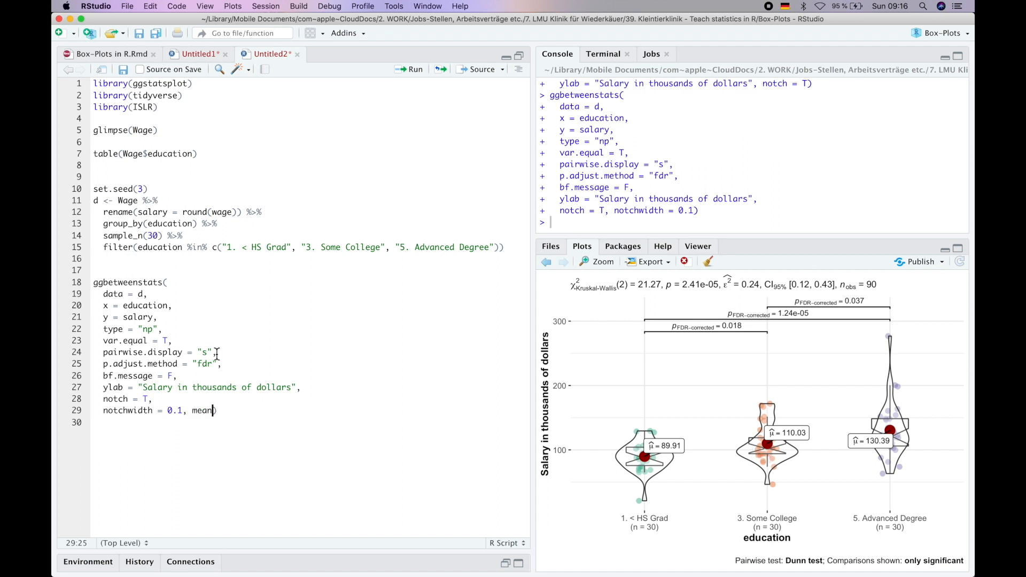
# - Add mean.plotting, switch it from F to T, and begin a mean.ci argument
pyautogui.write('.plotting = F)')
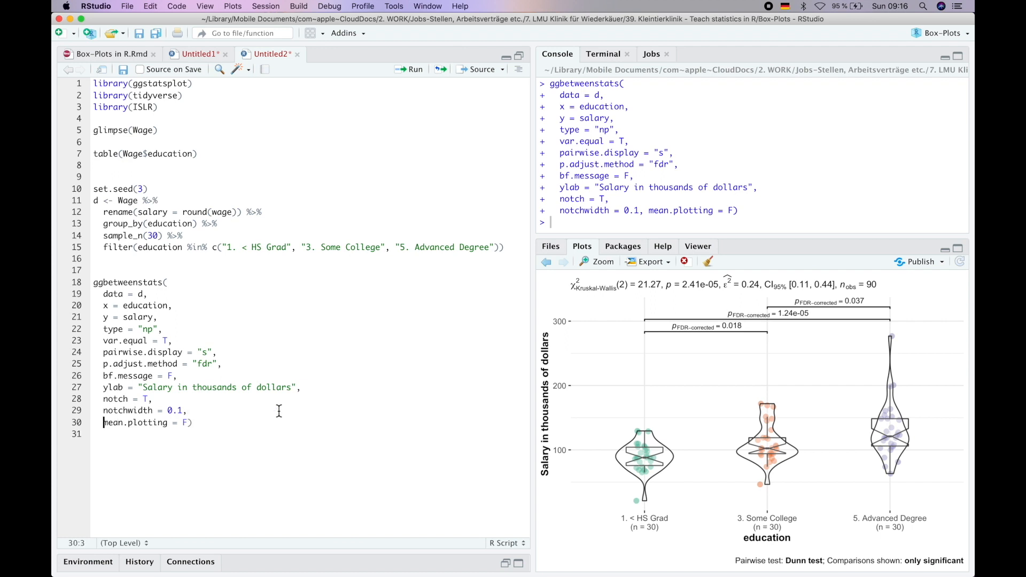
pyautogui.write('T')
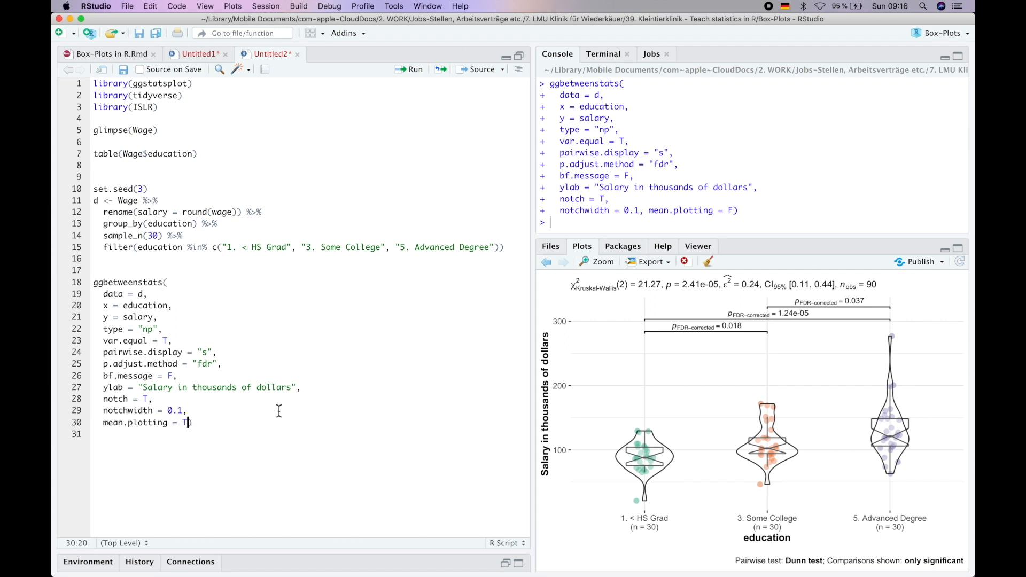
pyautogui.write(', mean.')
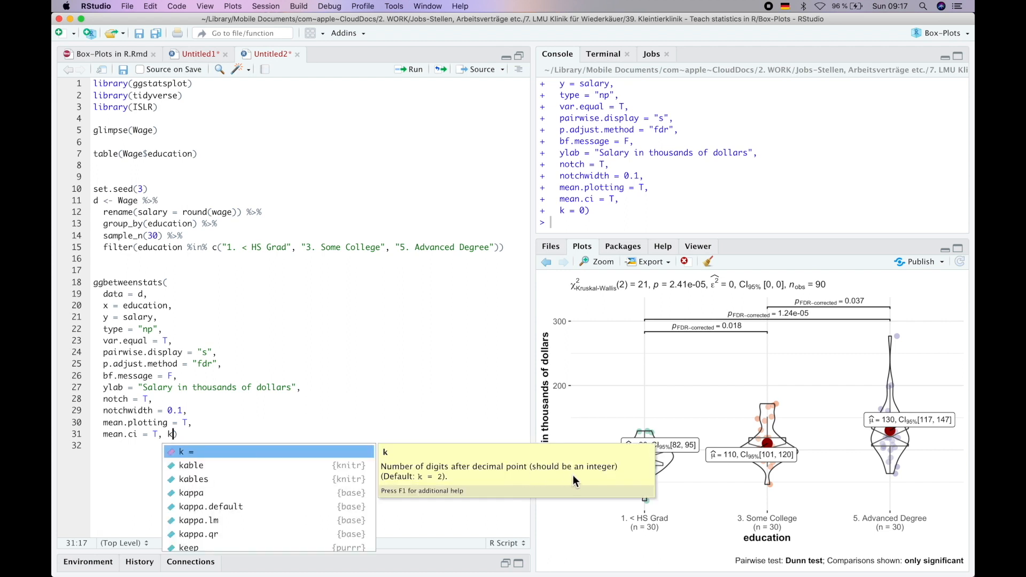
pyautogui.moveTo(214, 443)
pyautogui.write(' = 0')
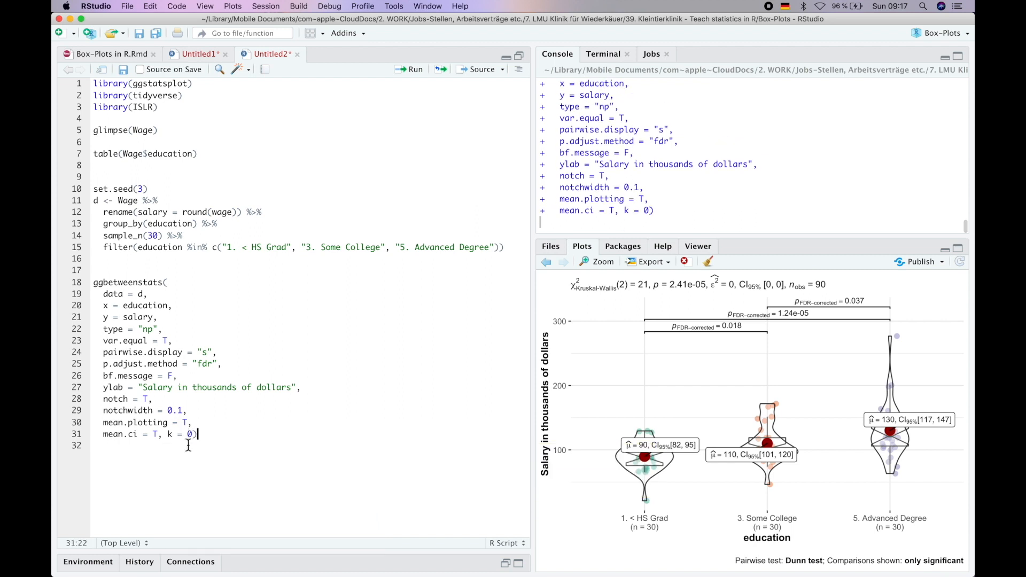
# - Rerun the plot with k = 0 rounding, then append + theme_classic() after the call
pyautogui.press('enter')
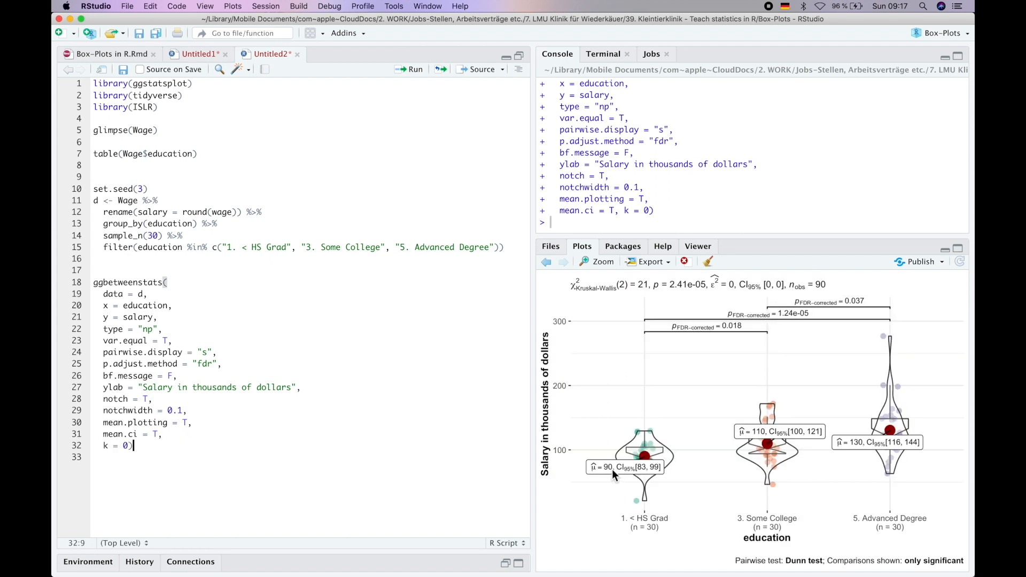
pyautogui.moveTo(813, 438)
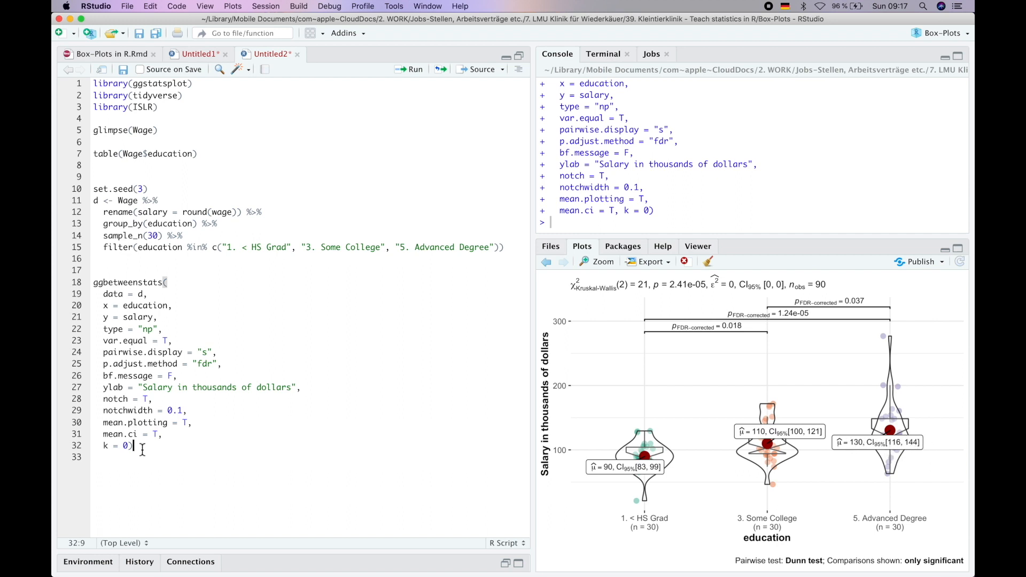
pyautogui.write('+')
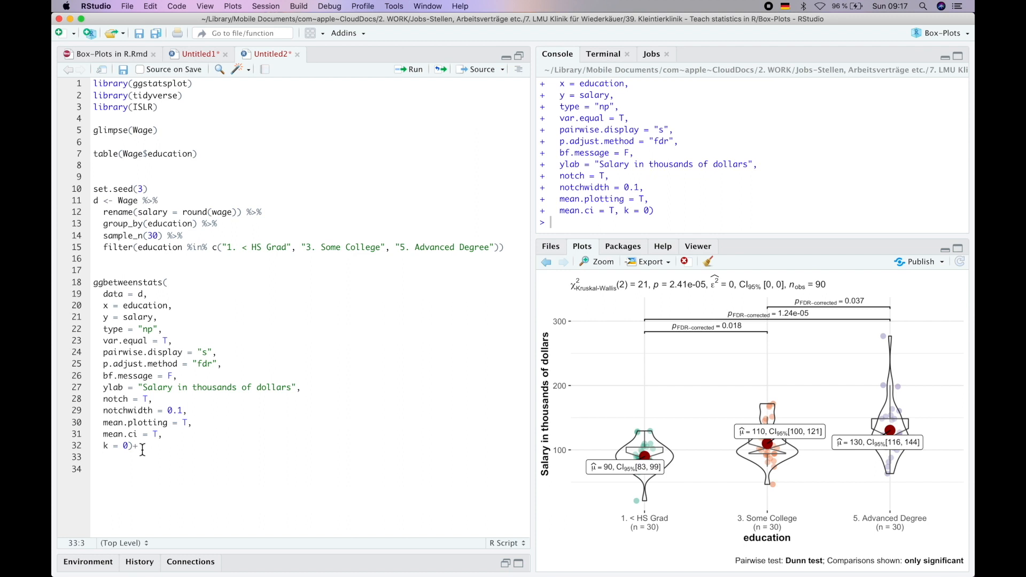
pyautogui.write('theme_classic(')
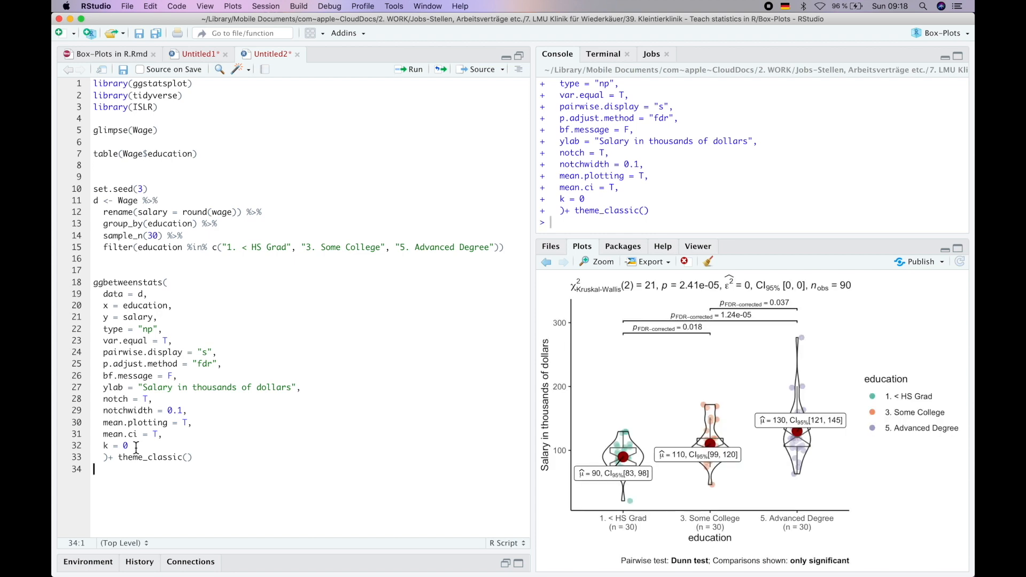
pyautogui.moveTo(197, 465)
pyautogui.write('+')
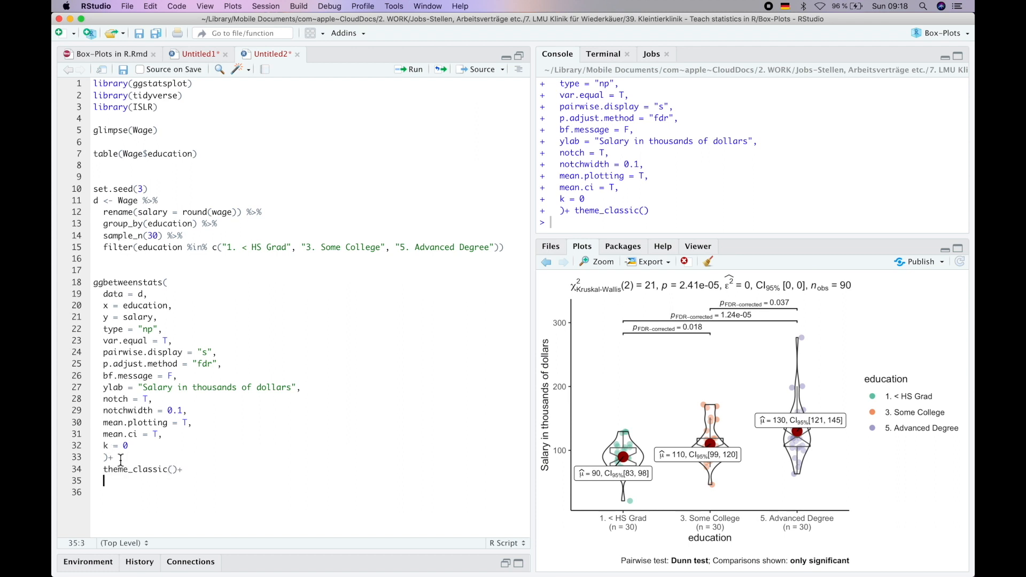
# - Add theme(legend.position = "top") after theme_classic()
pyautogui.write('theme(')
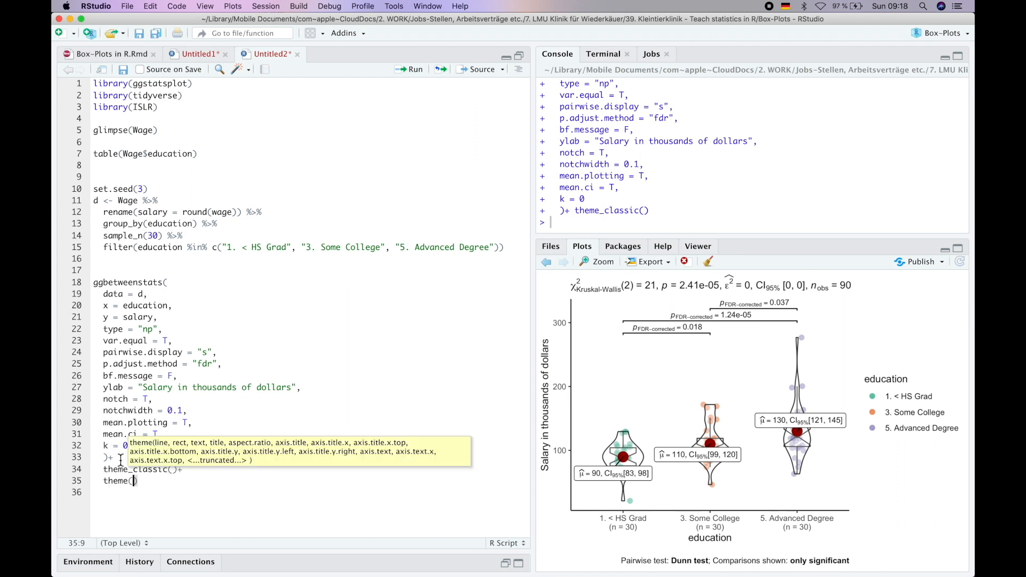
pyautogui.write('legend.po')
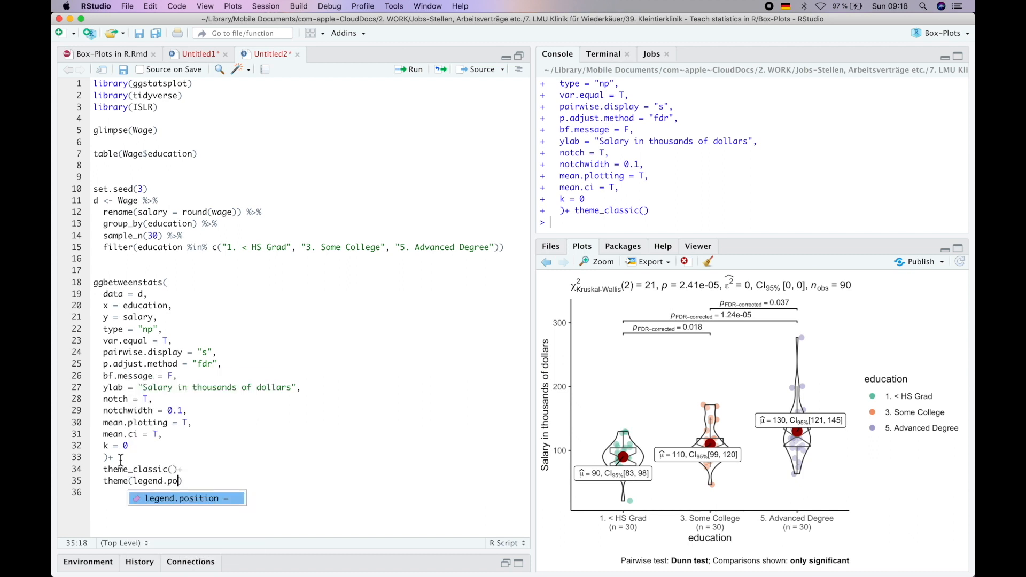
pyautogui.write('"top')
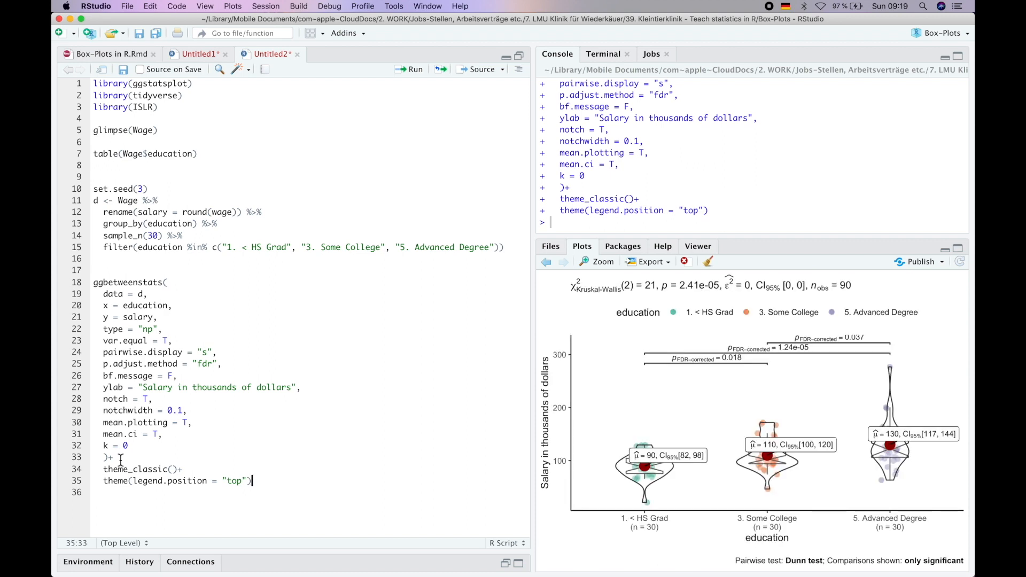
pyautogui.moveTo(919, 412)
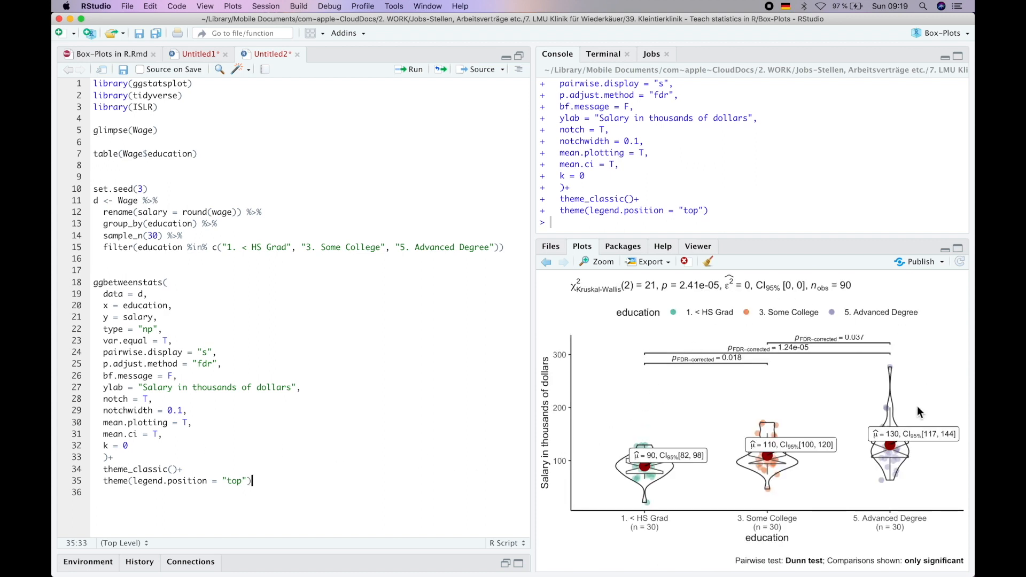
pyautogui.moveTo(834, 354)
pyautogui.write('stat_')
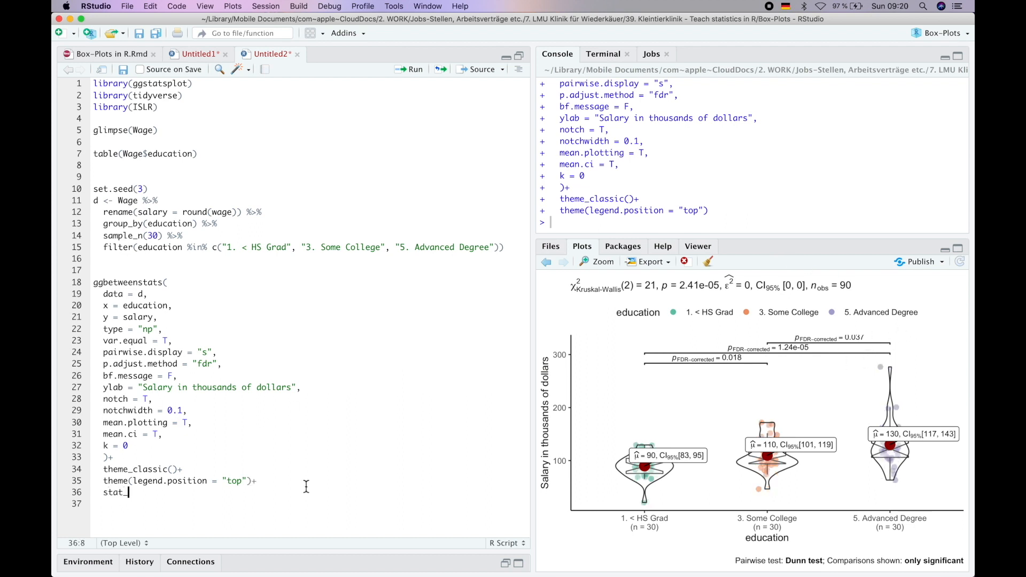
# - Append stat_summary(fun.data = mean_cl_boot, geom = "errorbar") to the plot code
pyautogui.write('summary')
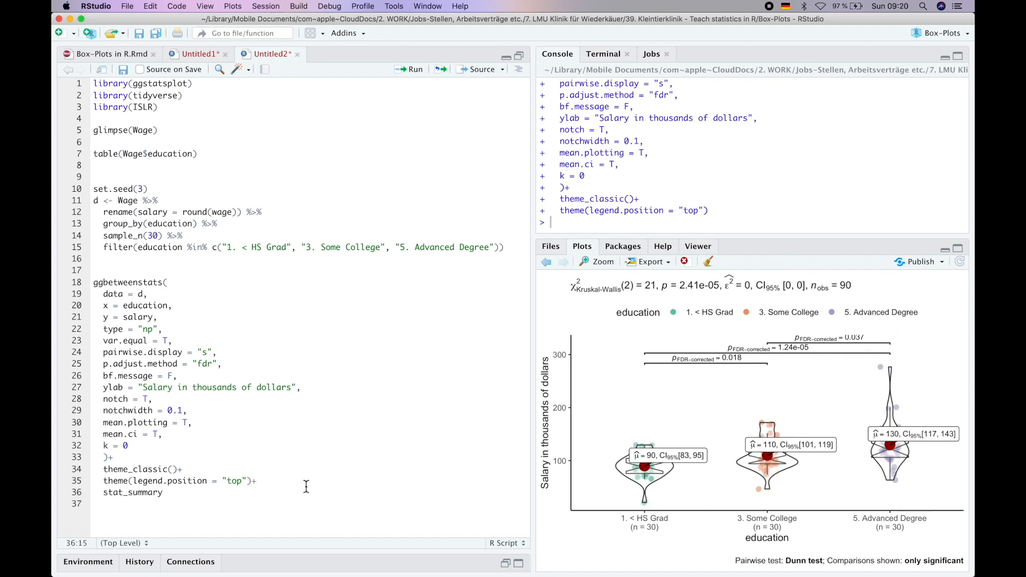
pyautogui.write('(fun.data =')
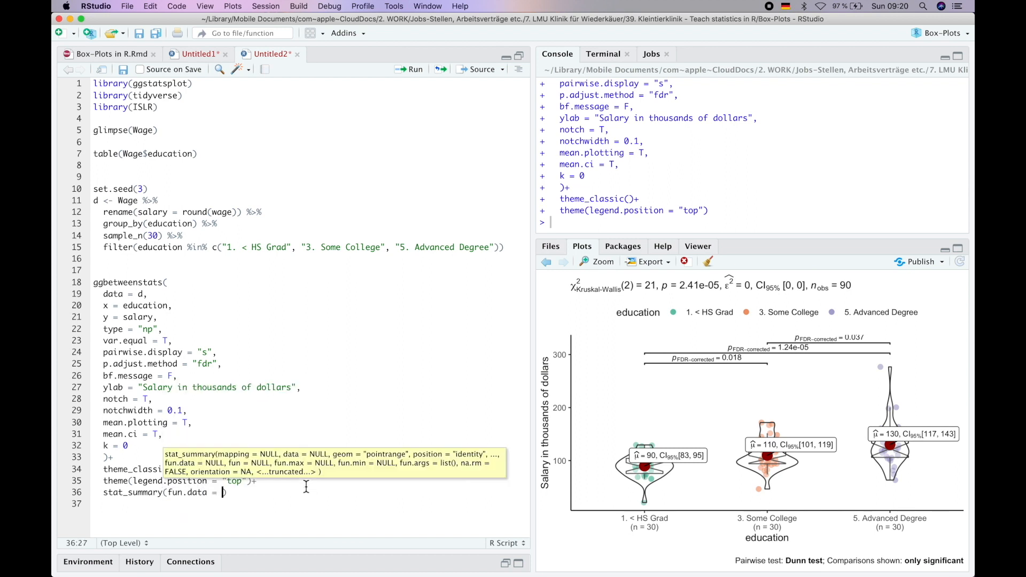
pyautogui.write('mean_')
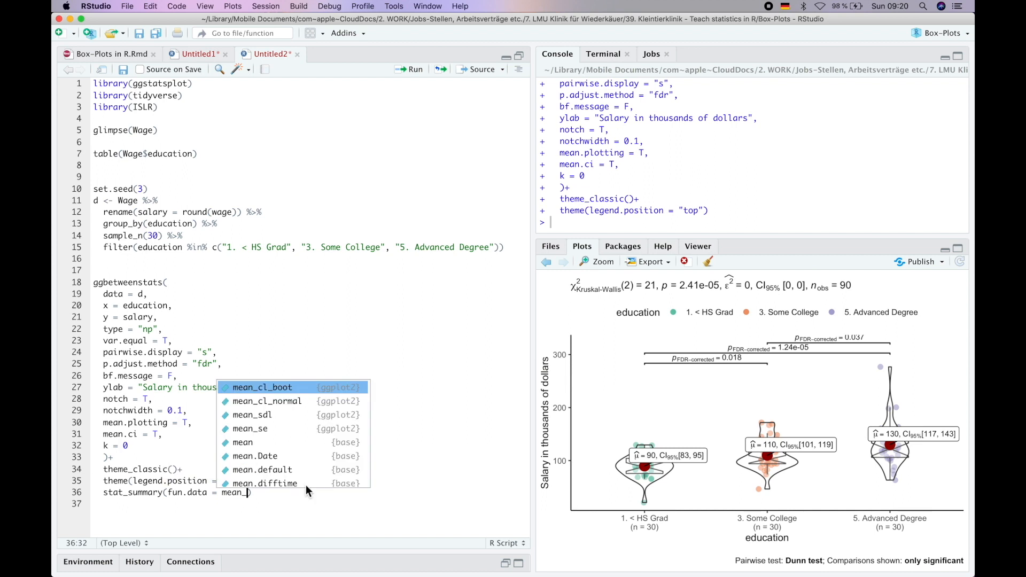
pyautogui.click(262, 387)
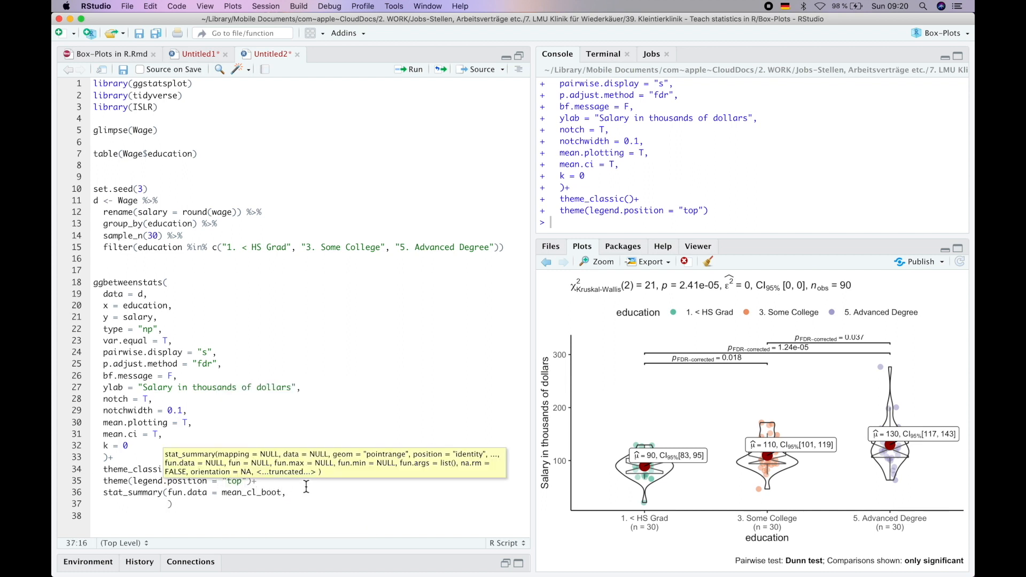
pyautogui.write('geom = "')
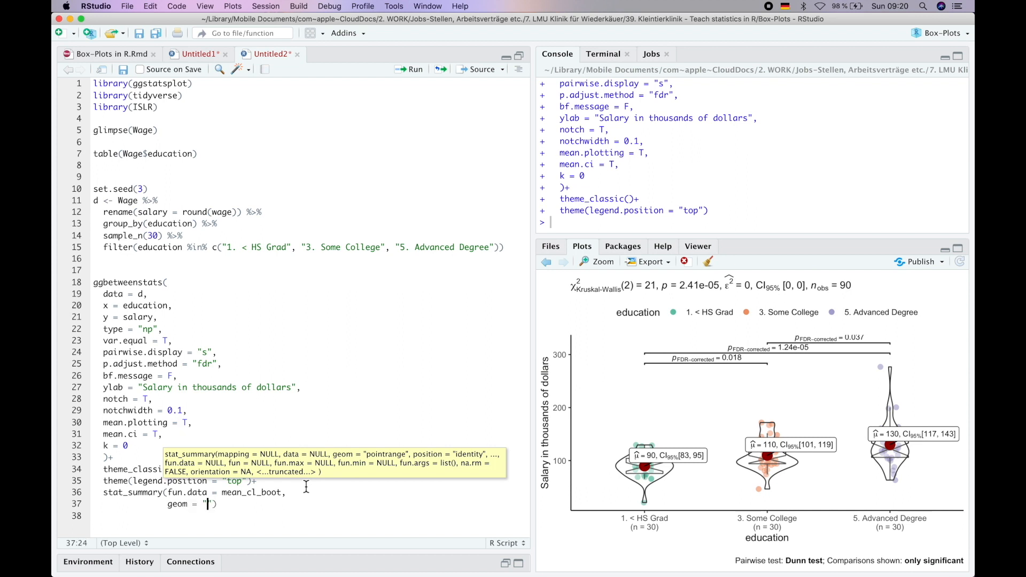
pyautogui.write('errorbar')
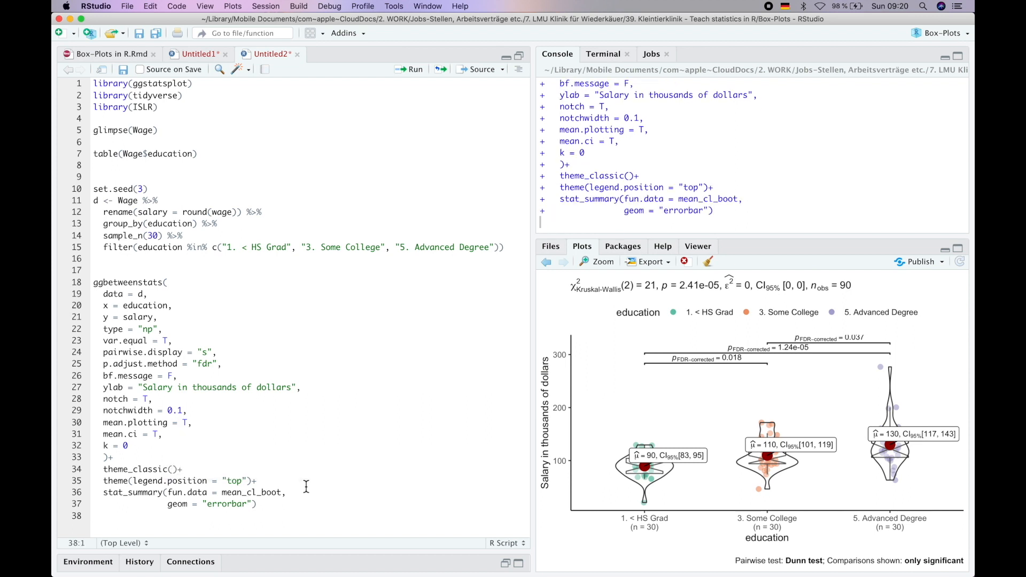
pyautogui.click(407, 68)
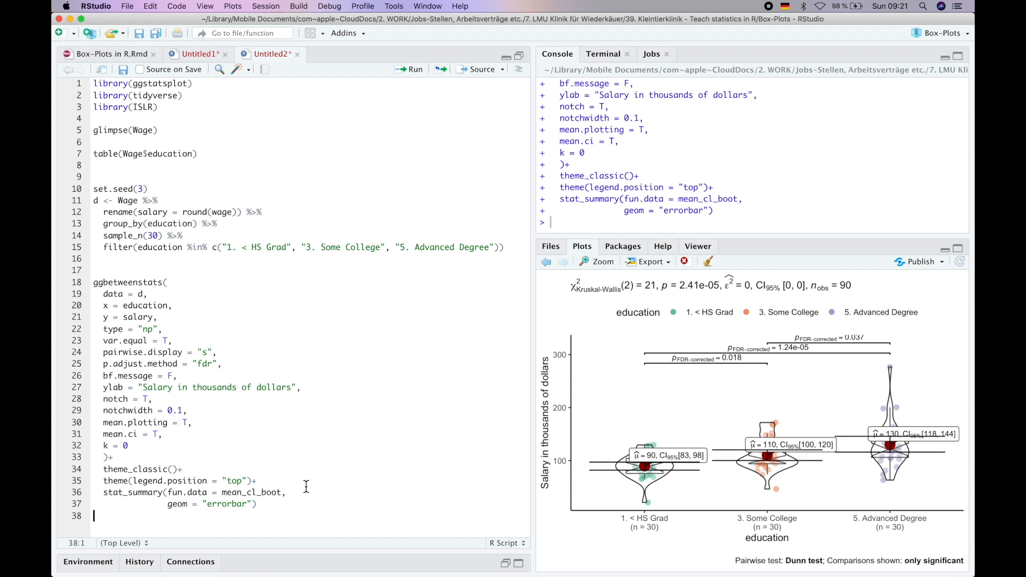
pyautogui.moveTo(688, 468)
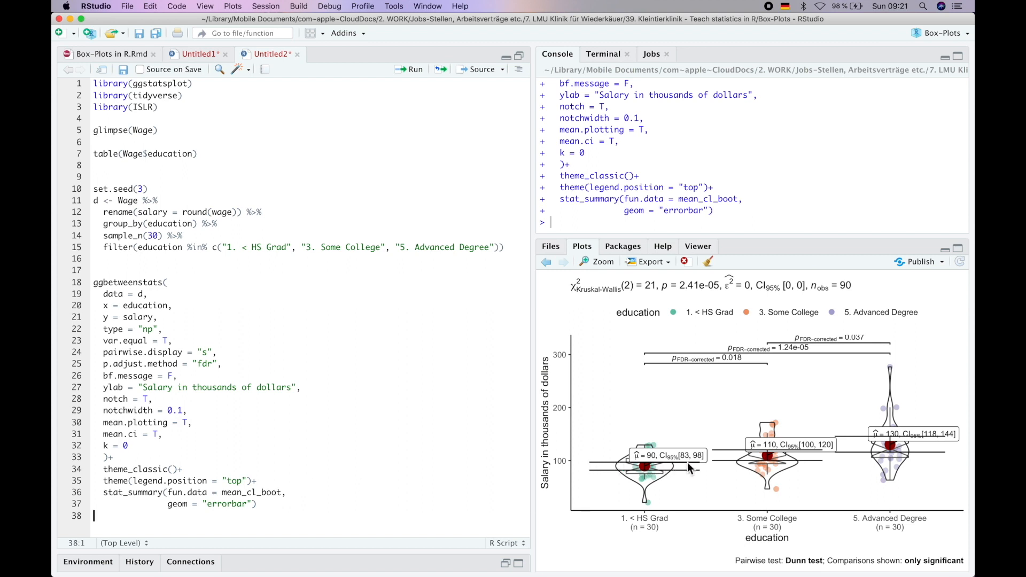
pyautogui.moveTo(692, 466)
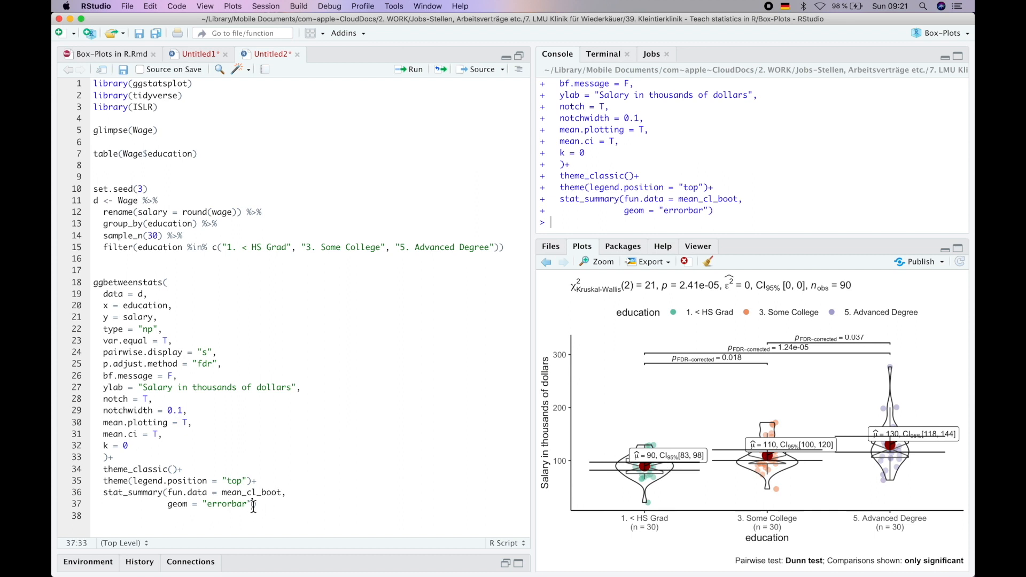
# - Give the error bars width = 0.1 and color = "blue", then move to the mean.plotting setting
pyautogui.write('width = )')
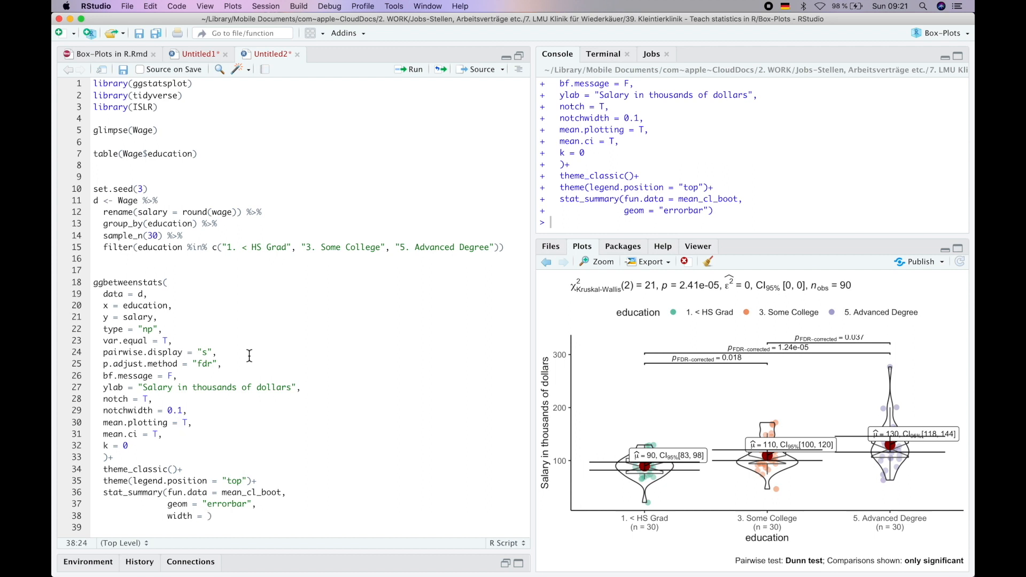
pyautogui.write('0.1')
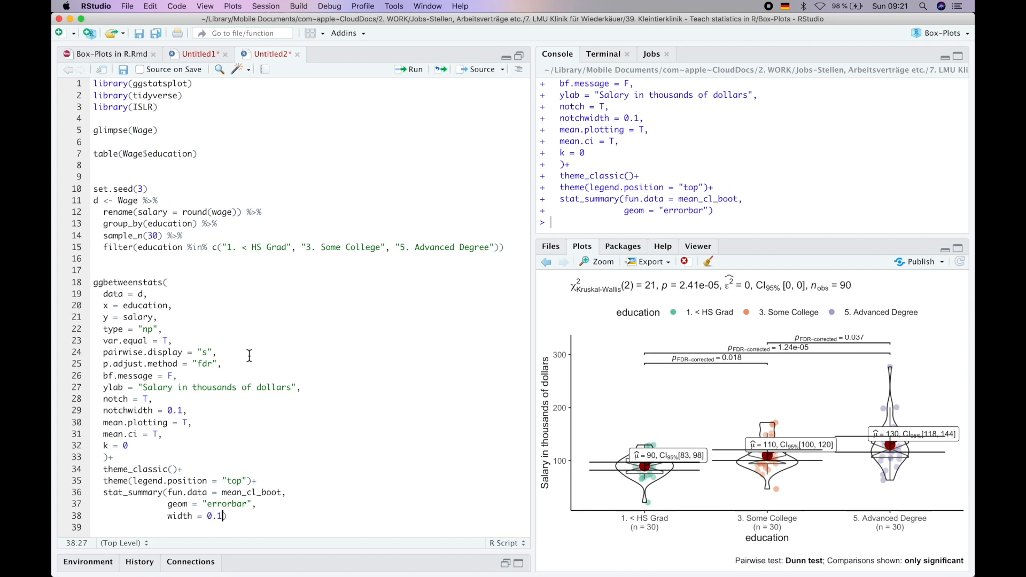
pyautogui.write('color)')
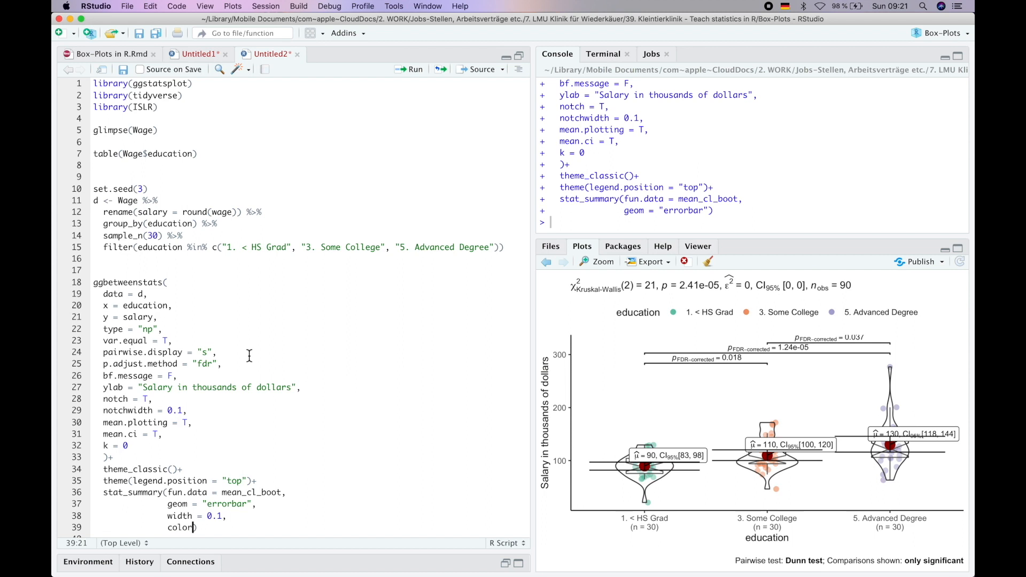
pyautogui.write('= ""')
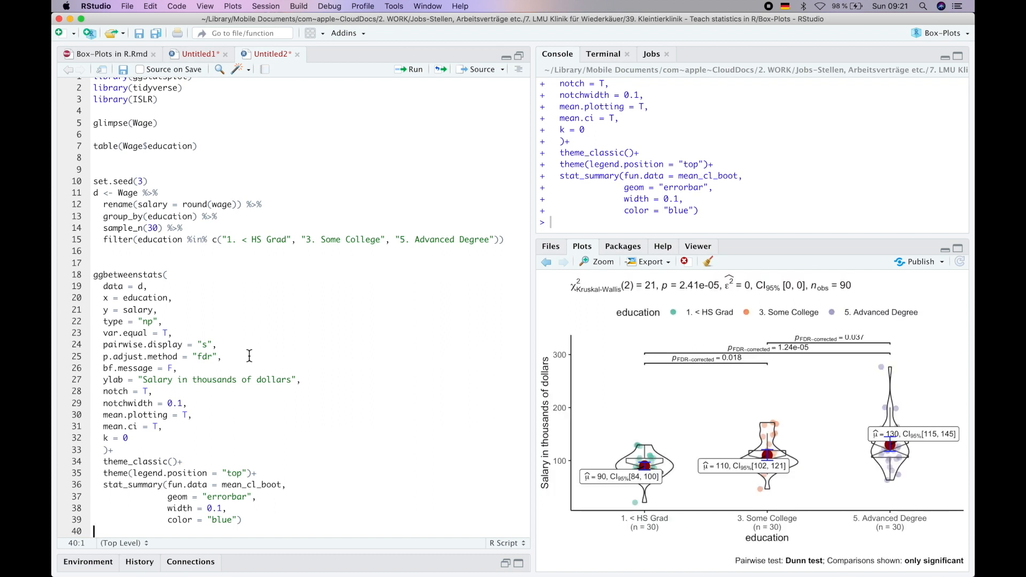
pyautogui.moveTo(776, 473)
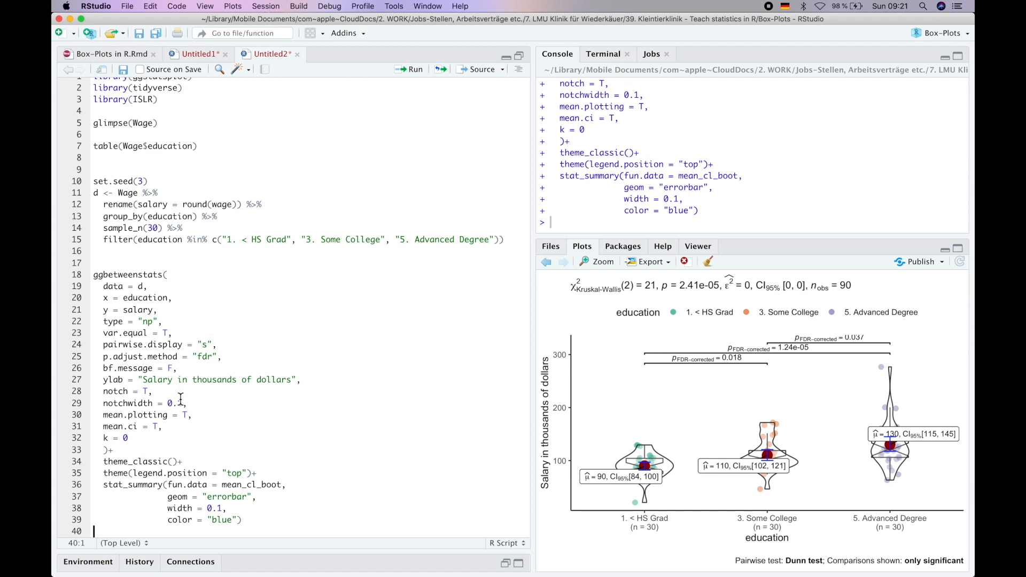
pyautogui.click(497, 400)
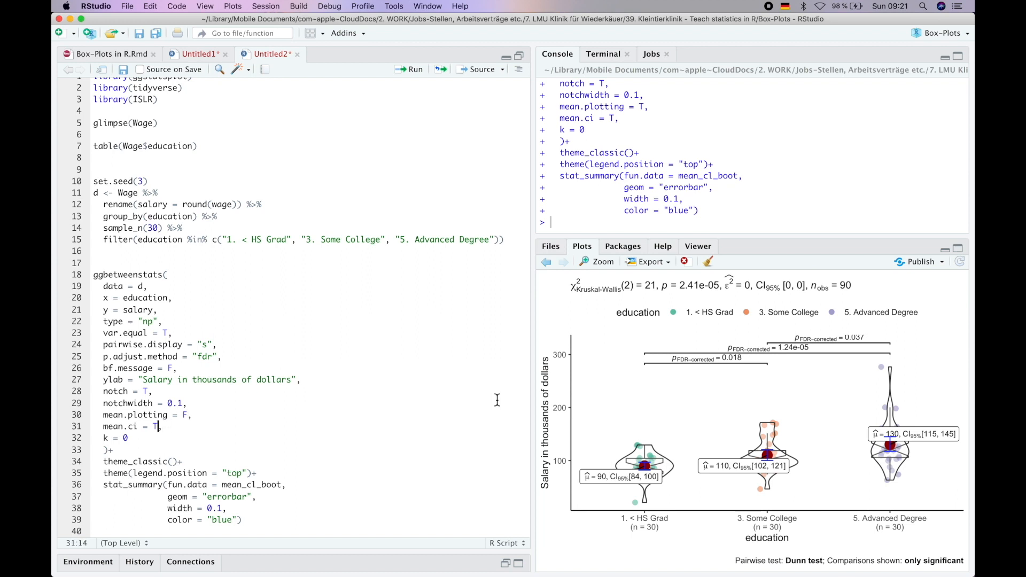
# - Set mean.plotting to F and add a stat_summary(fun.data = mean_cl_boot) point layer, starting a ggsave call
pyautogui.write('F')
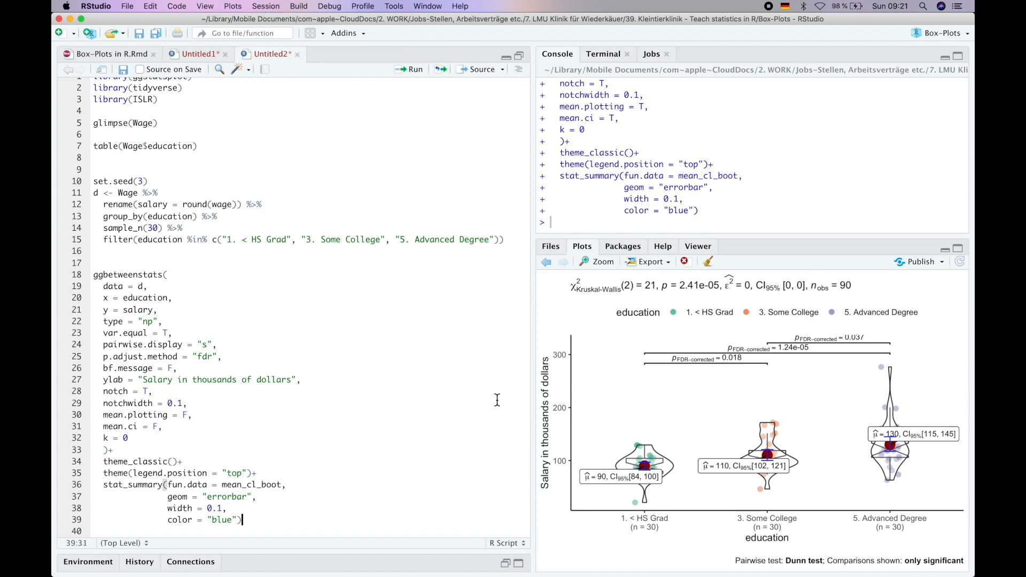
pyautogui.write('stat_summary(')
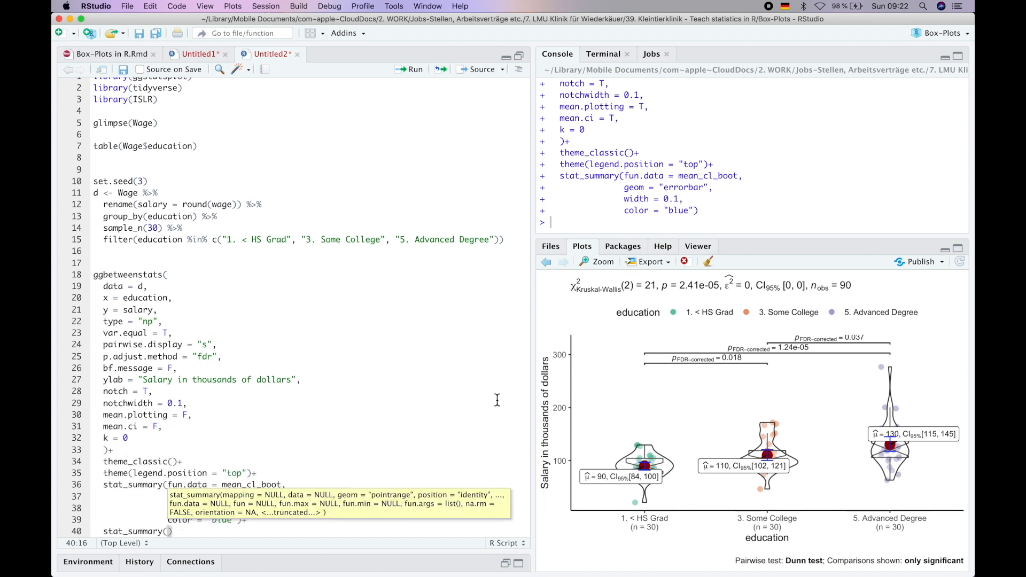
pyautogui.write('fun.data =')
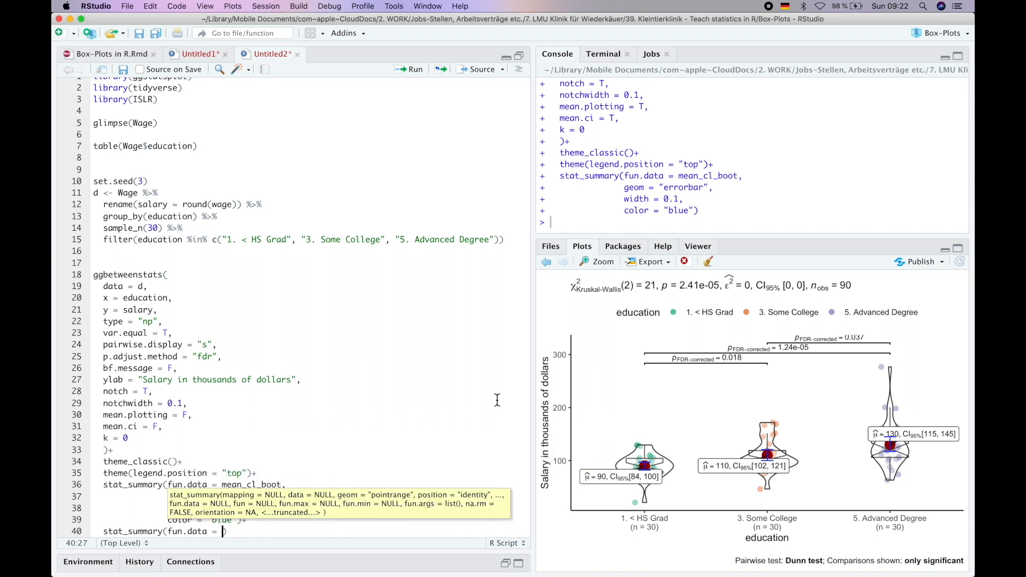
pyautogui.write('mean_cl_boot,')
pyautogui.write('geom = "point",')
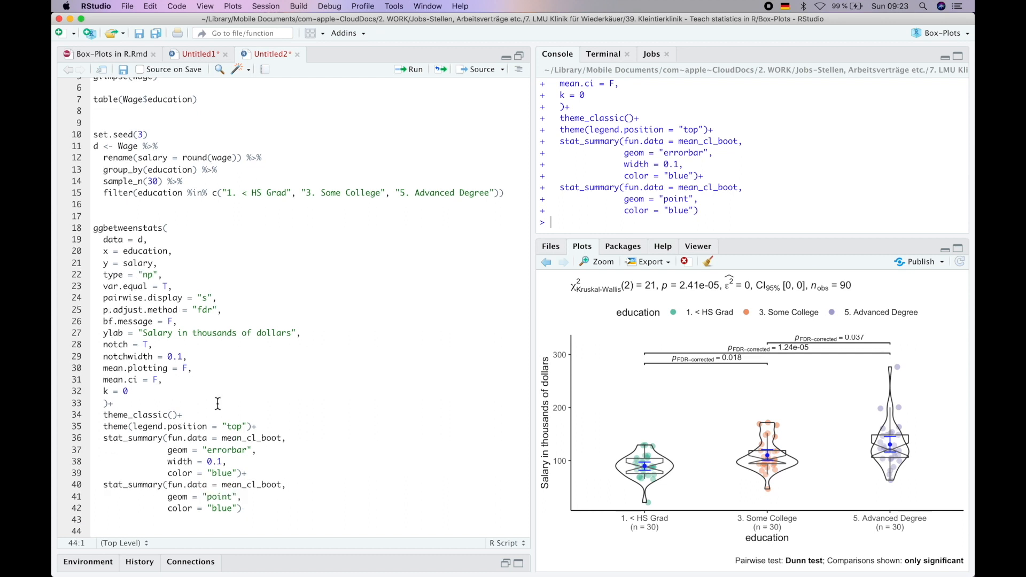
pyautogui.write('ggsave("first_fancy_plot.')
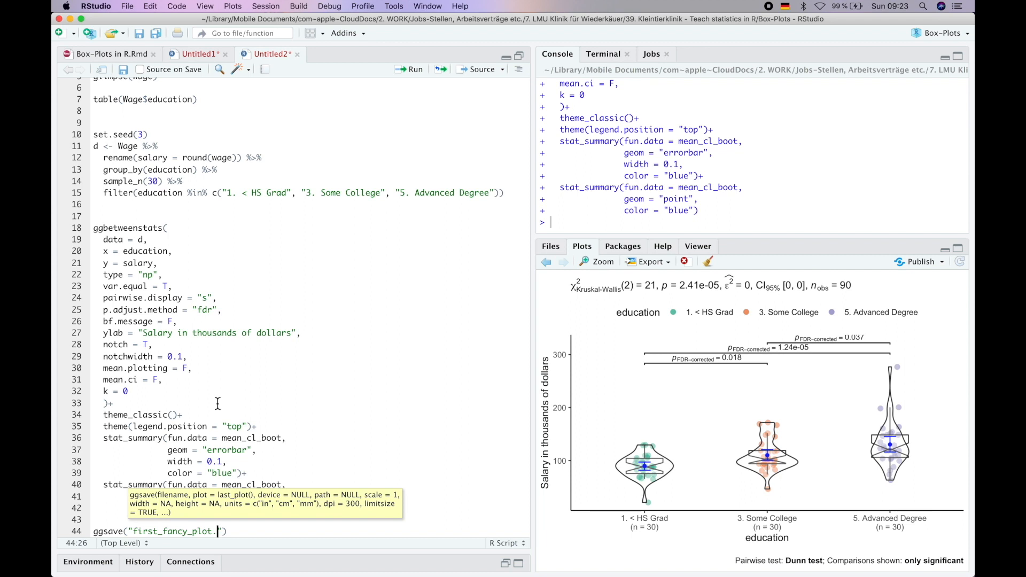
# - Name the ggsave output file first_fancy_plot.png
pyautogui.write('png')
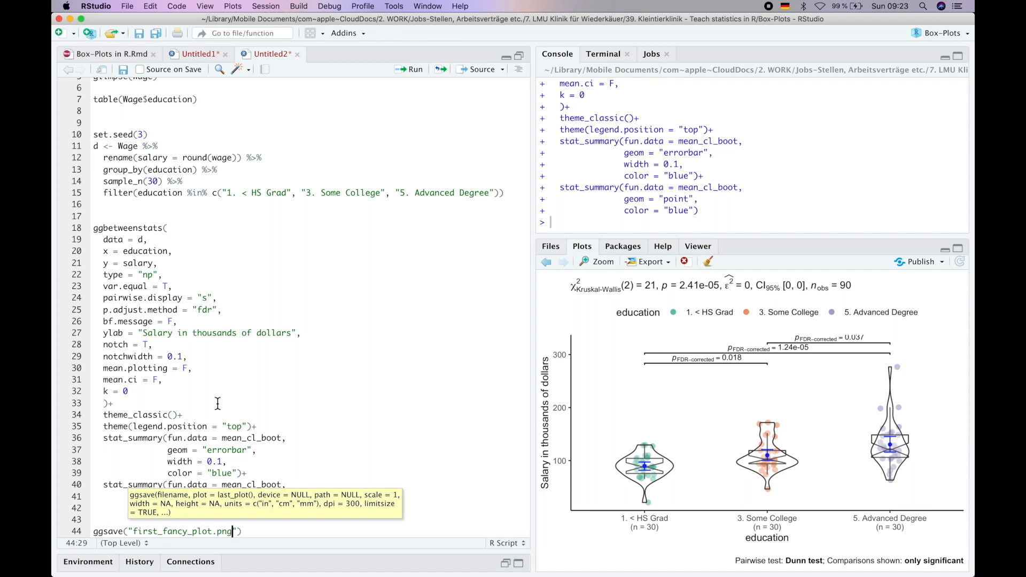